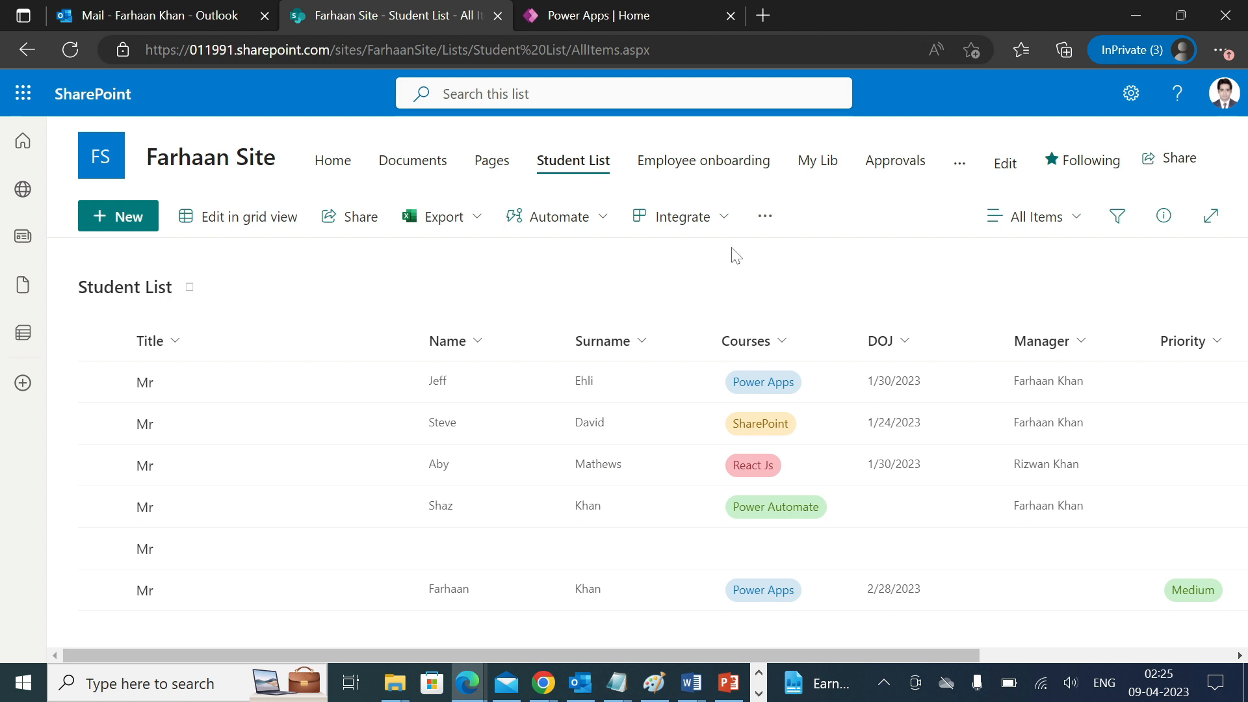
Step: Check the Student List's Export menu, open Power Automate in a new tab, and return to the list
left_click(443, 216)
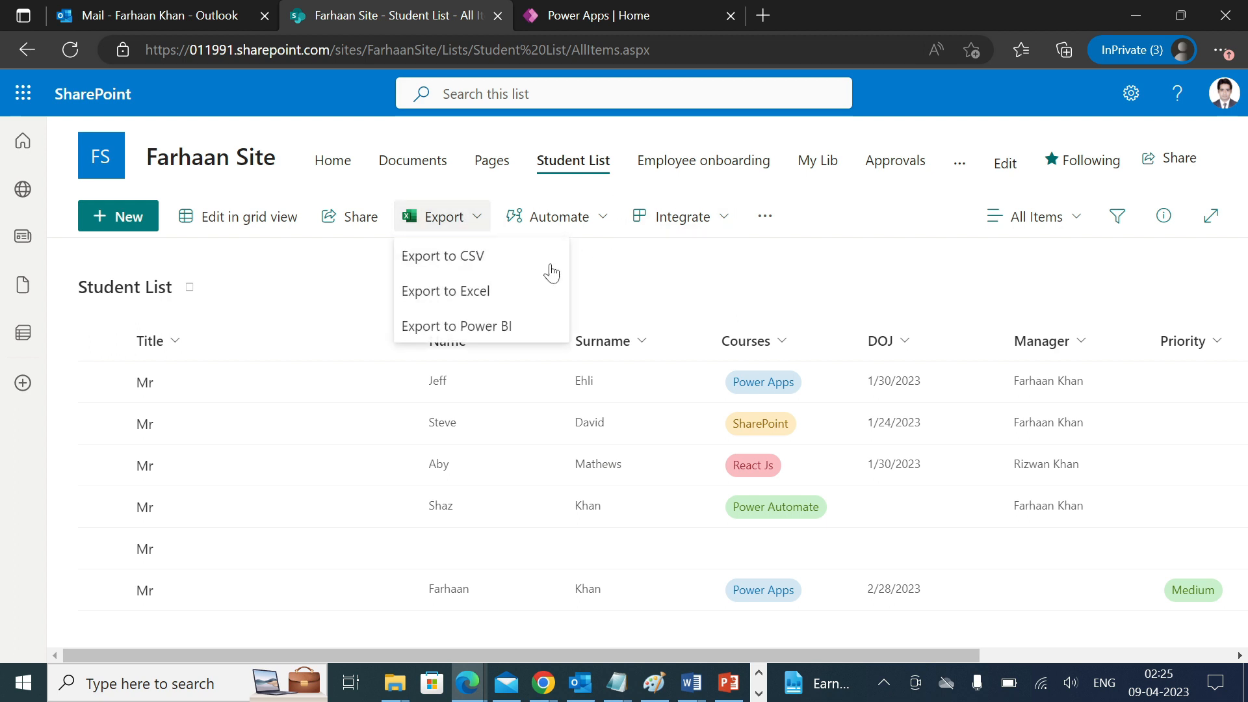
left_click(646, 273)
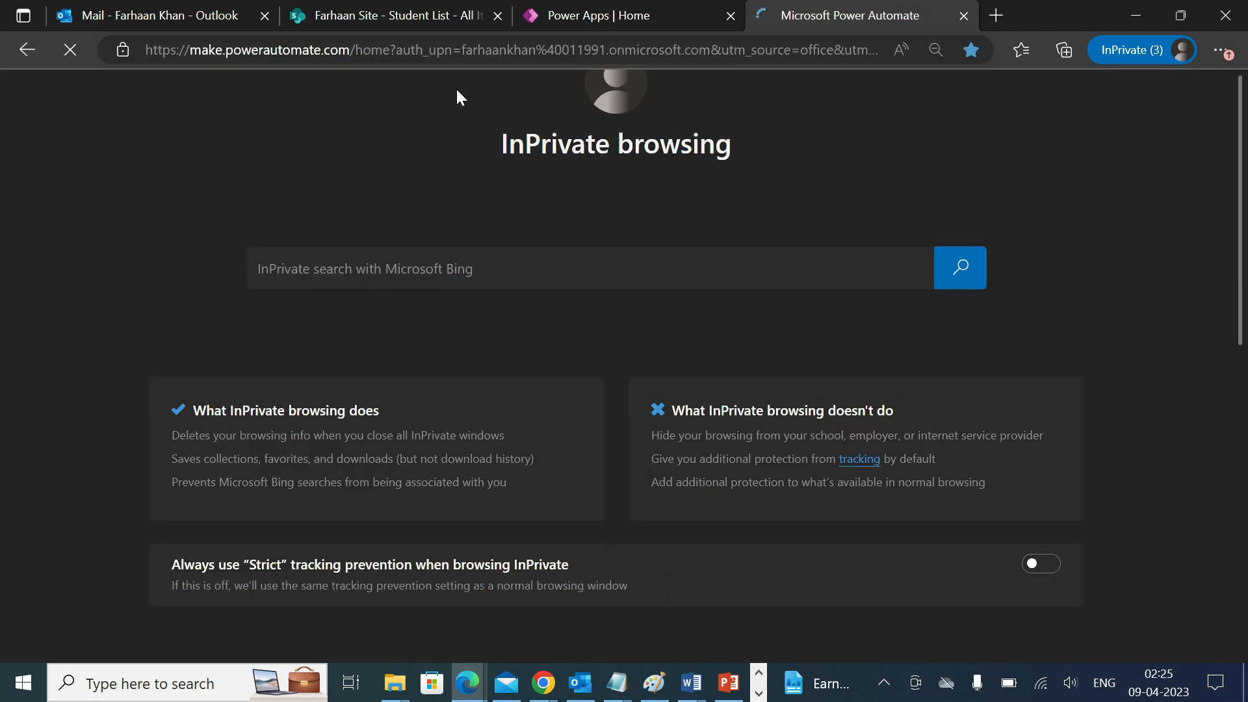
left_click(391, 15)
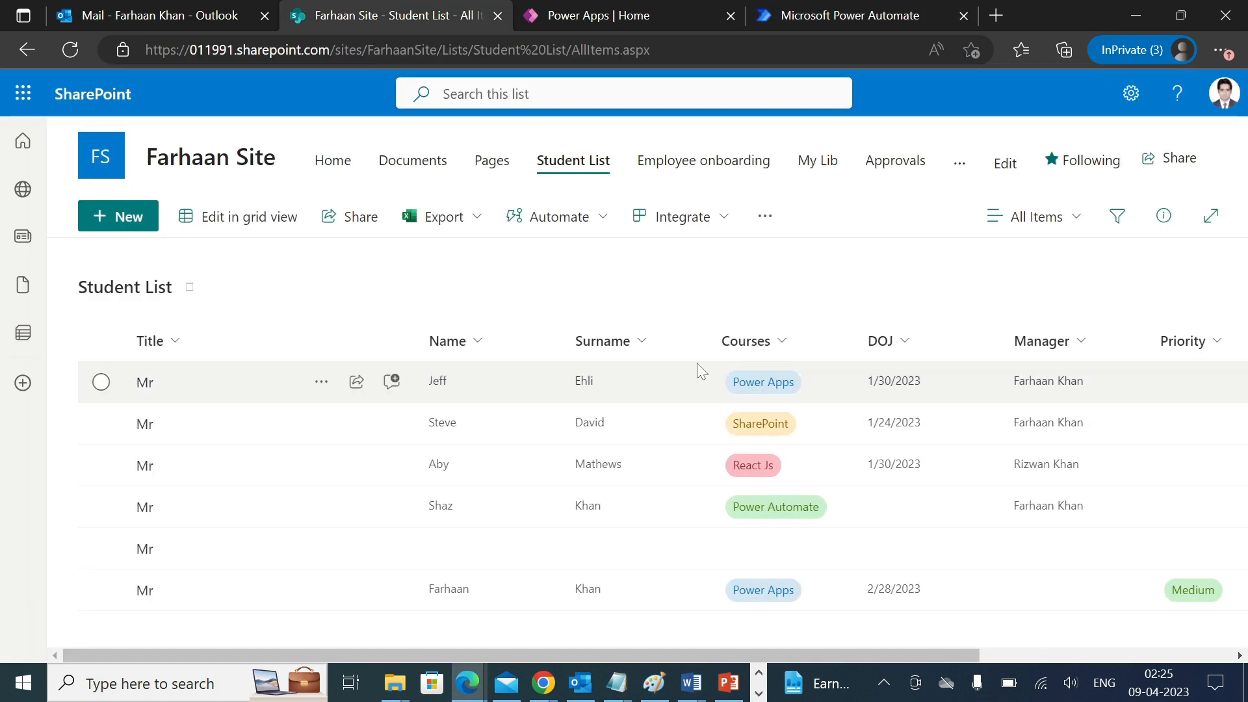
mouse_move(872, 394)
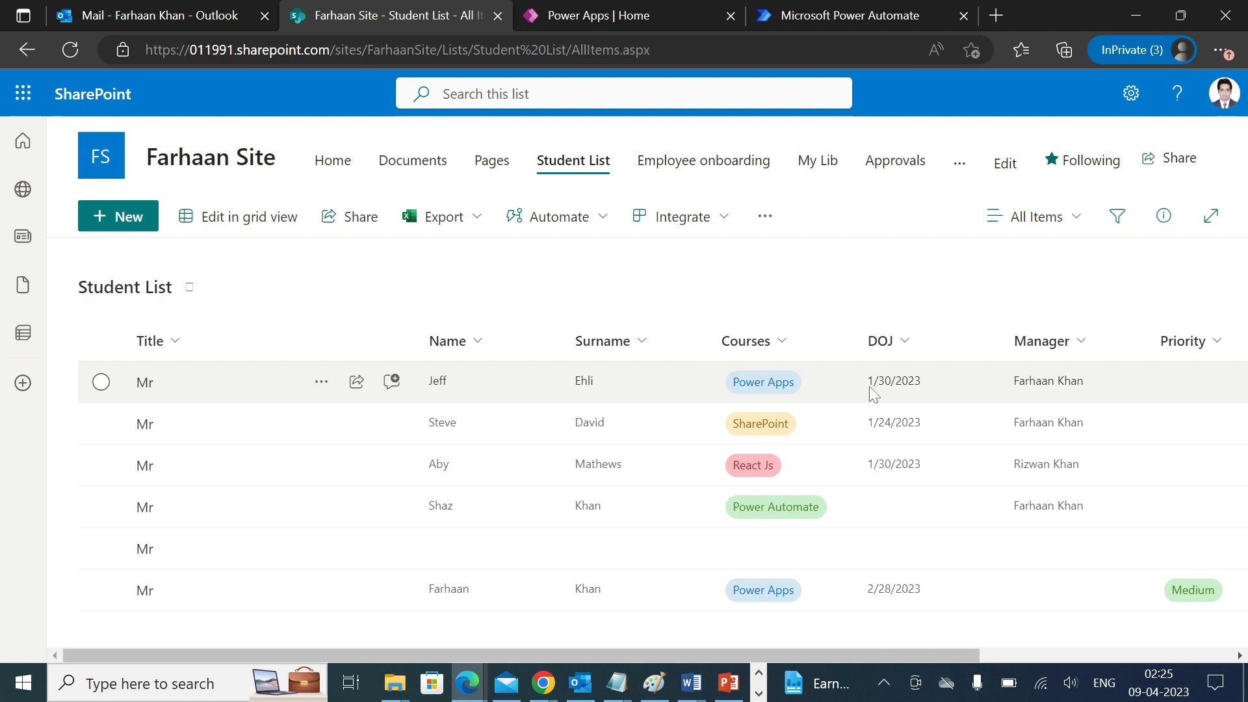
Step: Begin an instant cloud flow named 'Excel Export' with the PowerApps trigger
left_click(859, 15)
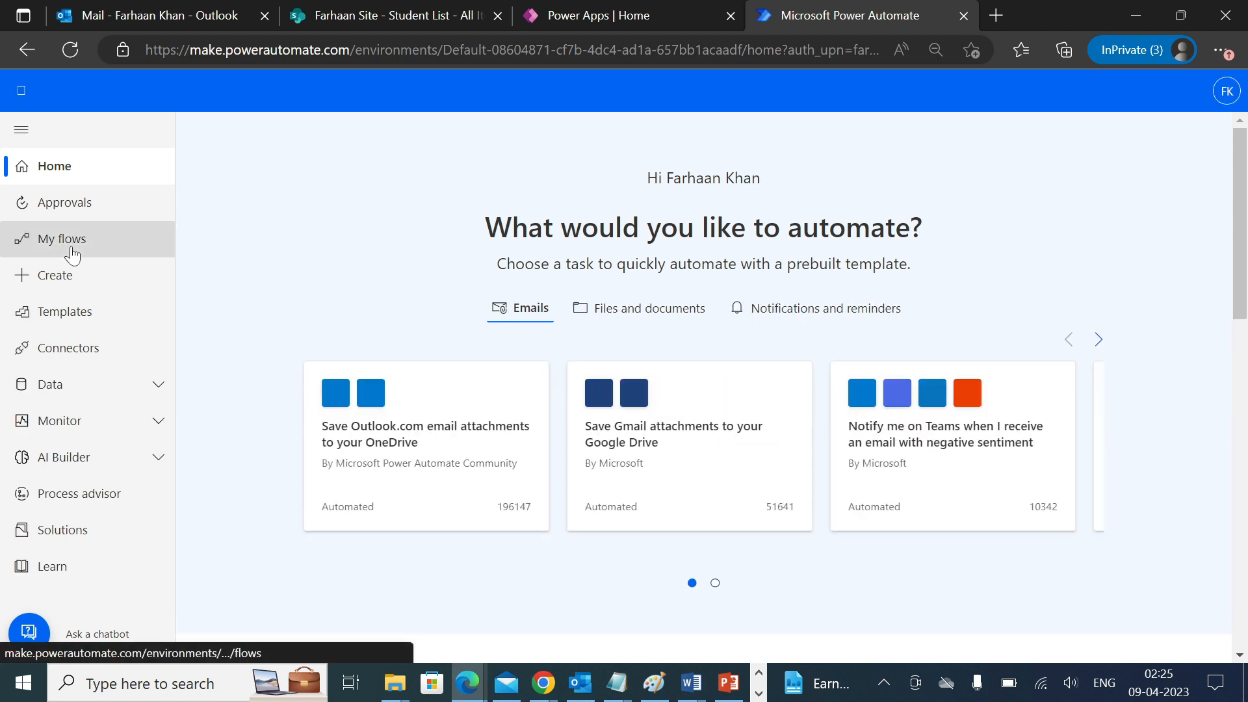
left_click(54, 275)
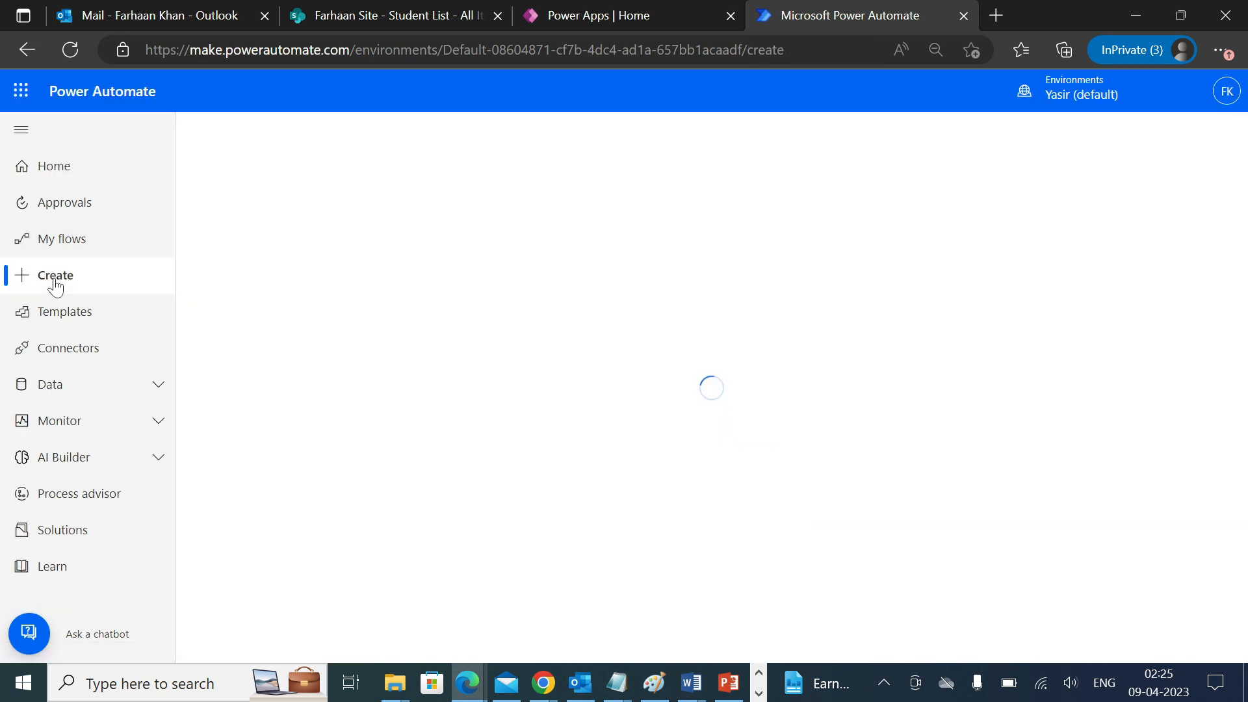
left_click(56, 276)
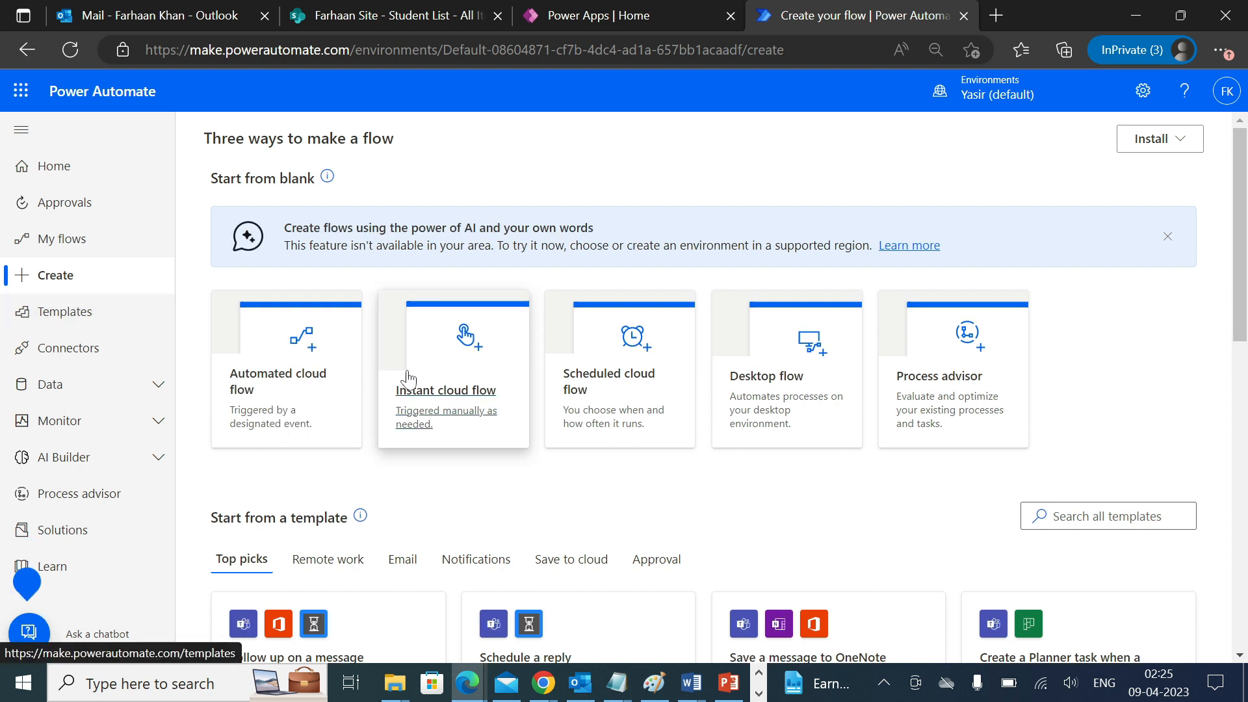
left_click(446, 368)
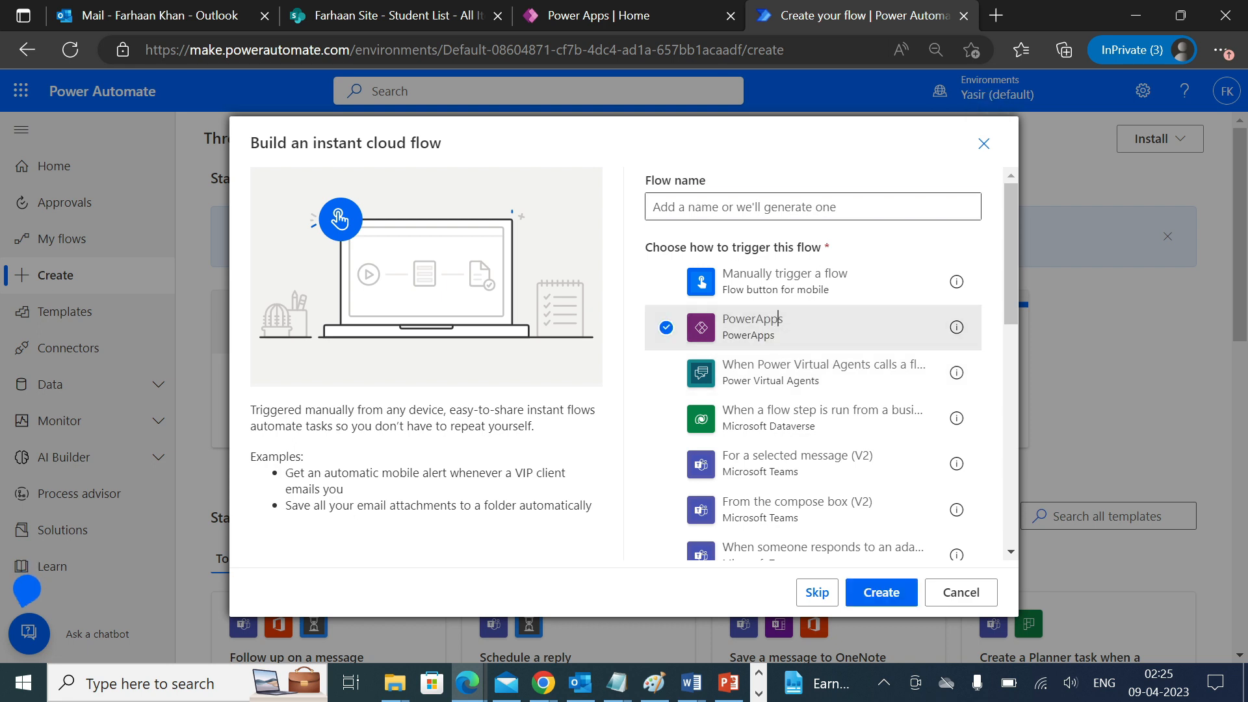
type("Excel")
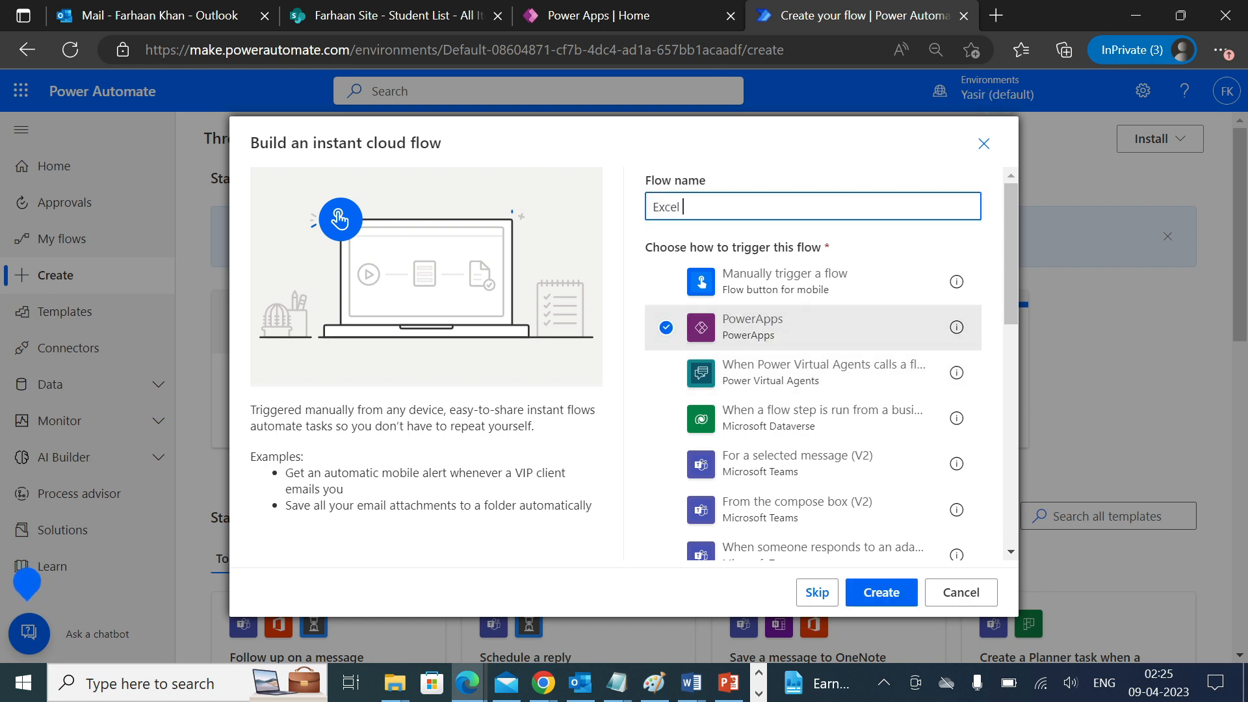
type("Export")
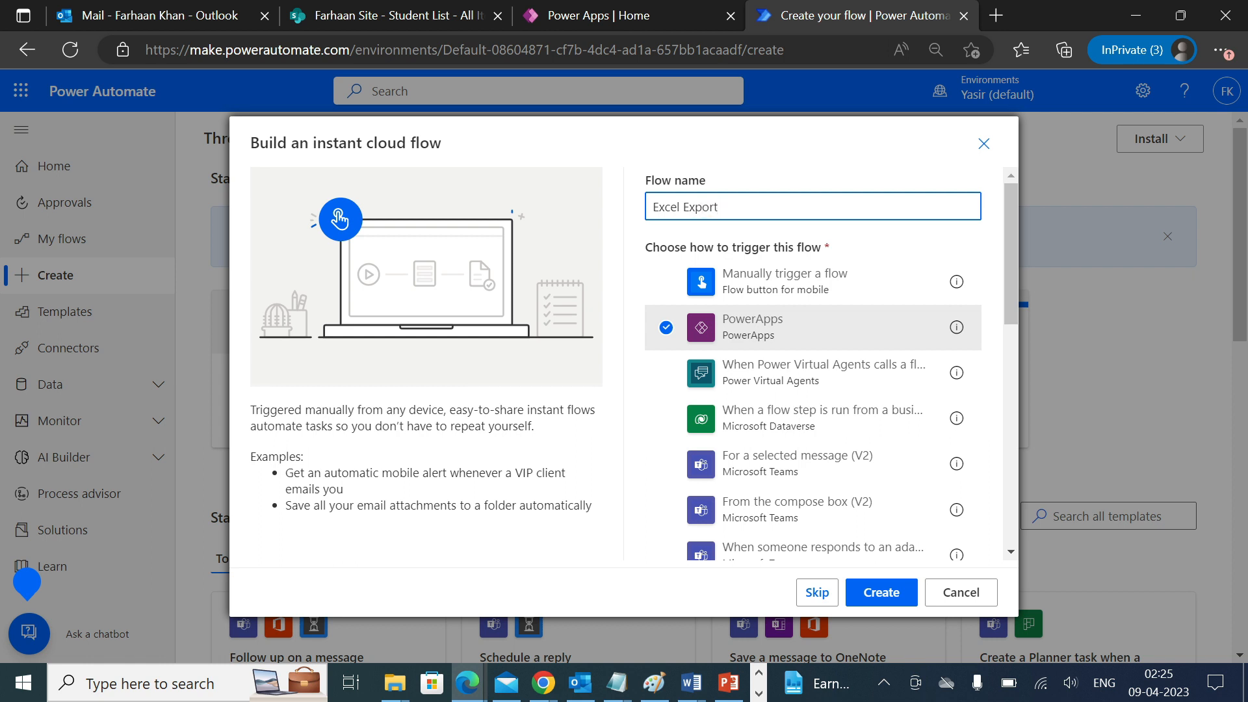
Step: Create the Excel Export flow and add the SharePoint Get items action after the trigger
left_click(880, 592)
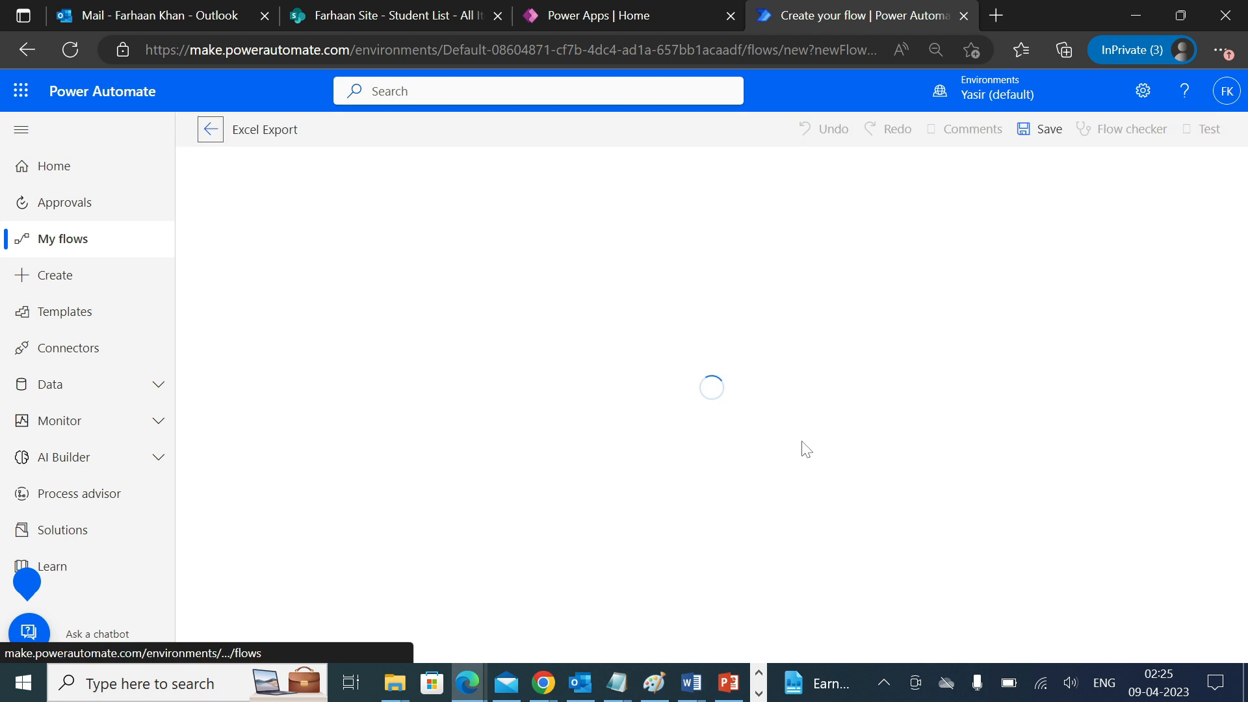
mouse_move(210, 129)
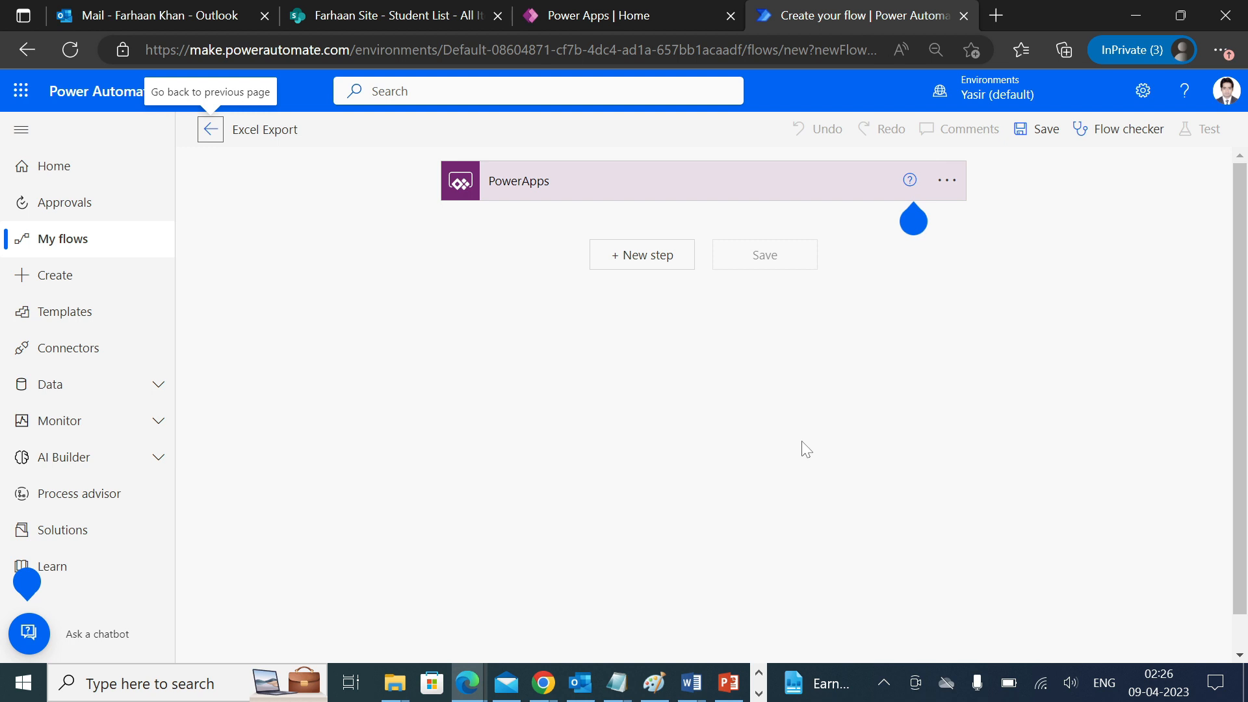
left_click(642, 254)
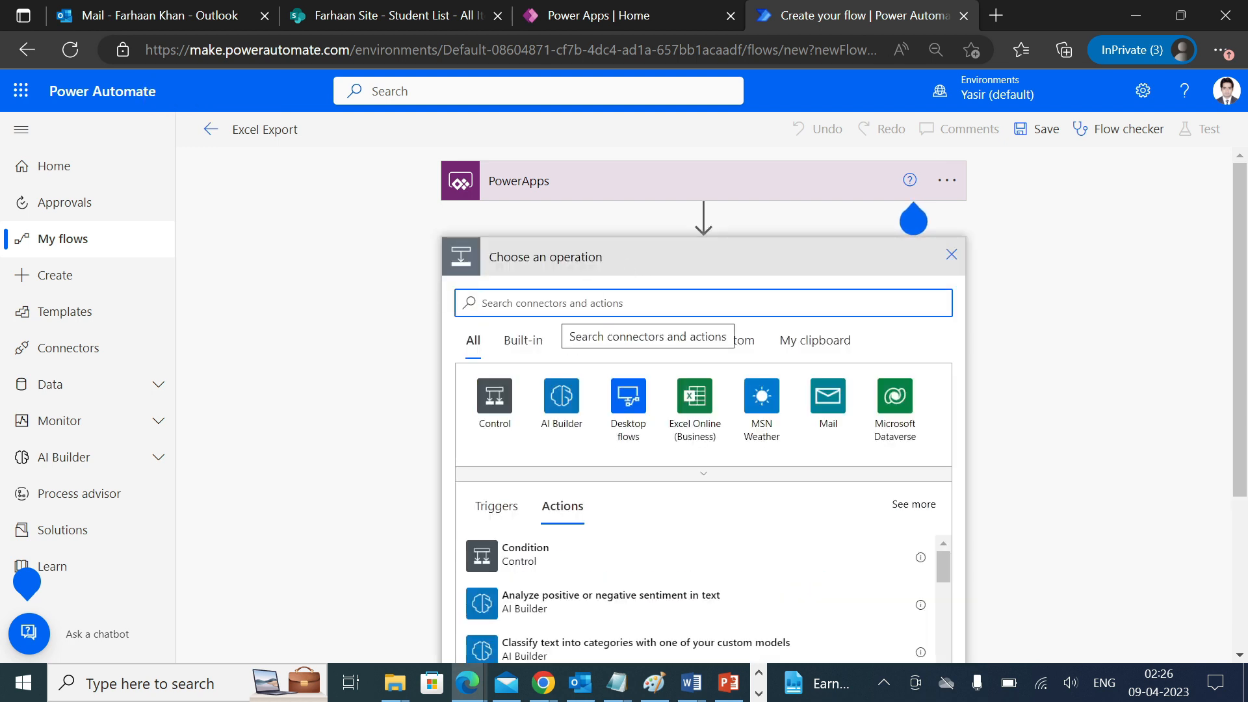
type("get items")
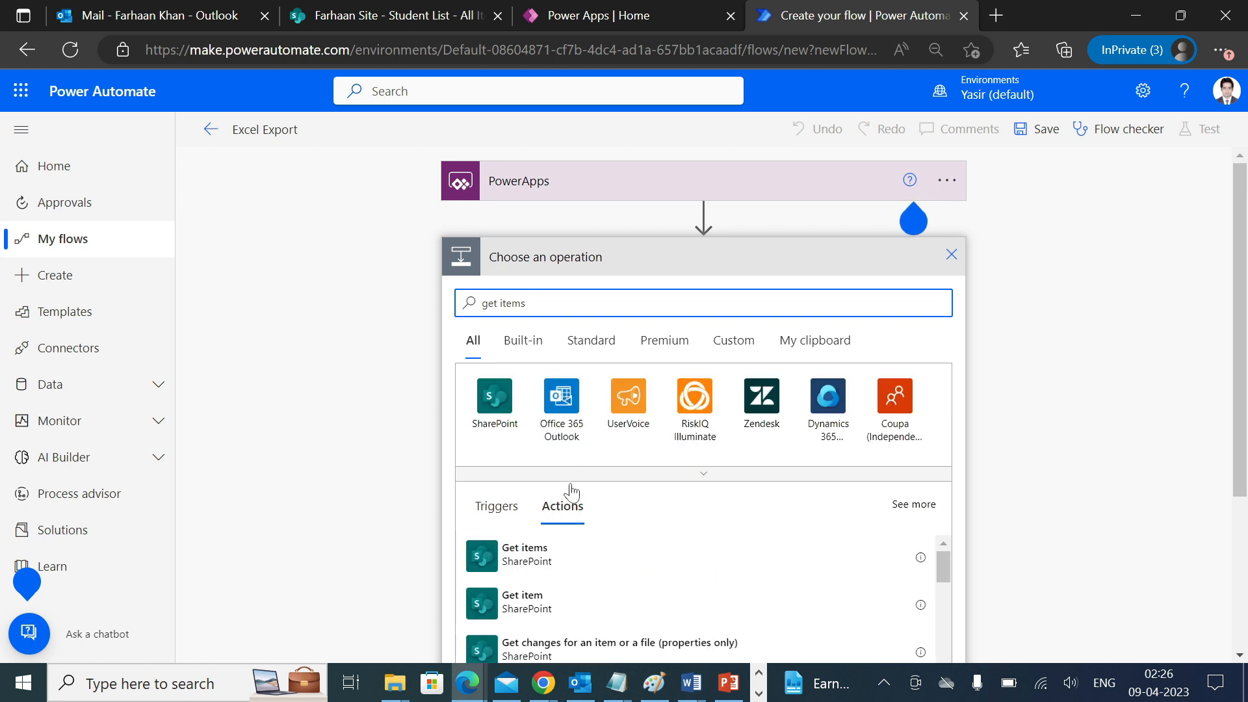
left_click(523, 554)
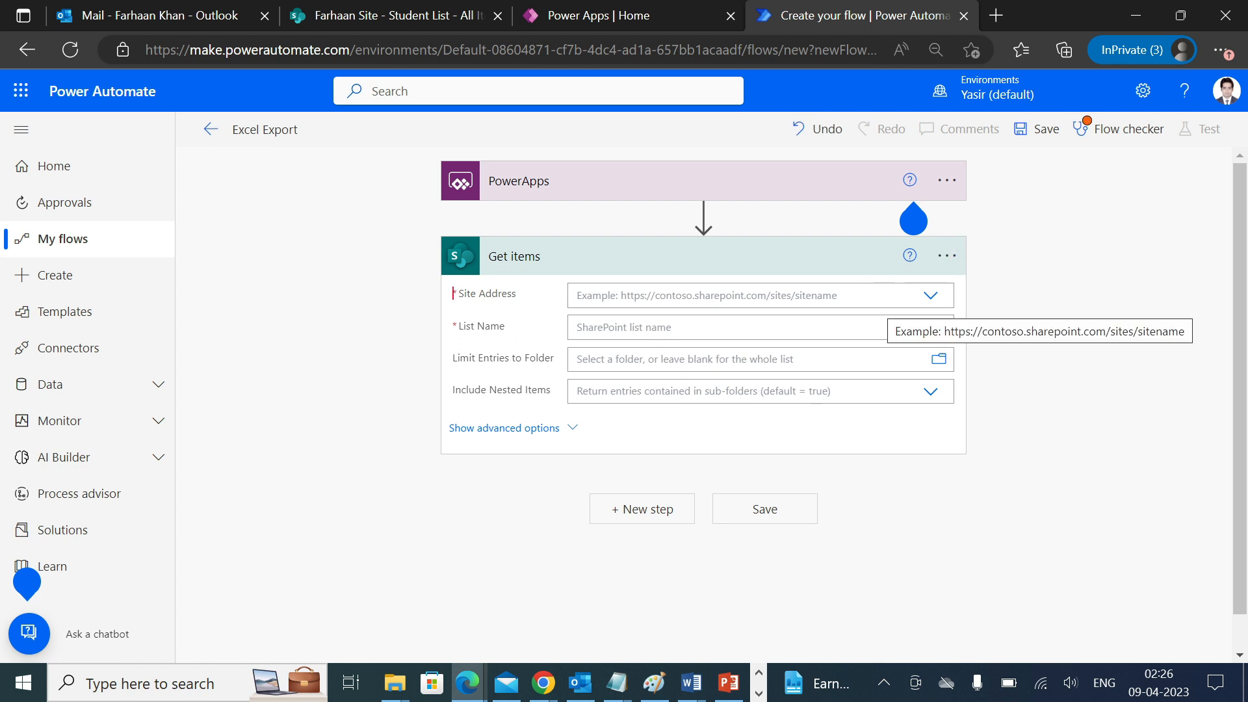
left_click(390, 15)
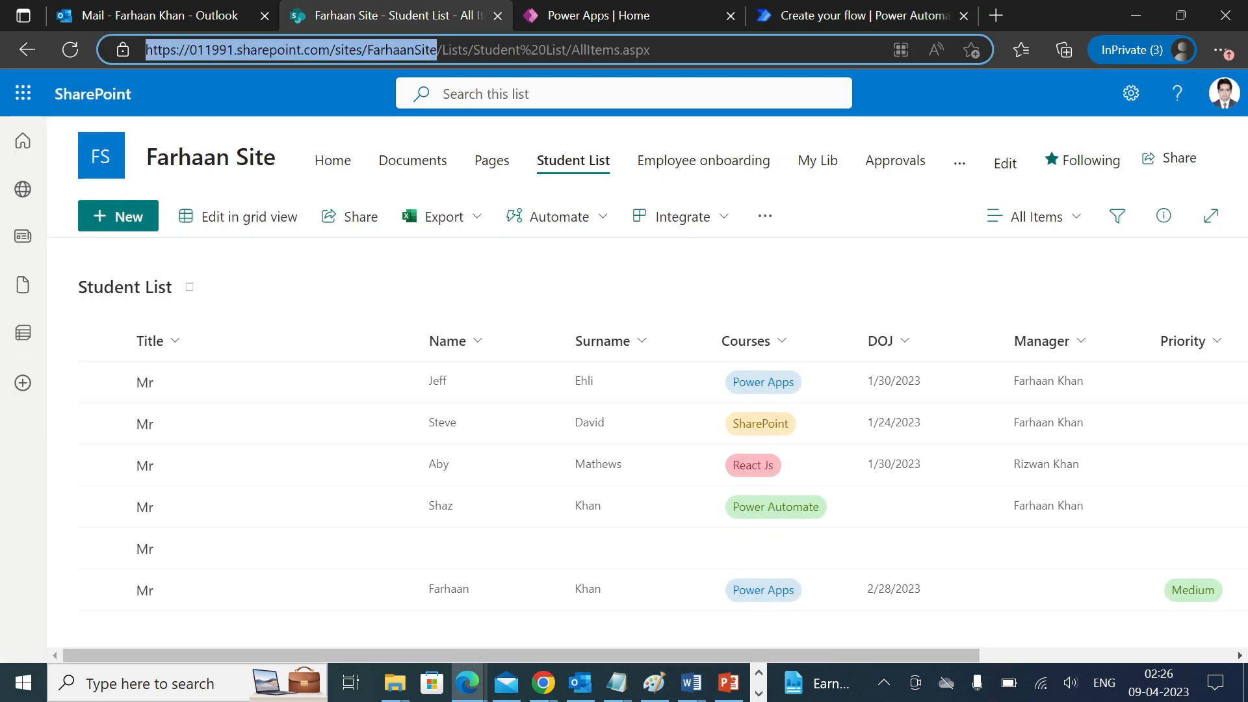
left_click(853, 15)
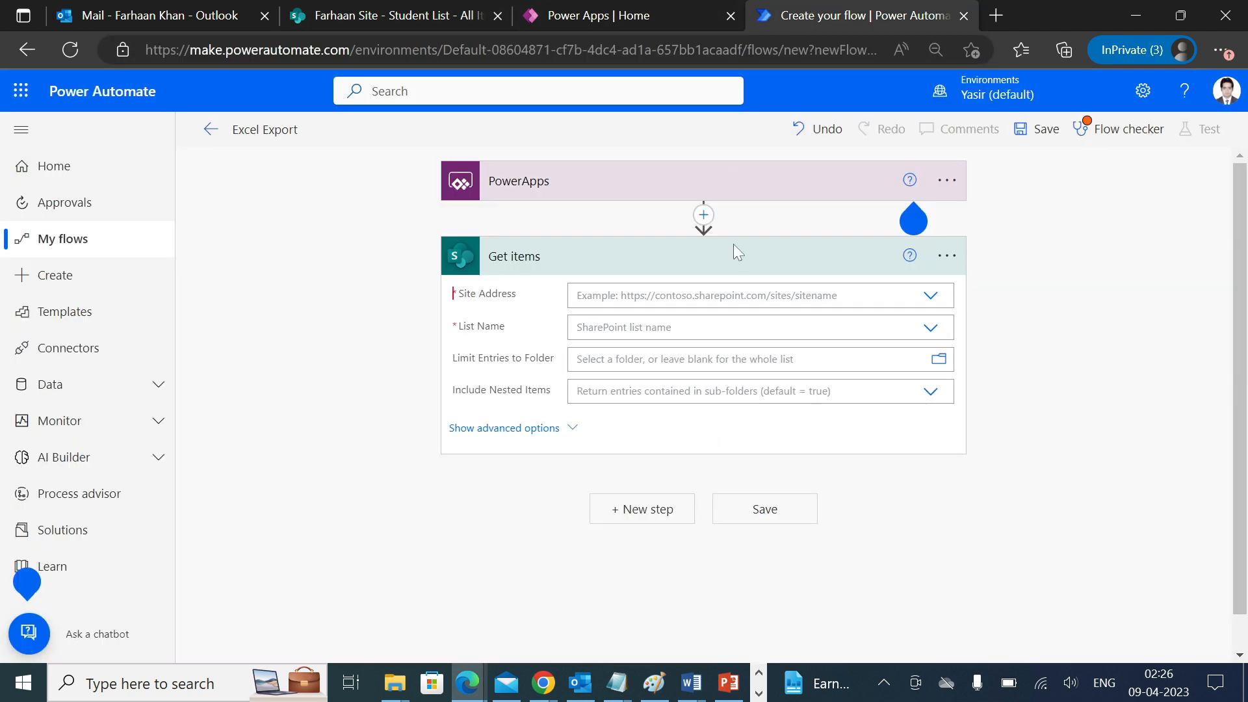
type("https://011991.sharepoint.com/sites/FarhaanSite")
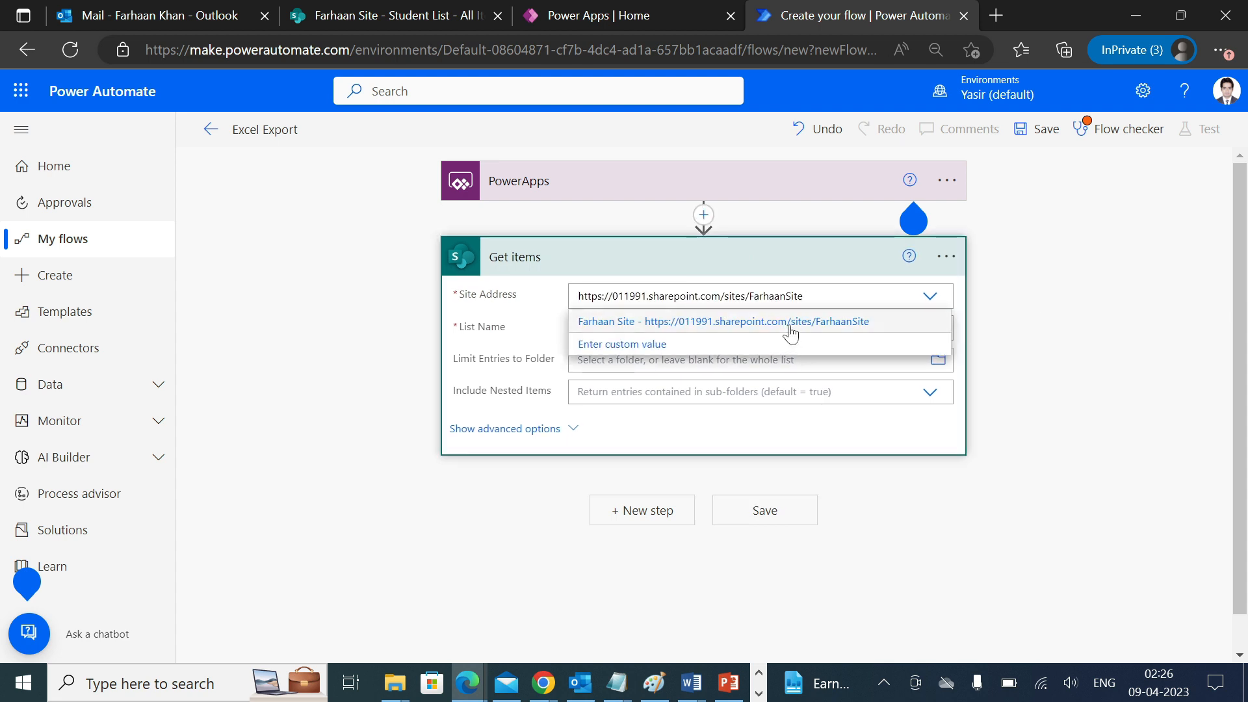
left_click(723, 320)
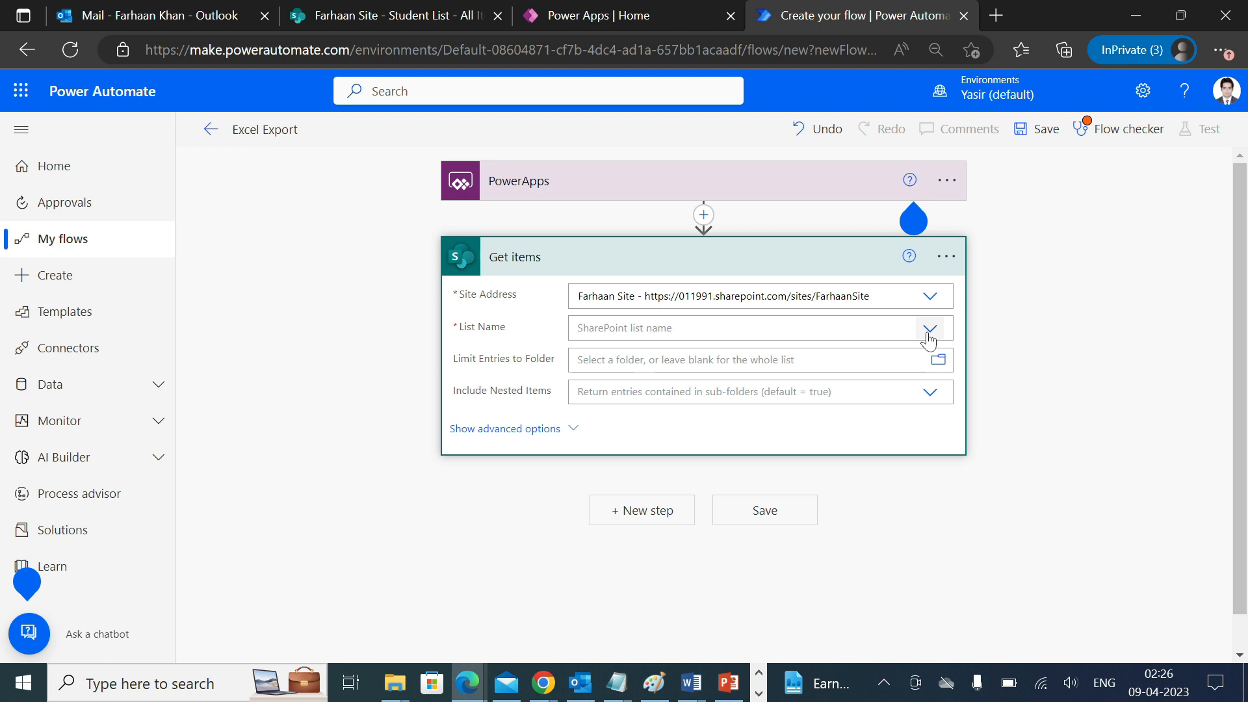
left_click(928, 327)
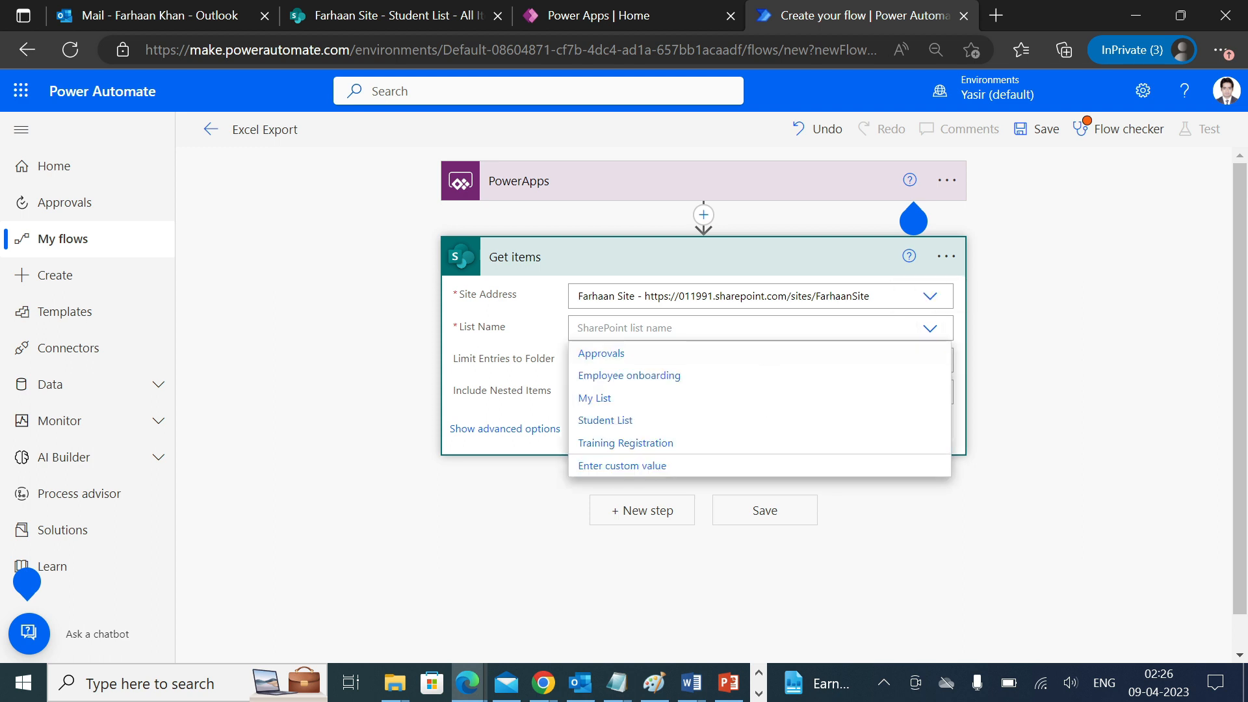
left_click(382, 15)
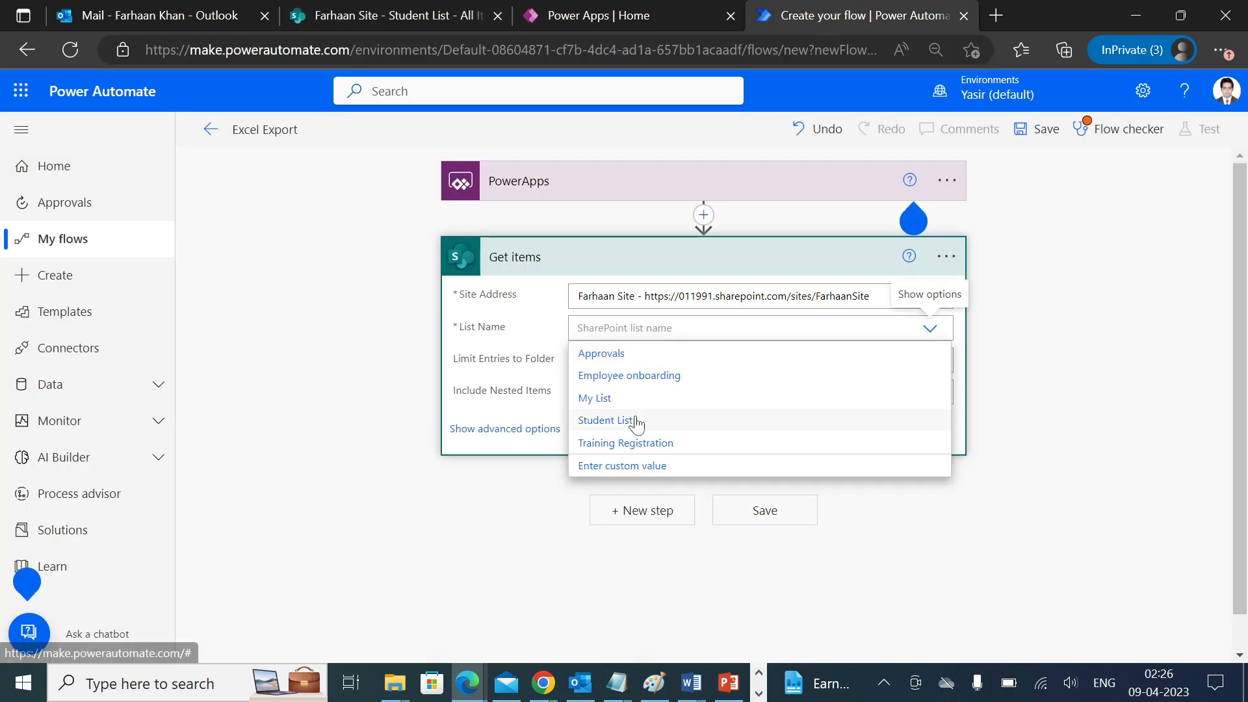
left_click(607, 421)
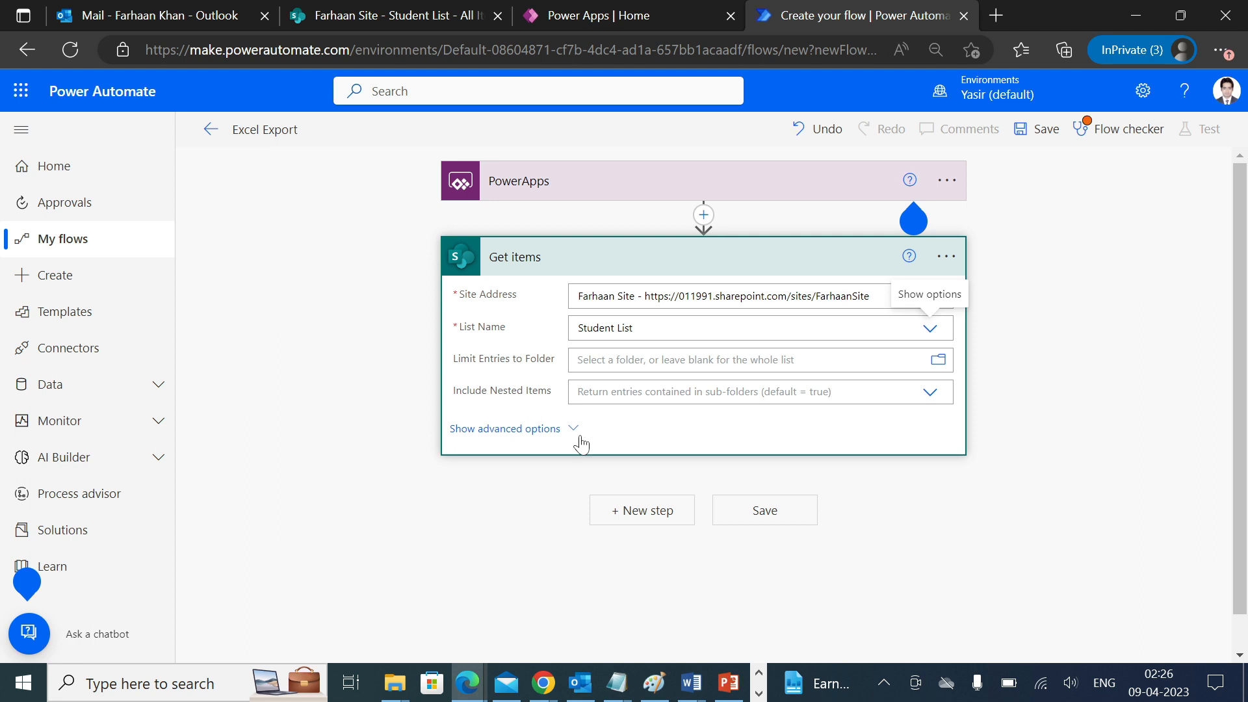
left_click(504, 428)
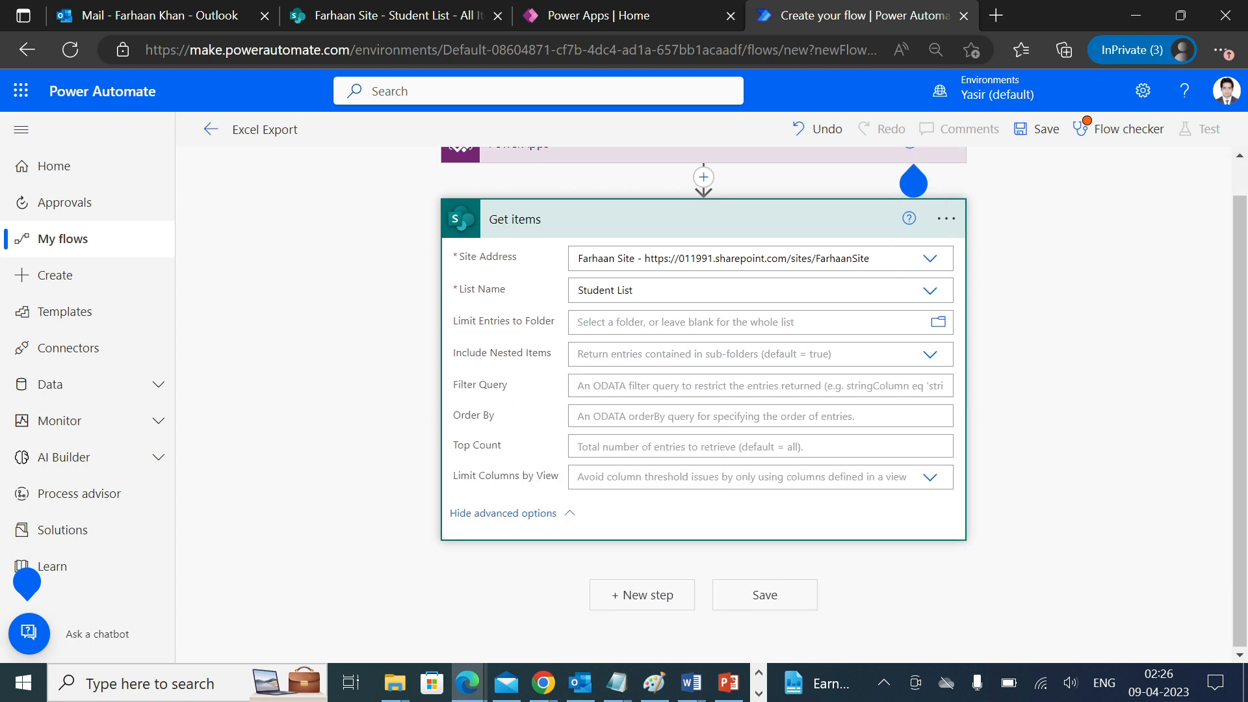
mouse_move(760, 446)
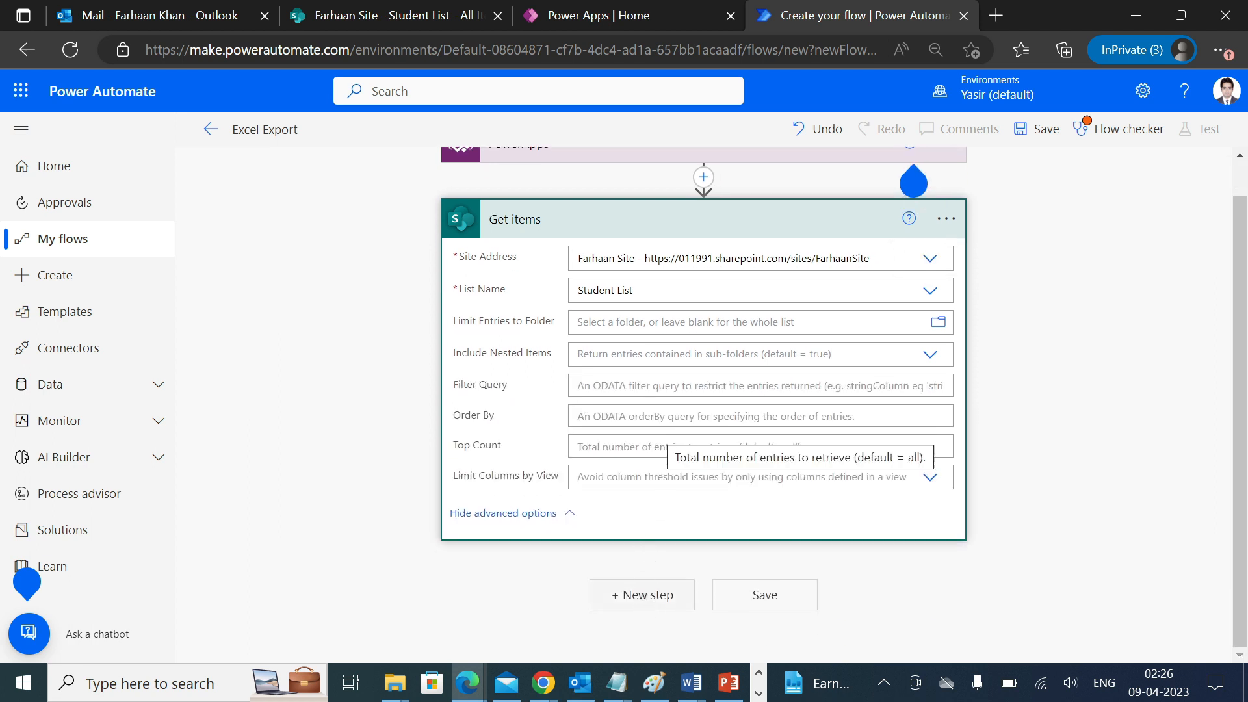
Step: Add the Data Operation 'Create CSV table' action after the Get items step
left_click(642, 594)
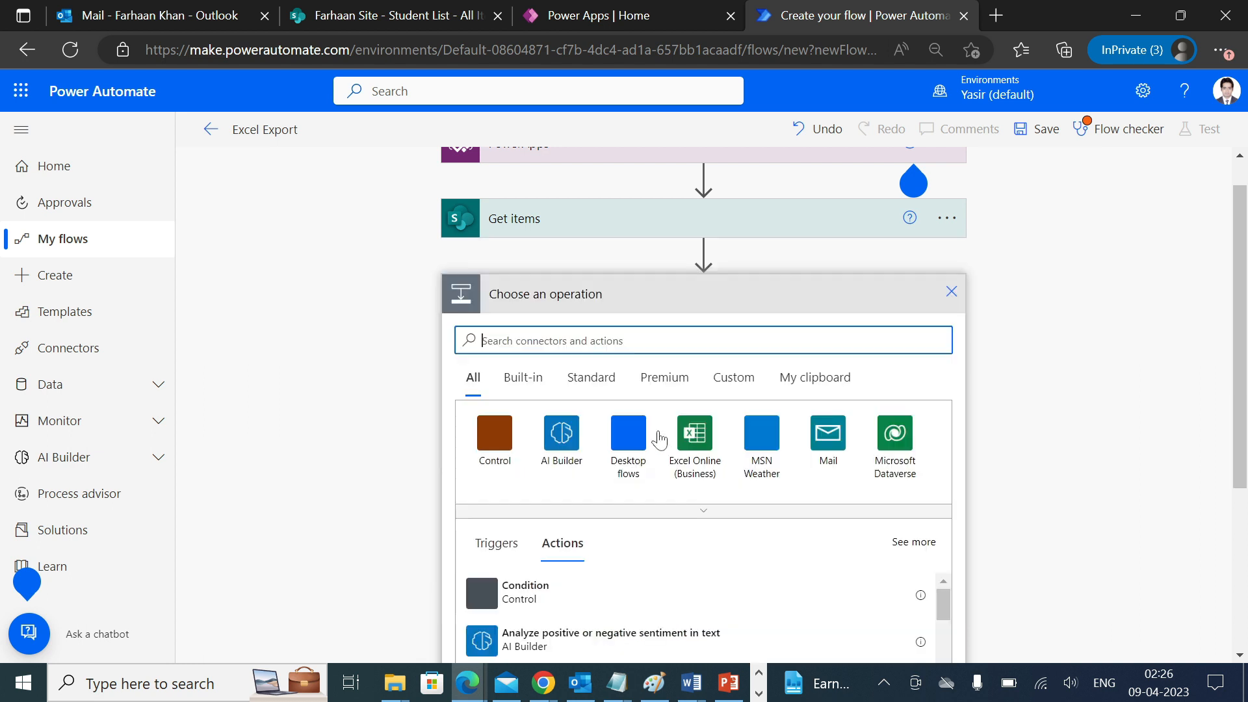
mouse_move(628, 435)
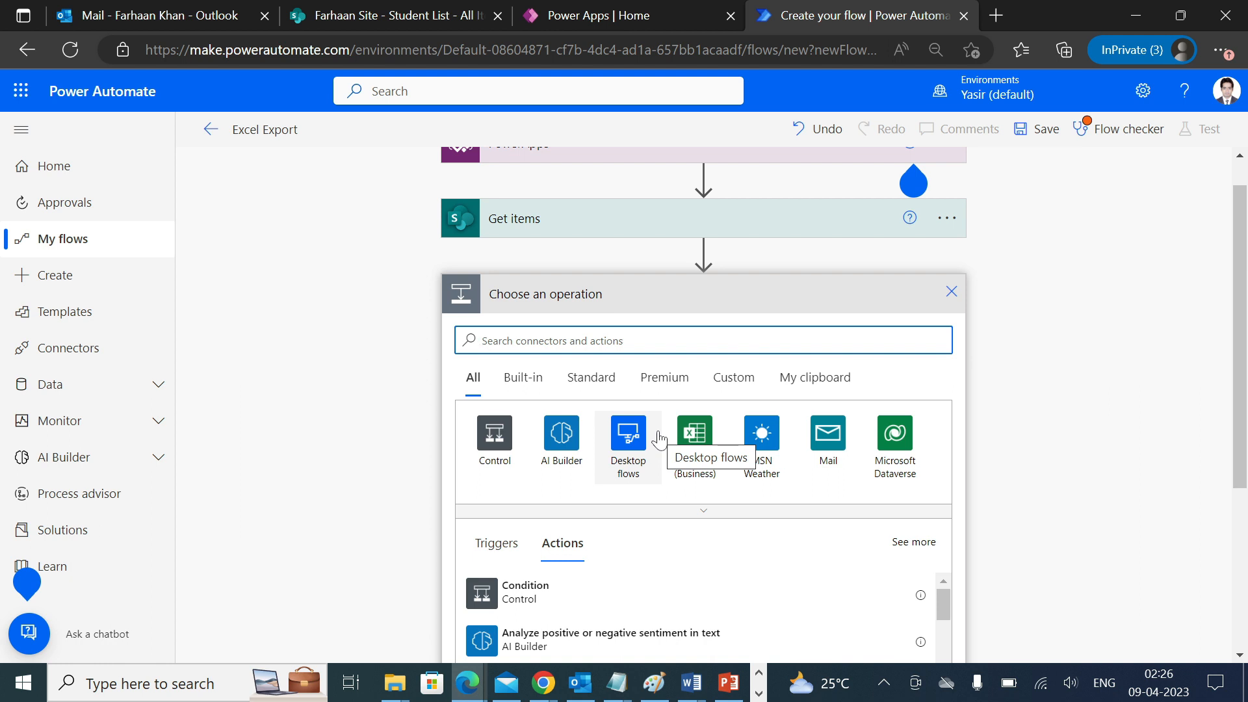
type("c")
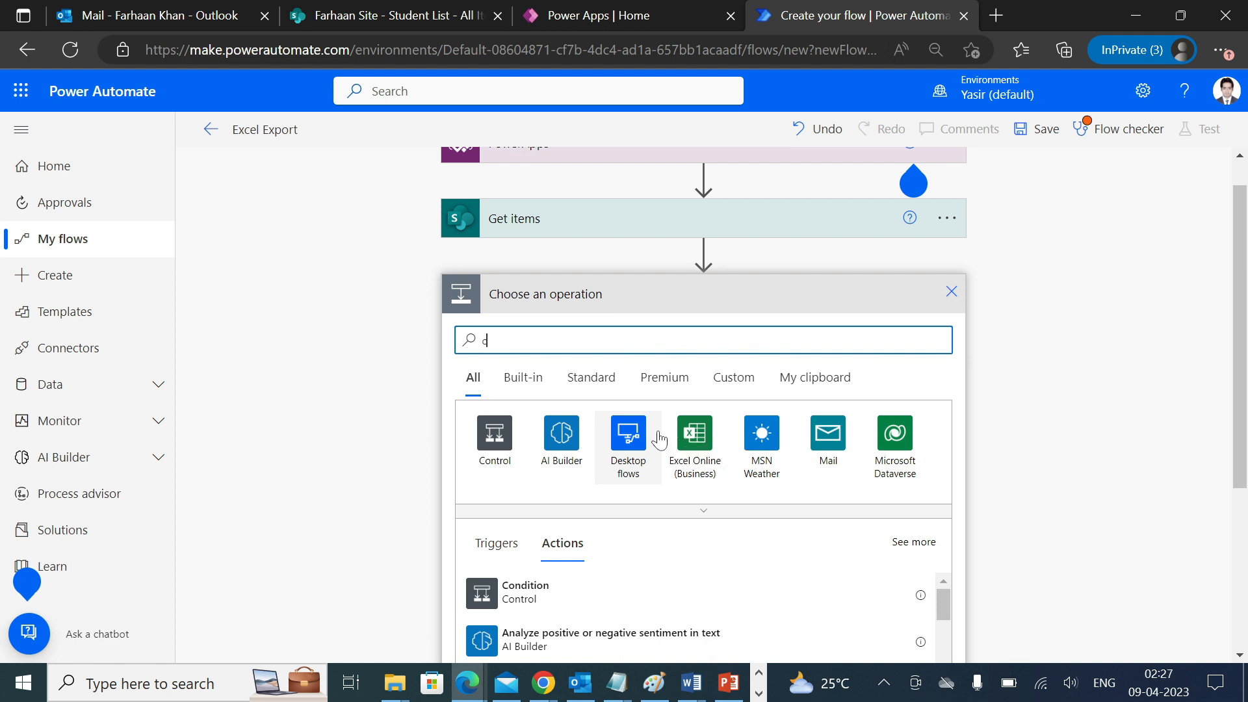
type("reate csv")
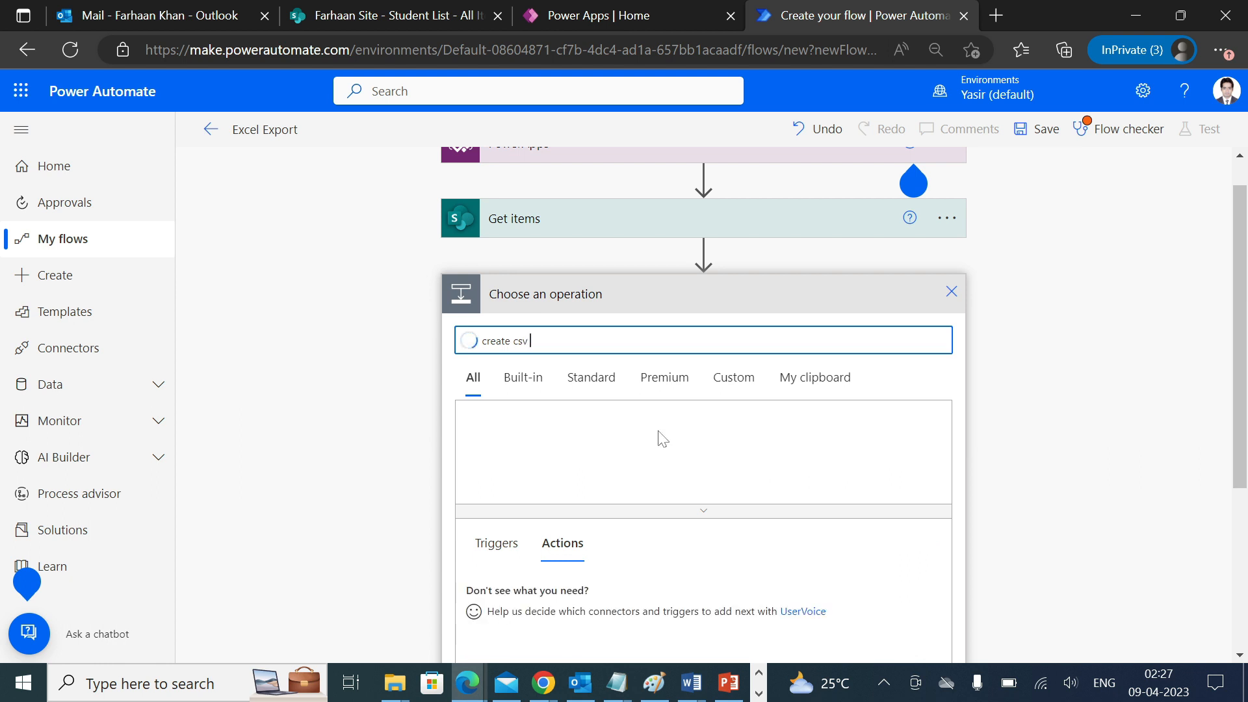
type("table")
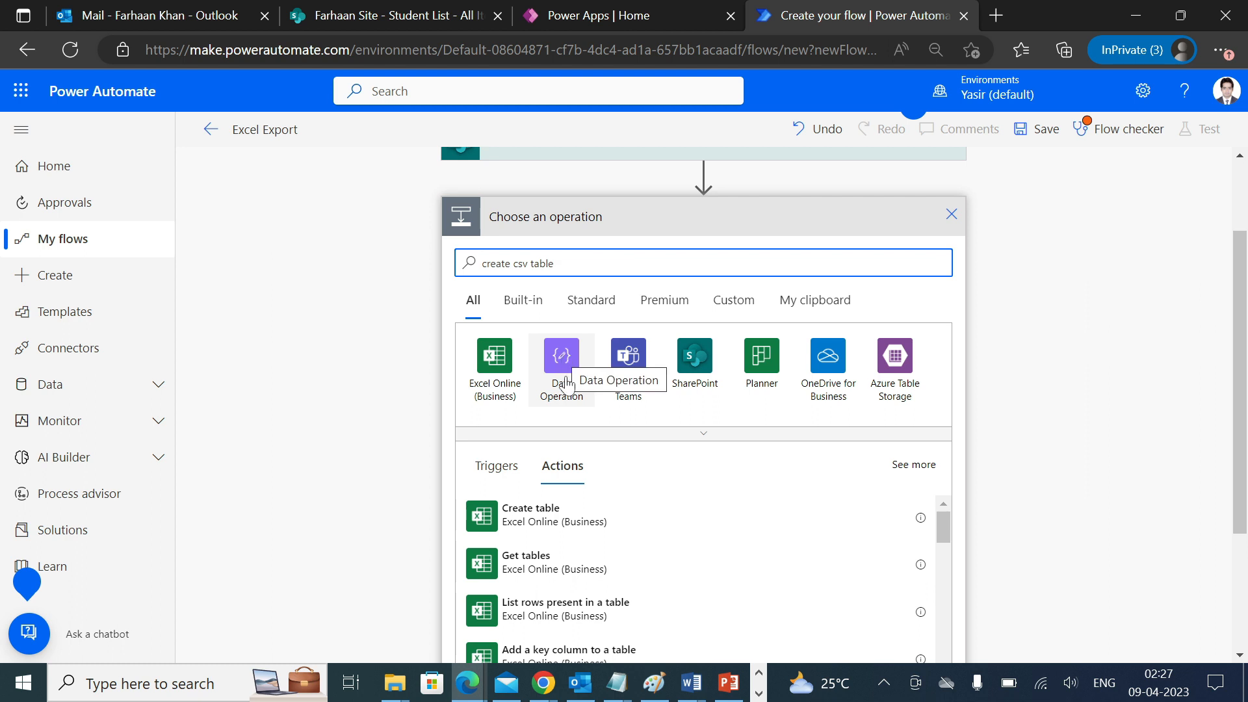
left_click(561, 355)
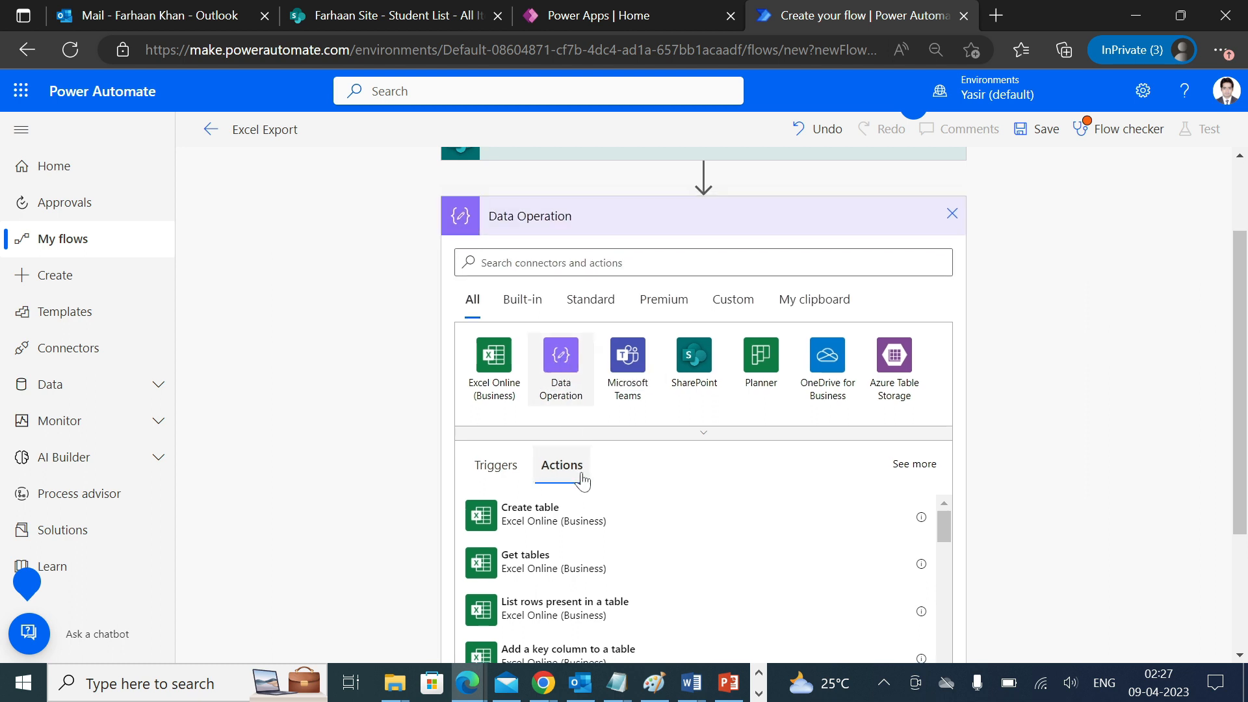
left_click(560, 355)
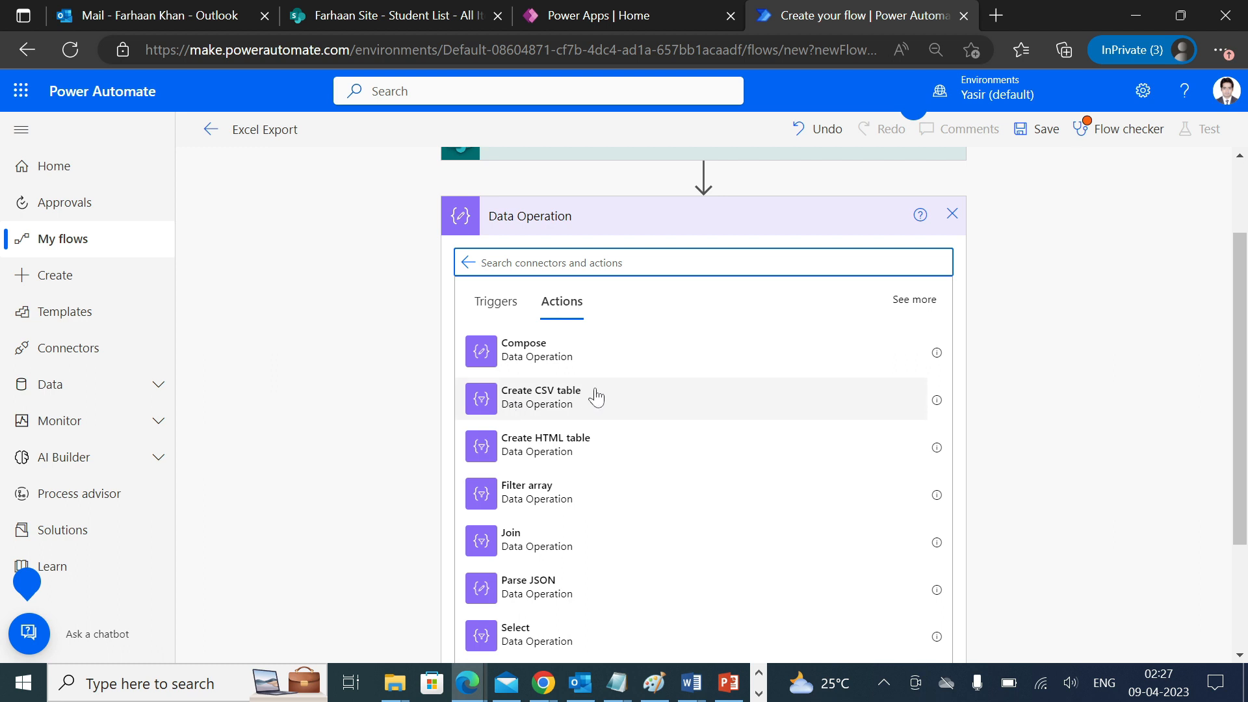
left_click(539, 398)
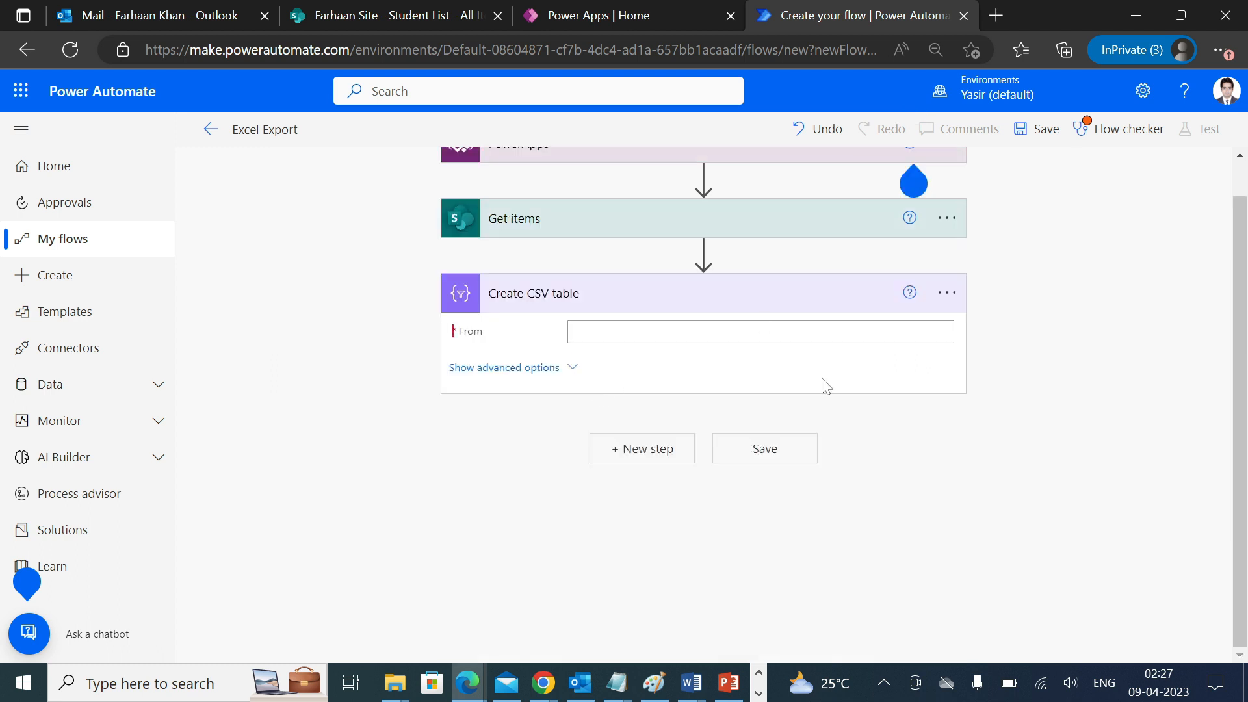
Step: Fill the CSV table's From field with the Get items 'value' output and dismiss the tip
left_click(760, 331)
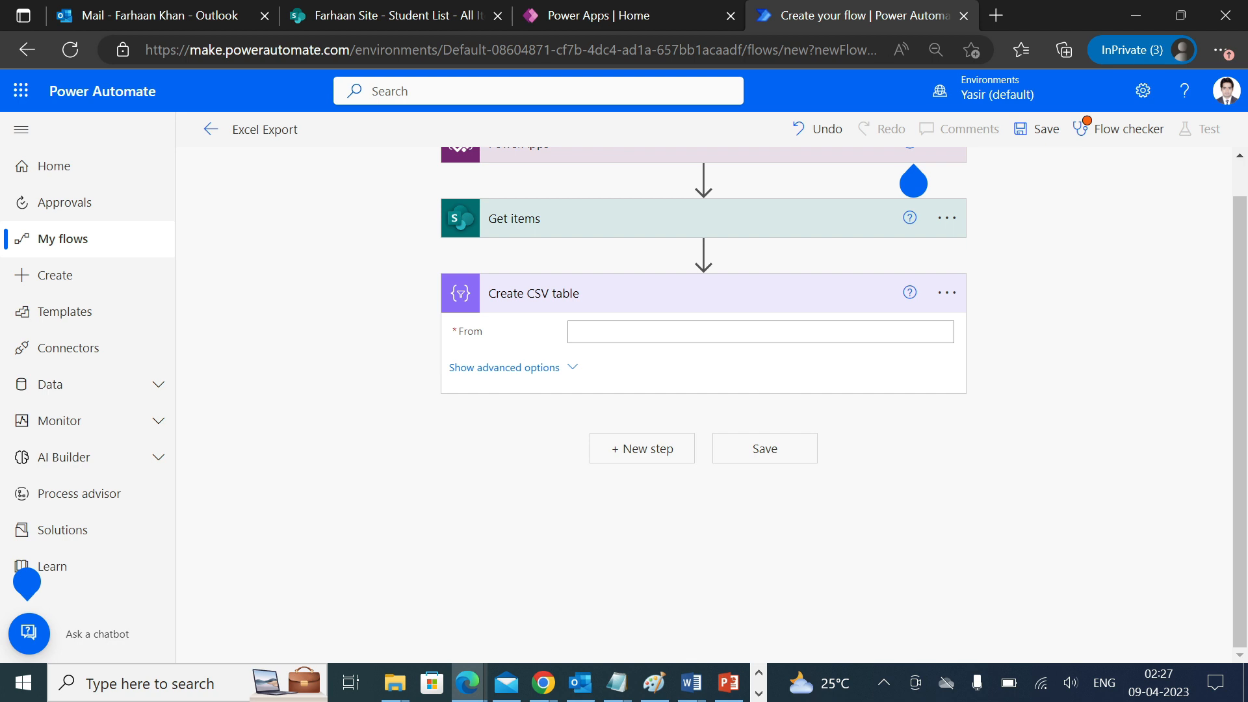
mouse_move(554, 276)
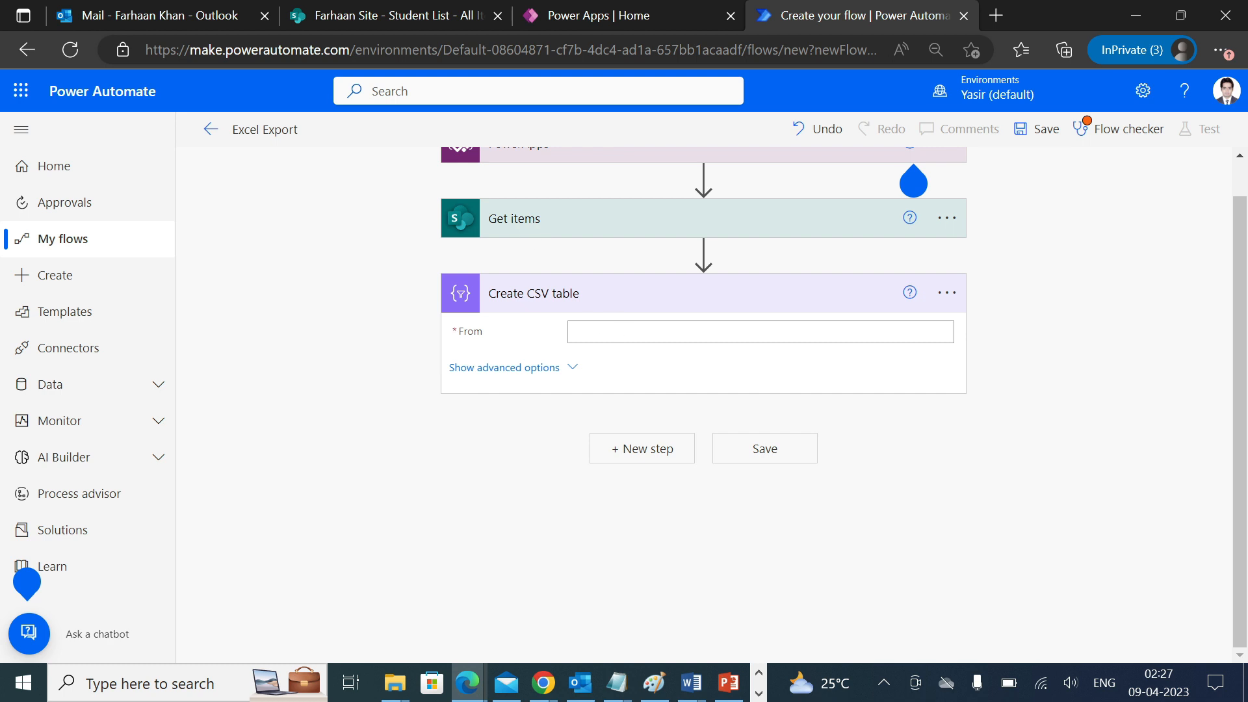
left_click(758, 331)
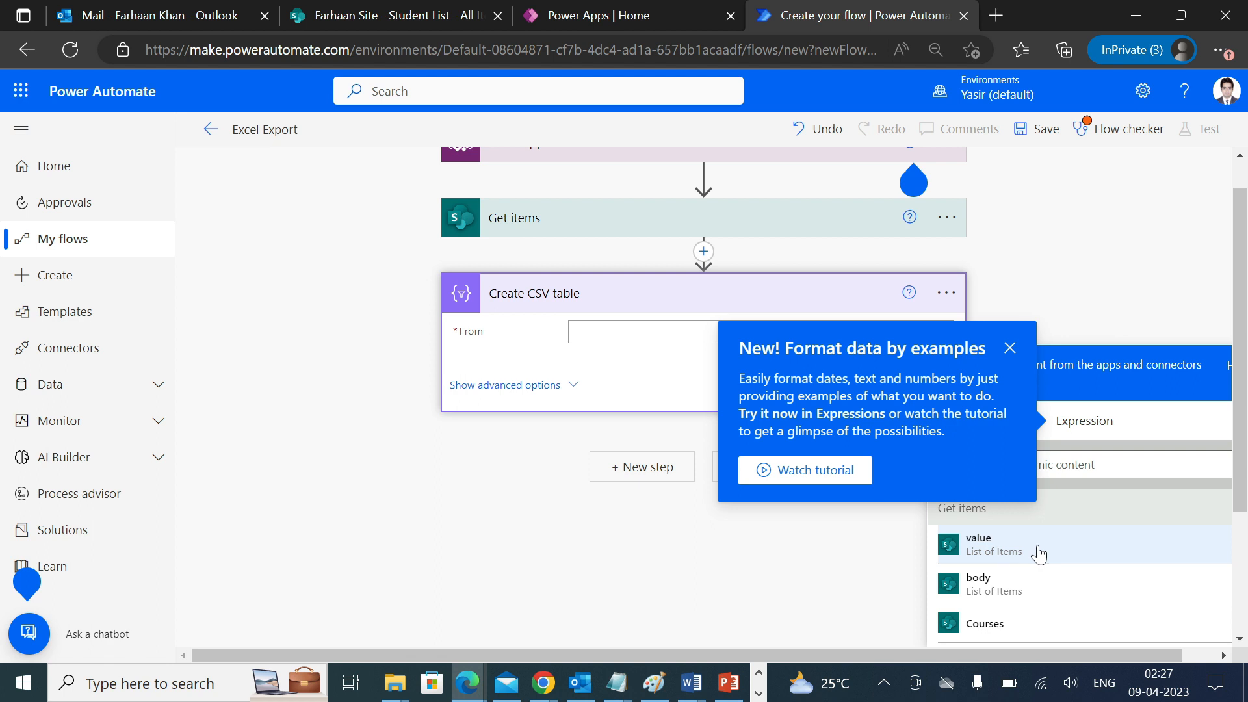
left_click(978, 548)
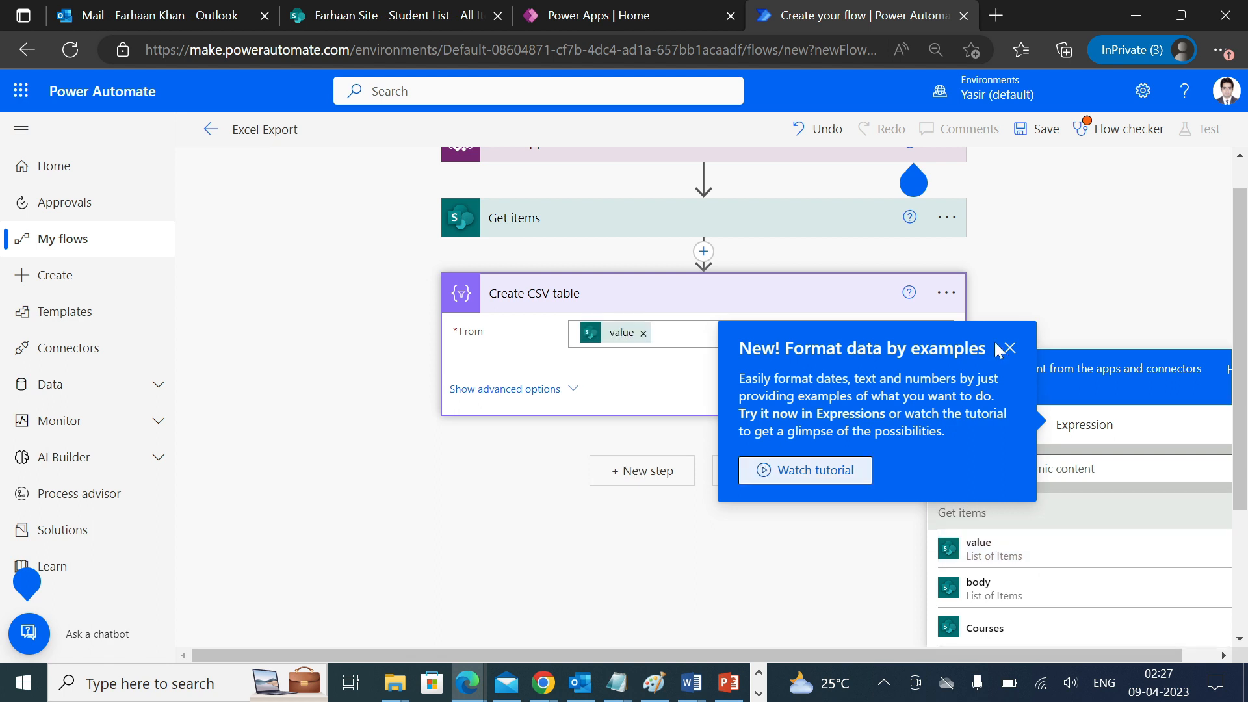
left_click(1008, 348)
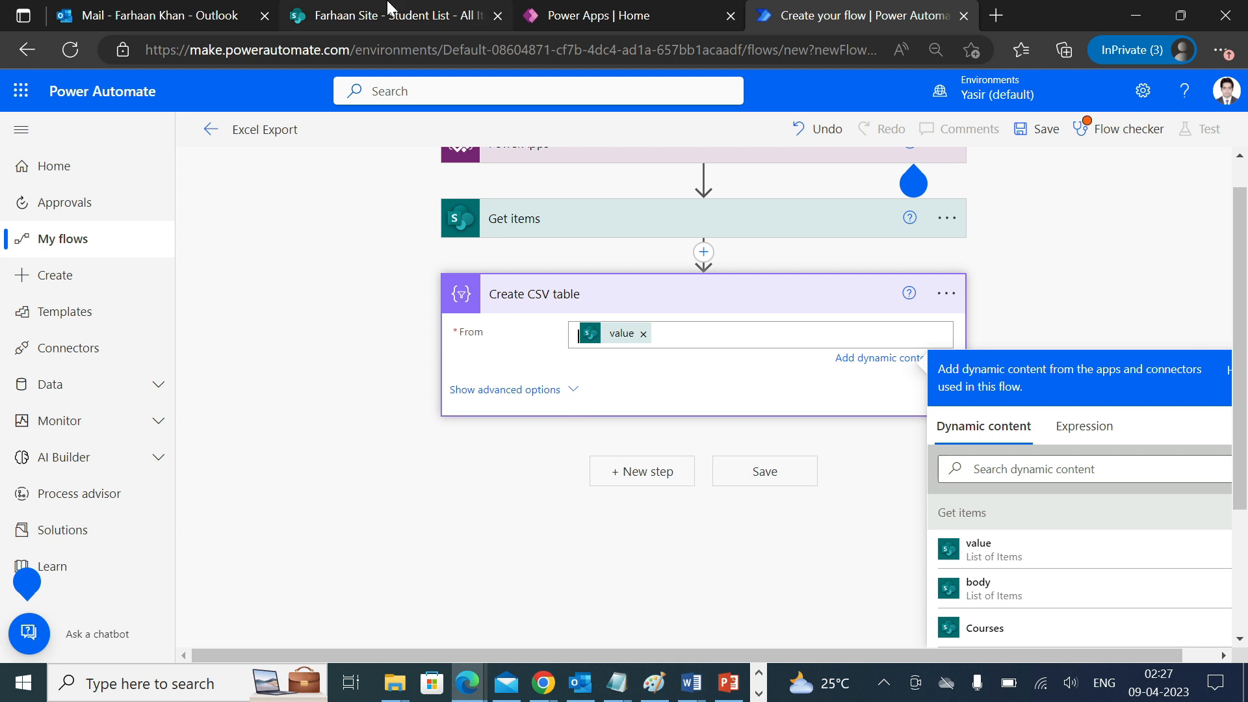
left_click(390, 15)
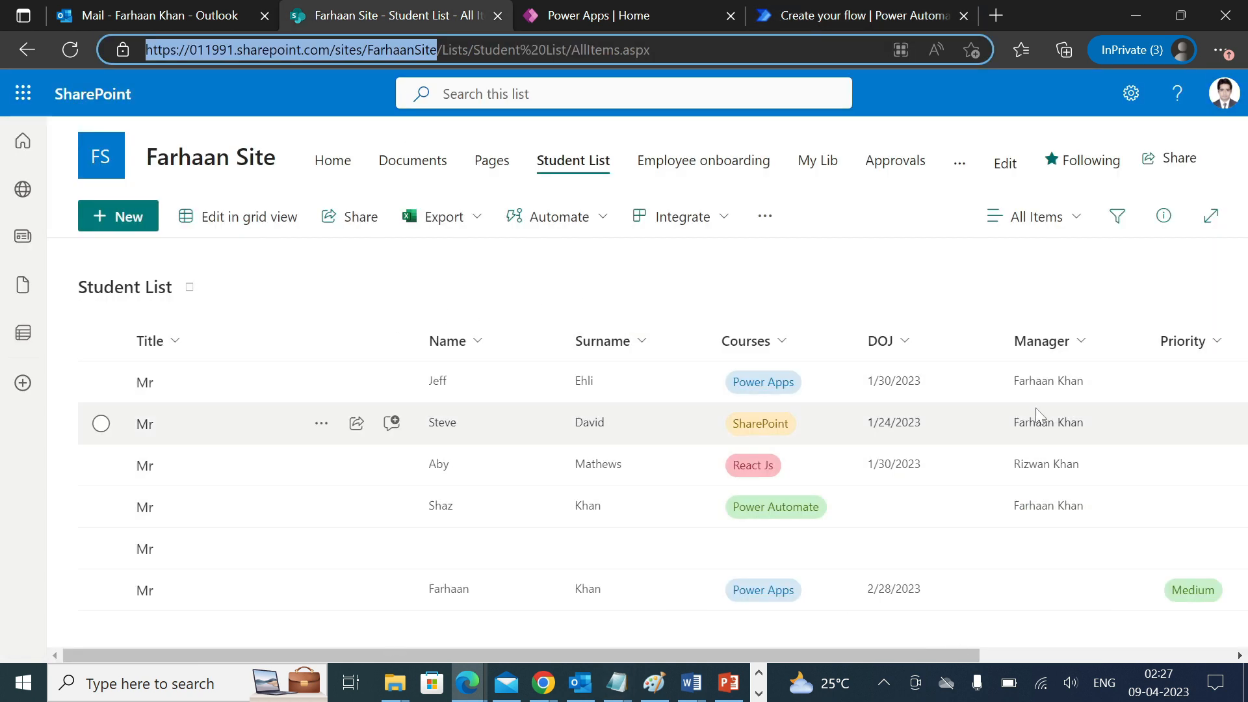
left_click(859, 15)
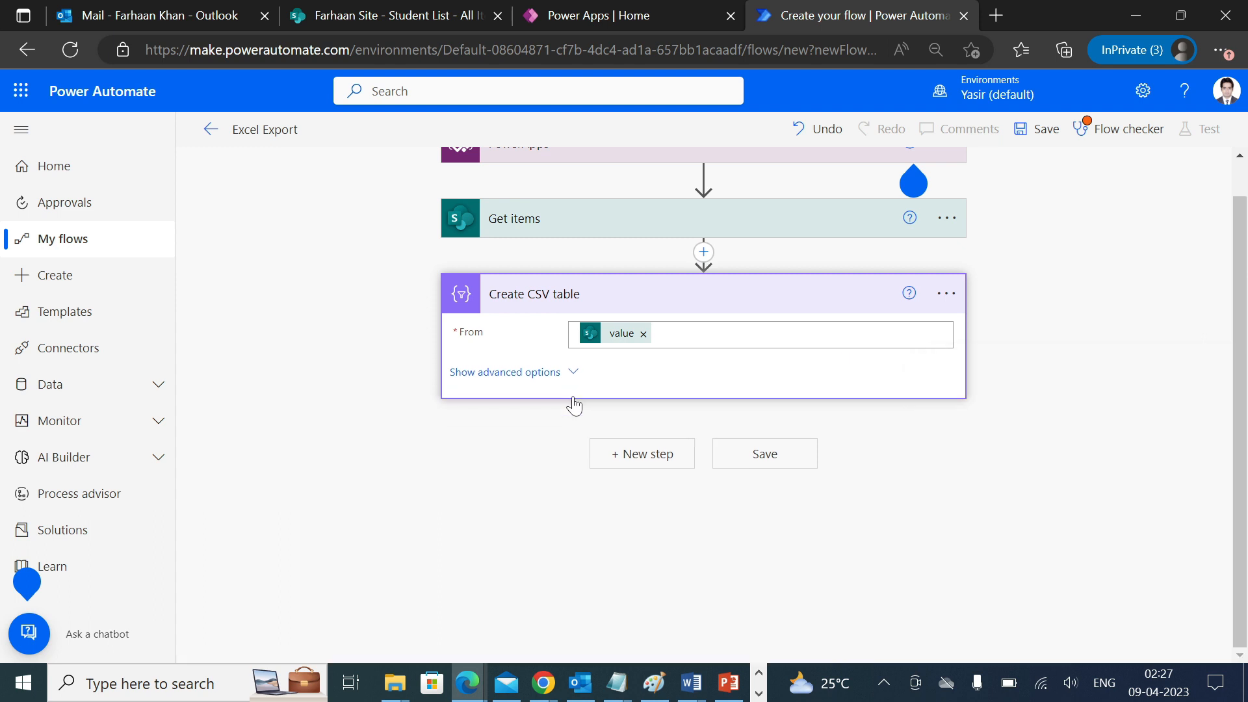
Step: Expand the CSV step's advanced options and set Columns to Custom
left_click(504, 371)
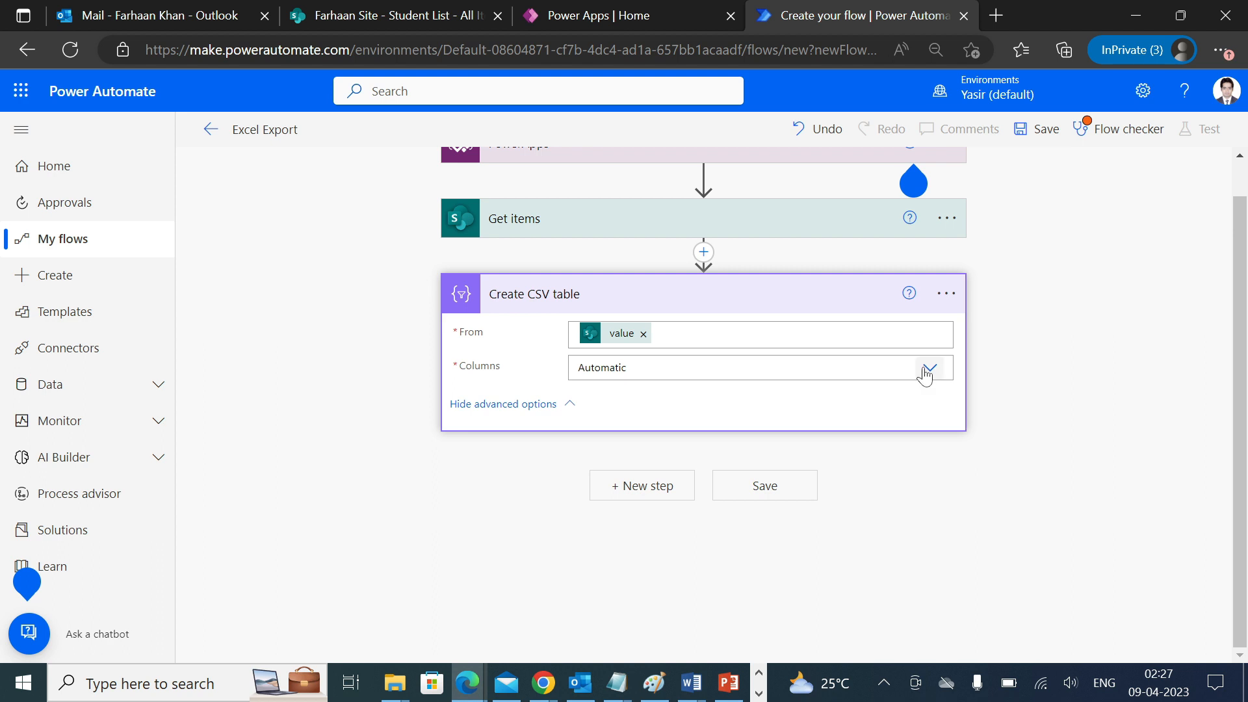
left_click(926, 367)
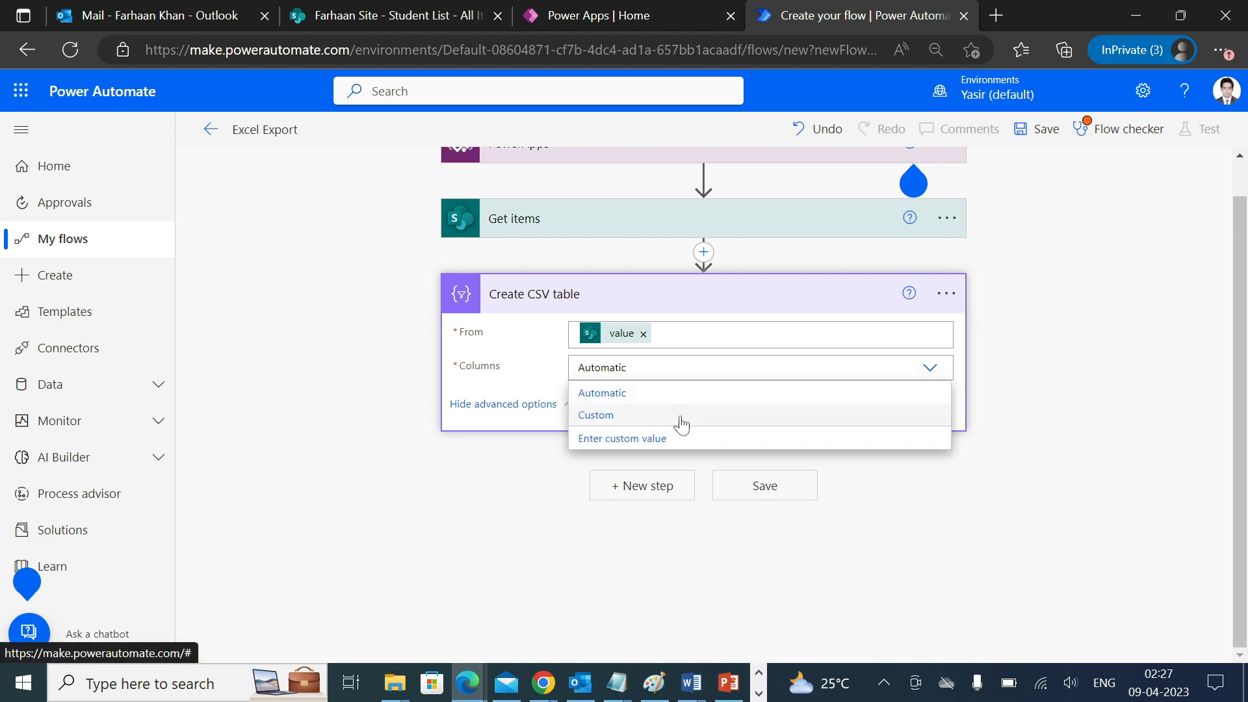
left_click(595, 415)
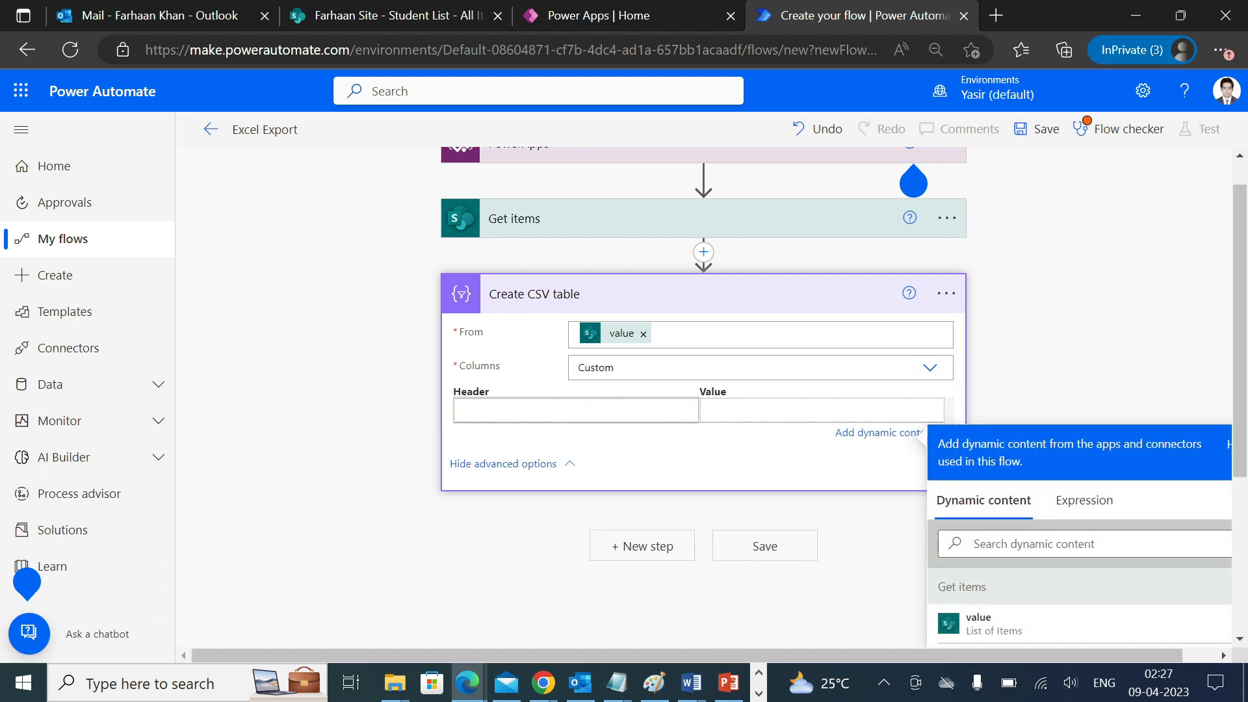
left_click(576, 411)
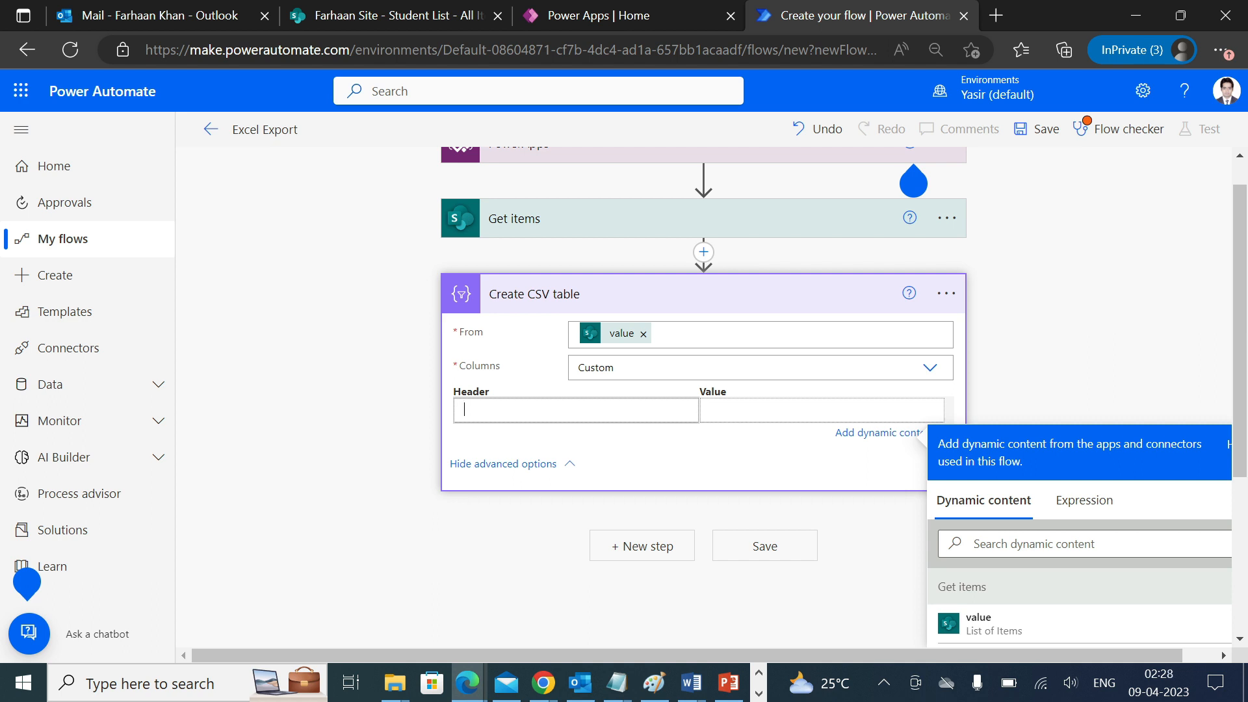
Step: Enter column headers Title, Name, Surname, Courses and DOJ, checking the Student List
left_click(382, 15)
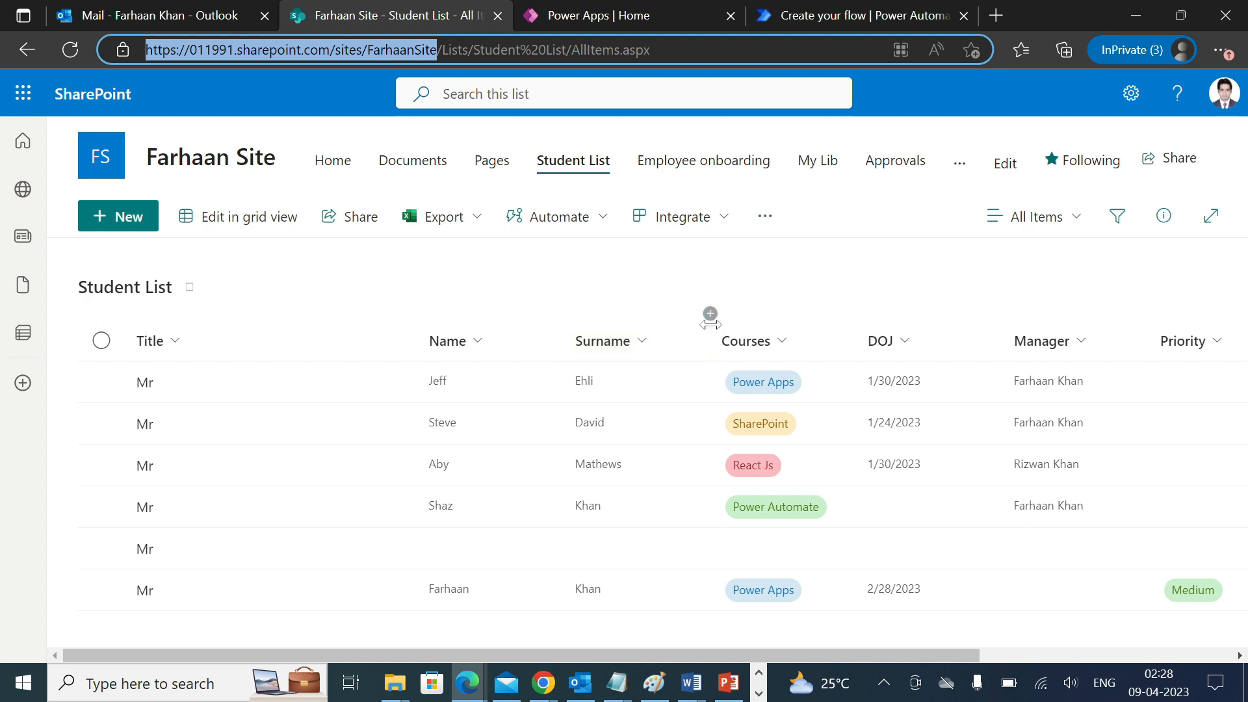
left_click(856, 15)
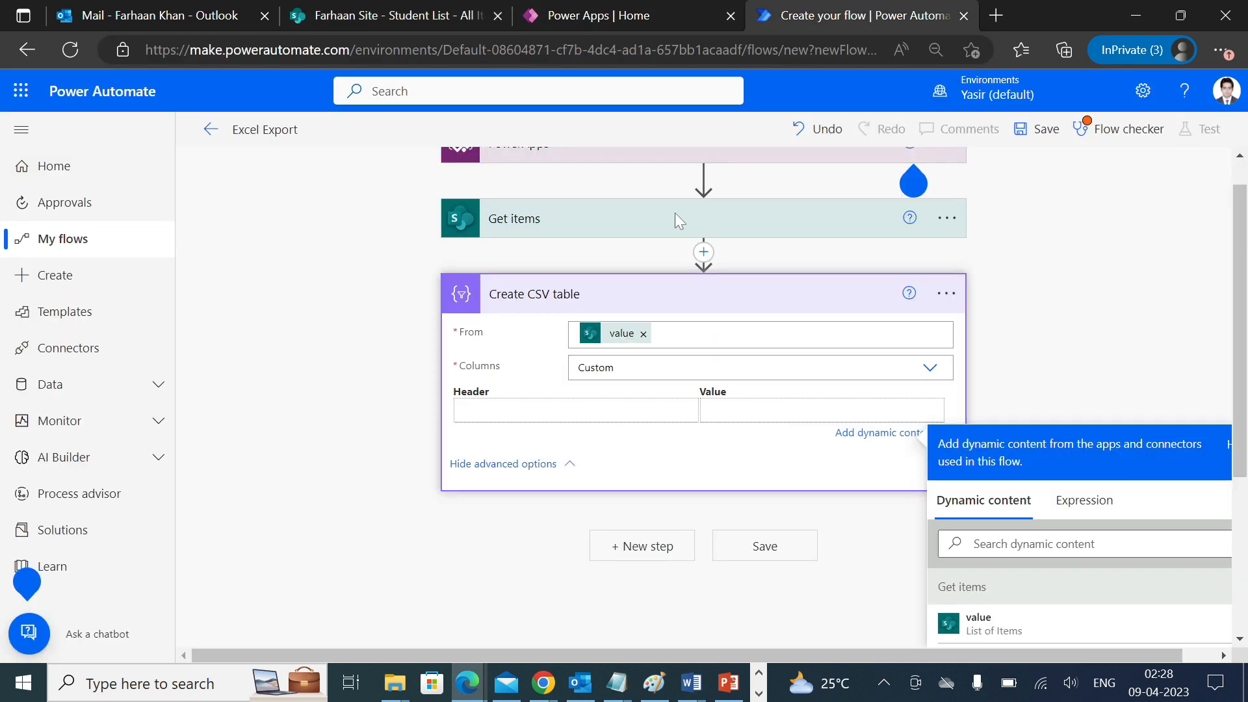
type("Title")
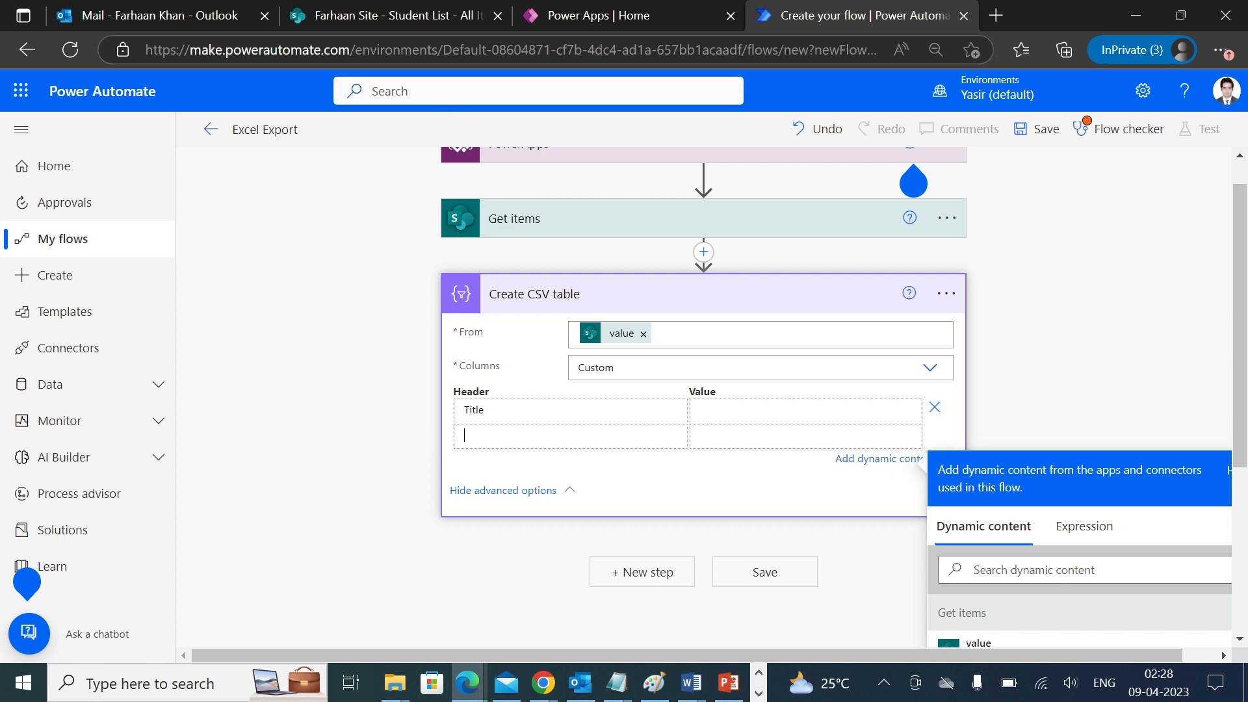
left_click(390, 15)
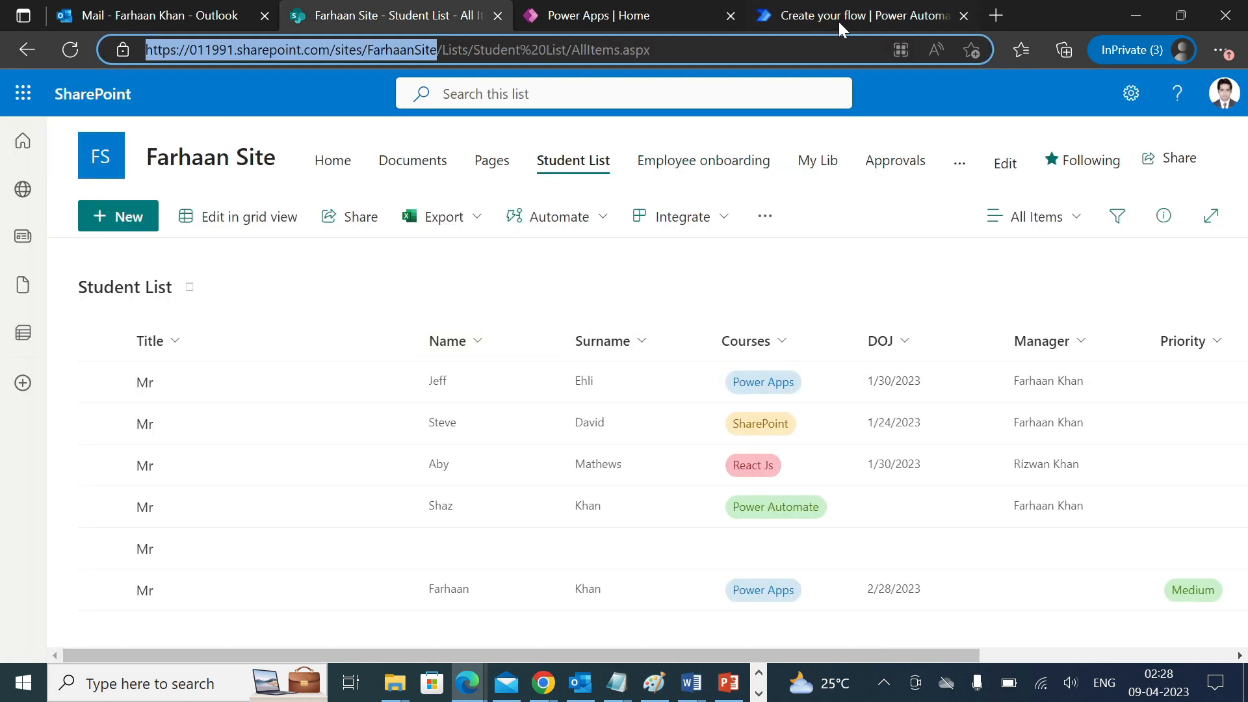
left_click(852, 15)
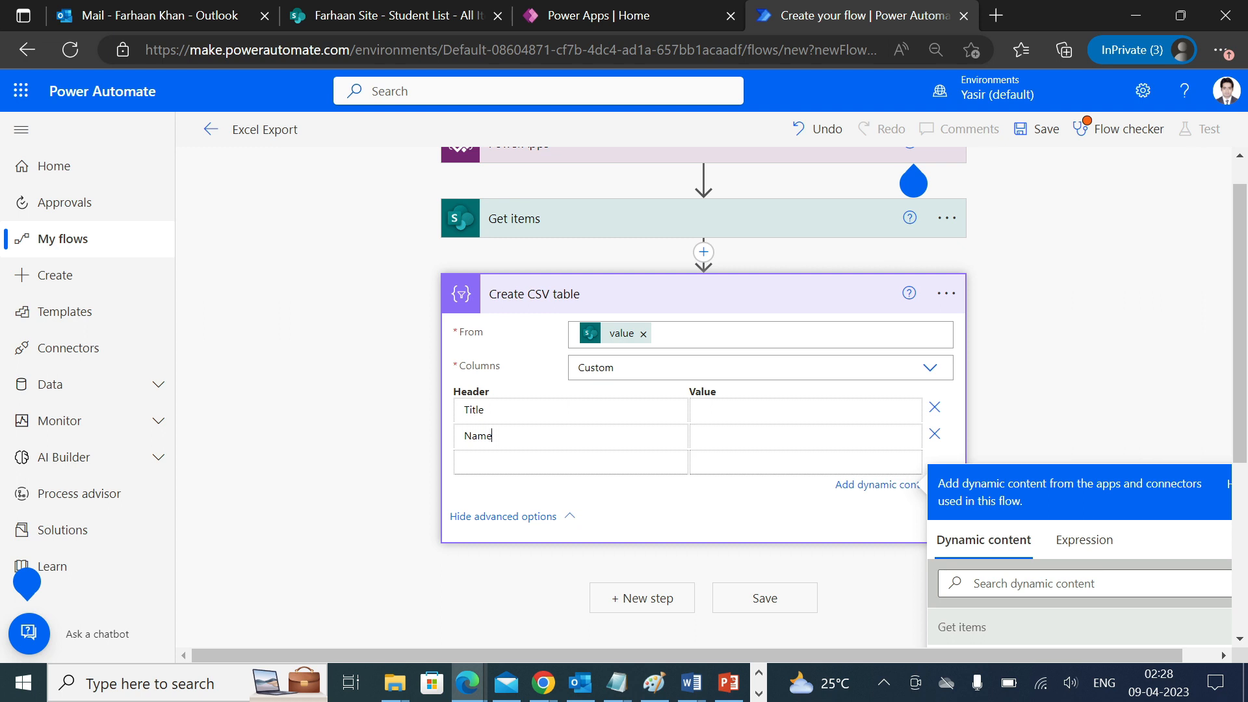
type("Surname")
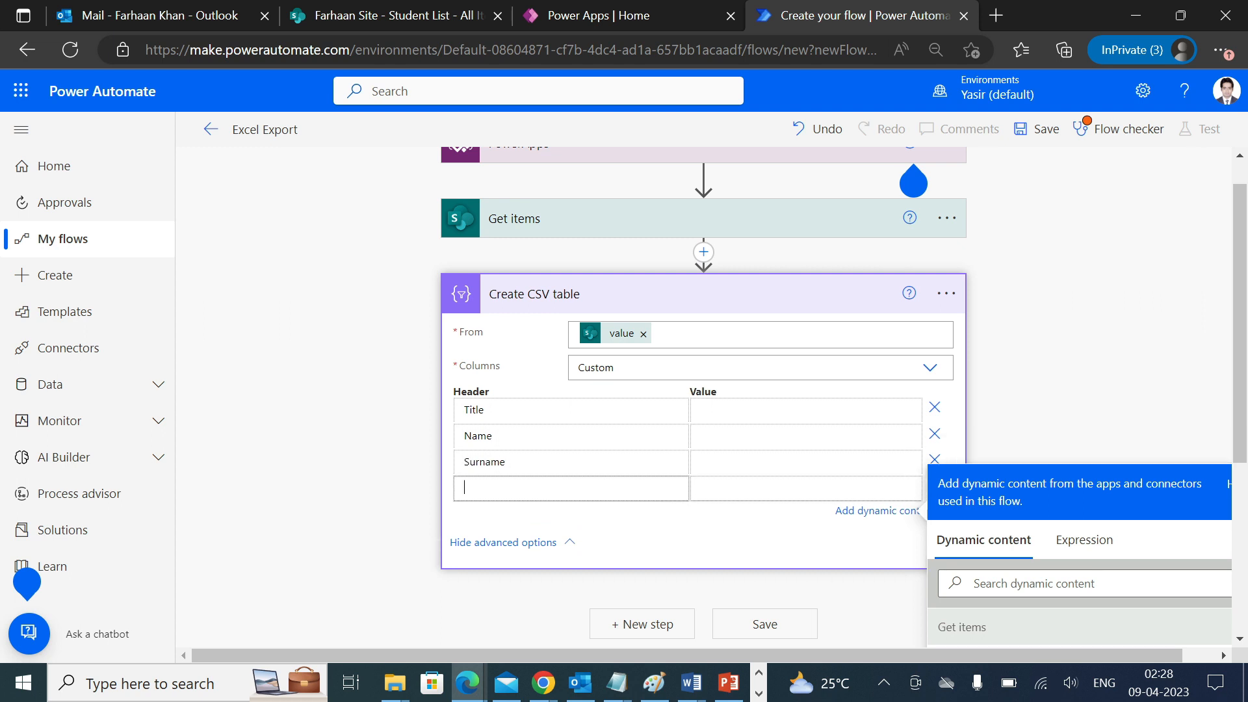
type("Cous")
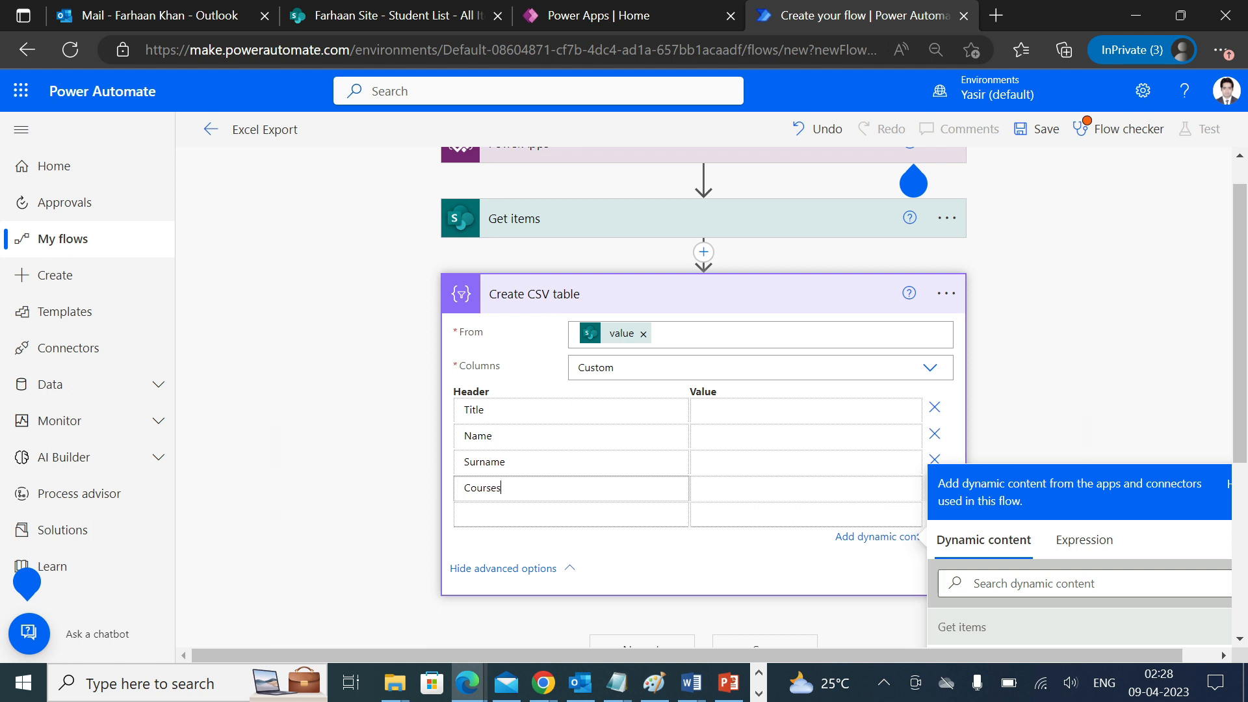
left_click(390, 15)
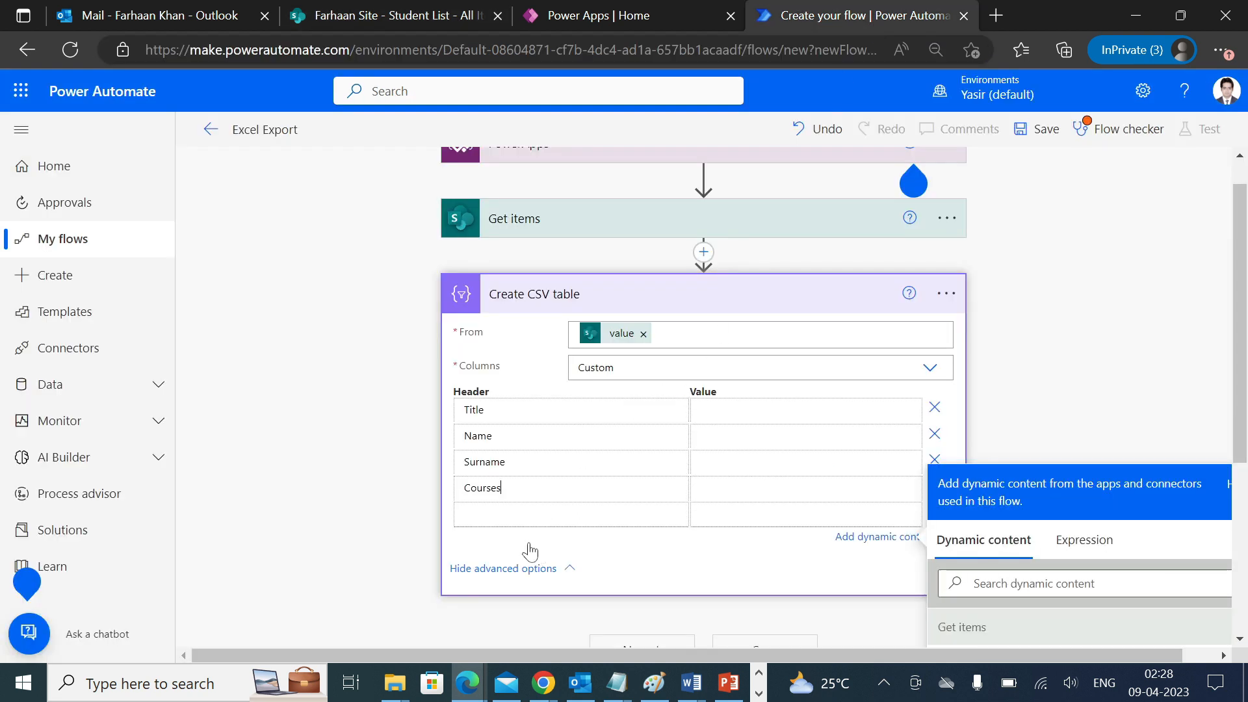
type("DOJ")
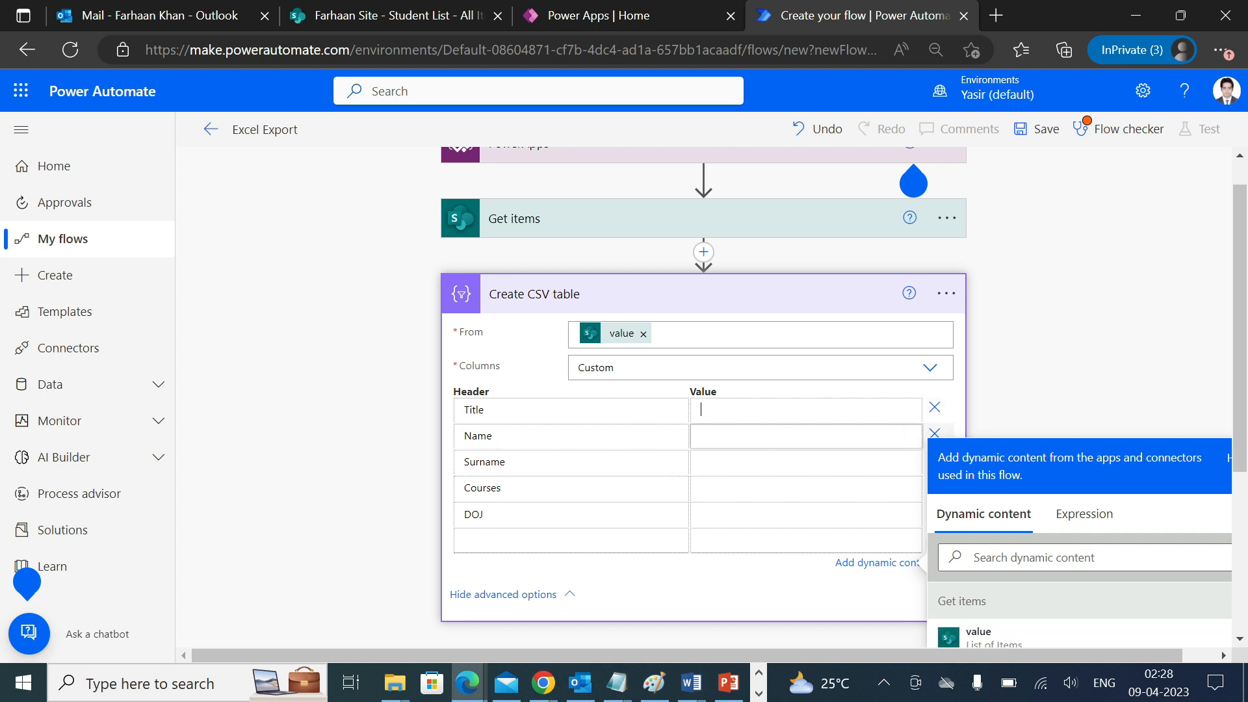
Step: Map the Title and Name columns to their Get items fields
scroll("down", 3)
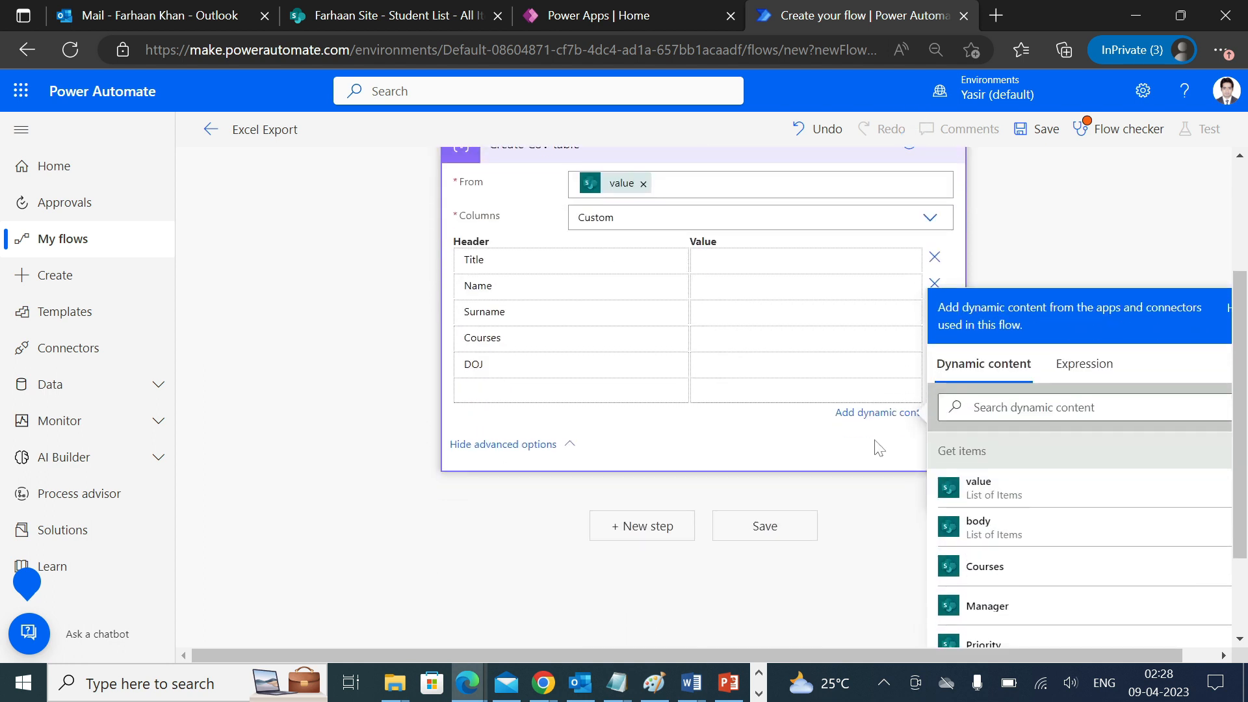
mouse_move(858, 444)
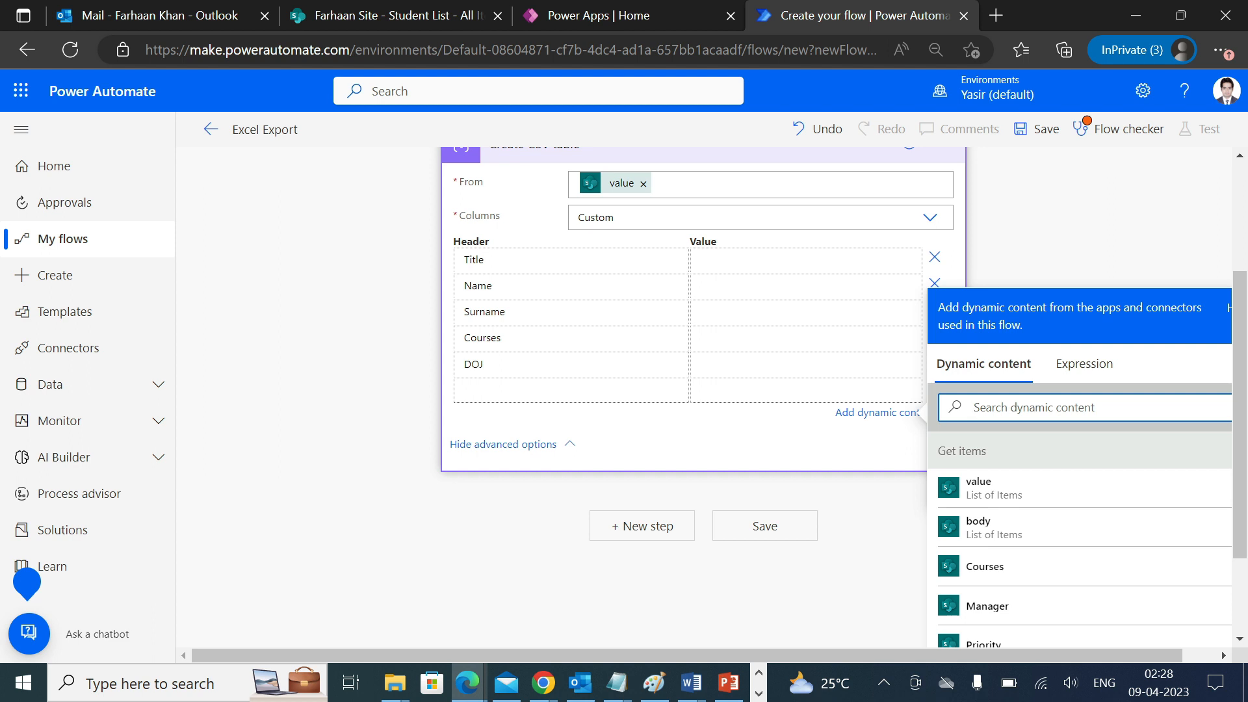
type("Tit")
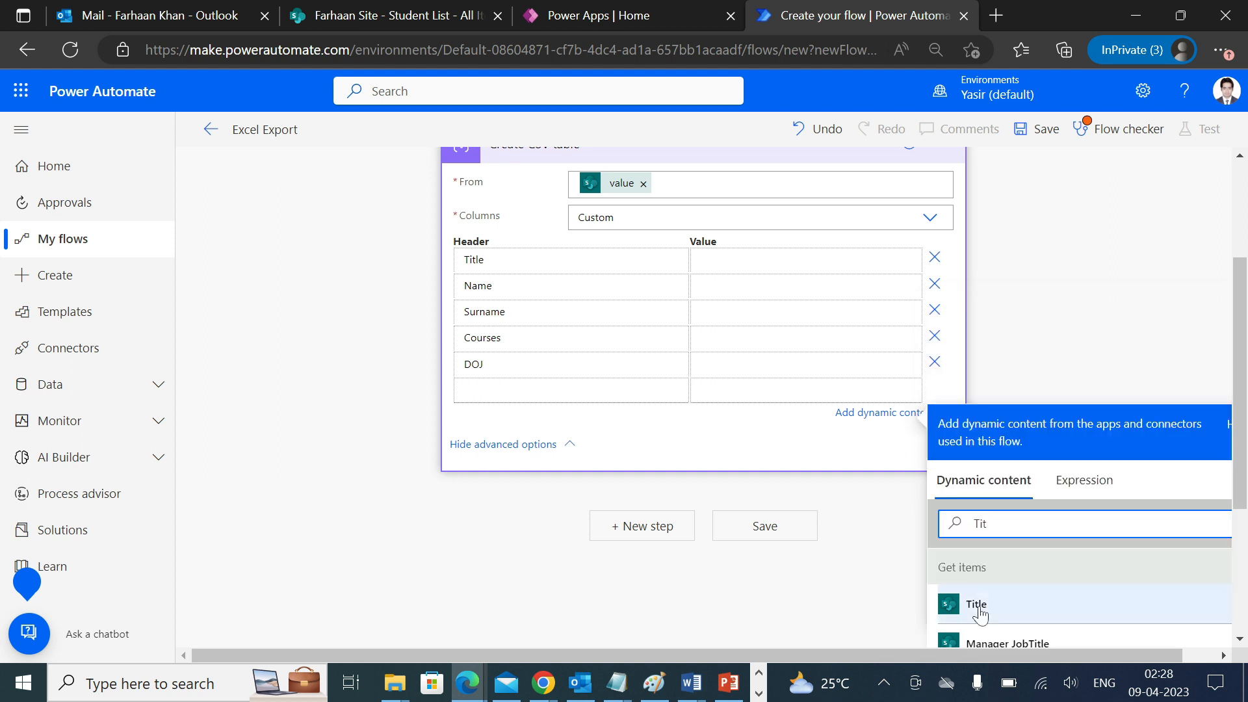
left_click(976, 606)
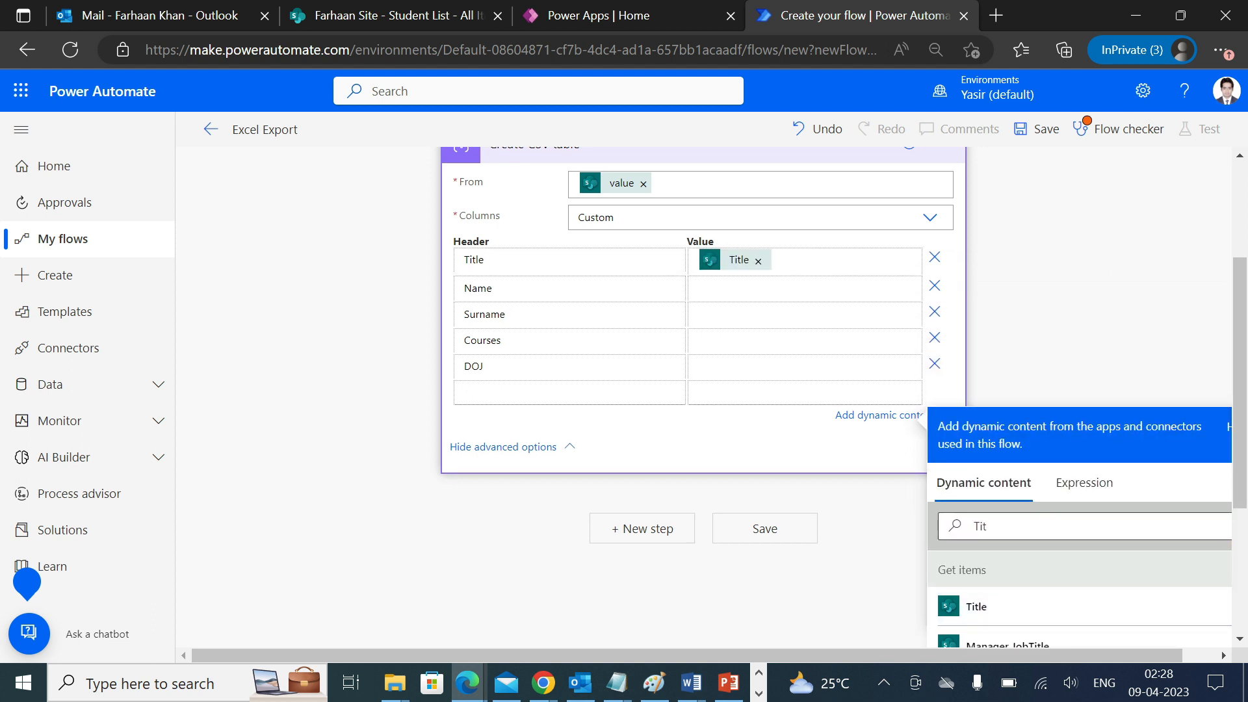
double_click(986, 525)
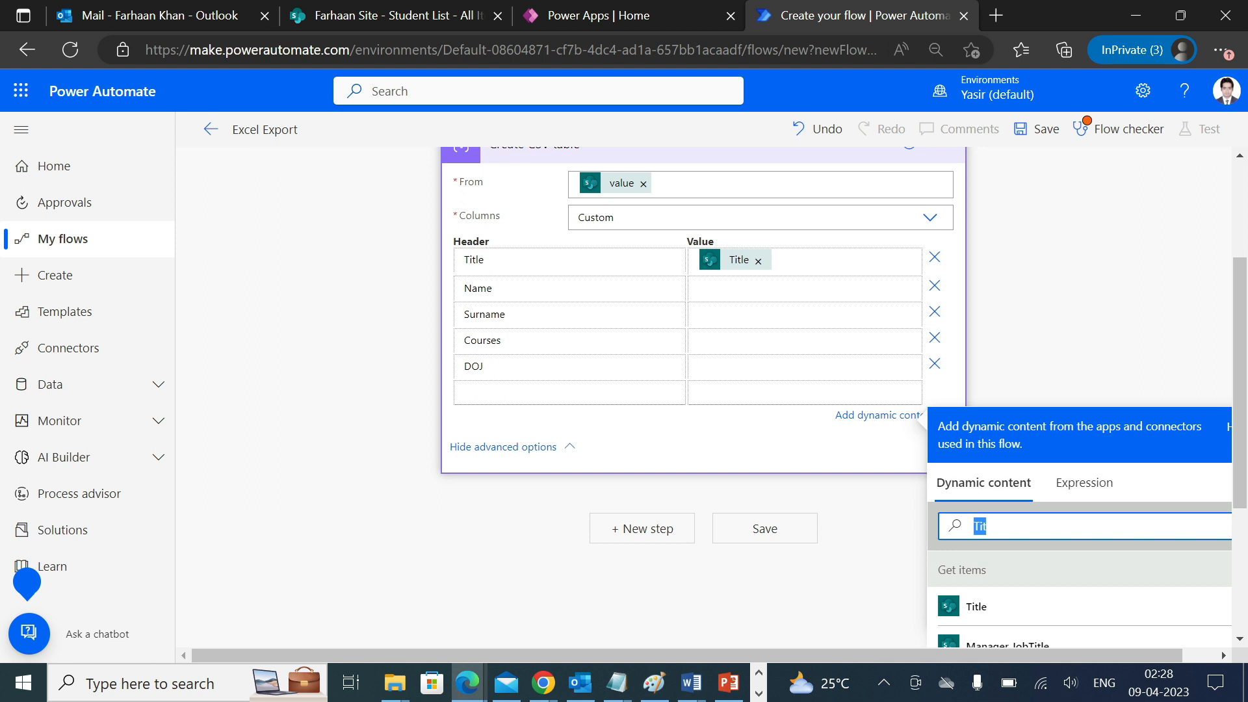
type("Name")
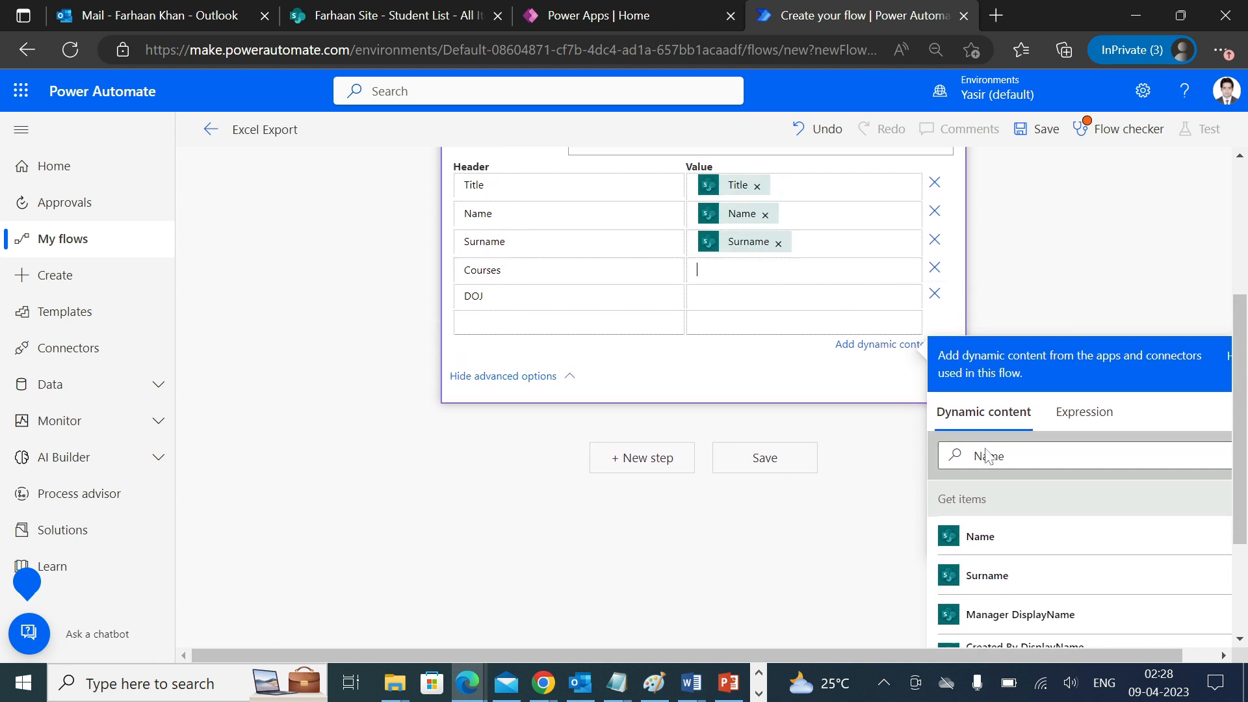
Step: Map Courses to Courses Value and DOJ to the DOJ field
type("Cou")
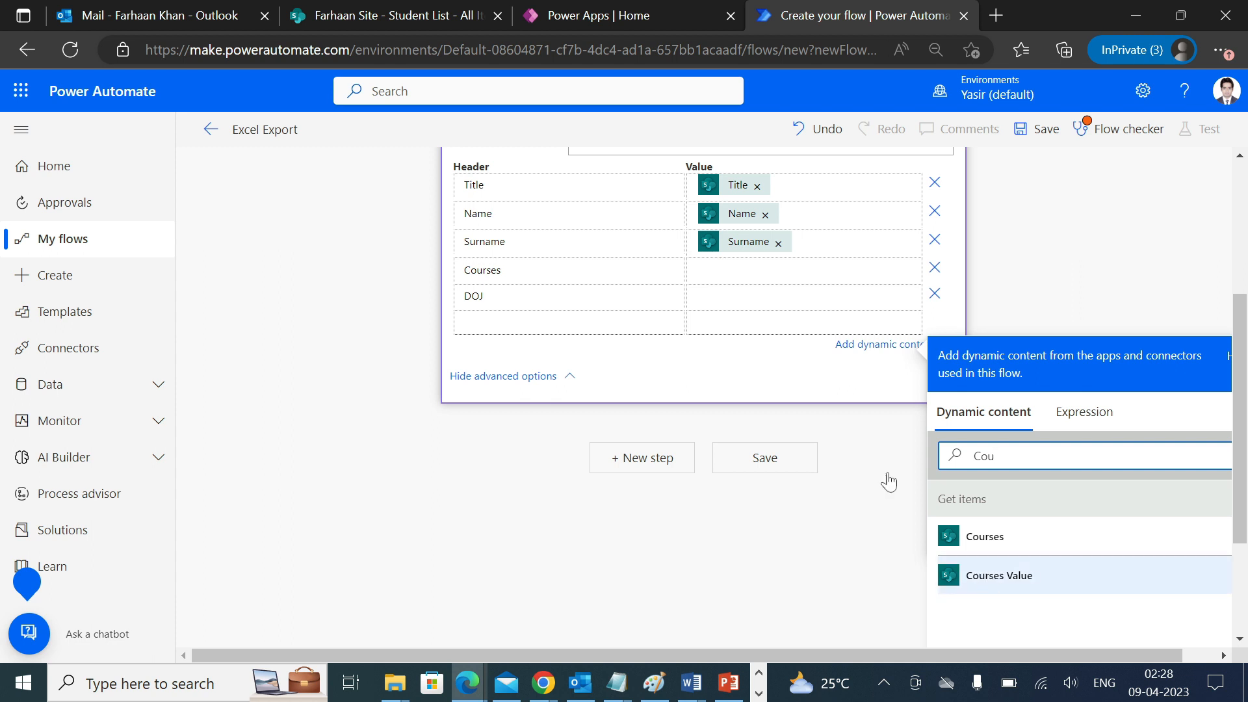
left_click(386, 15)
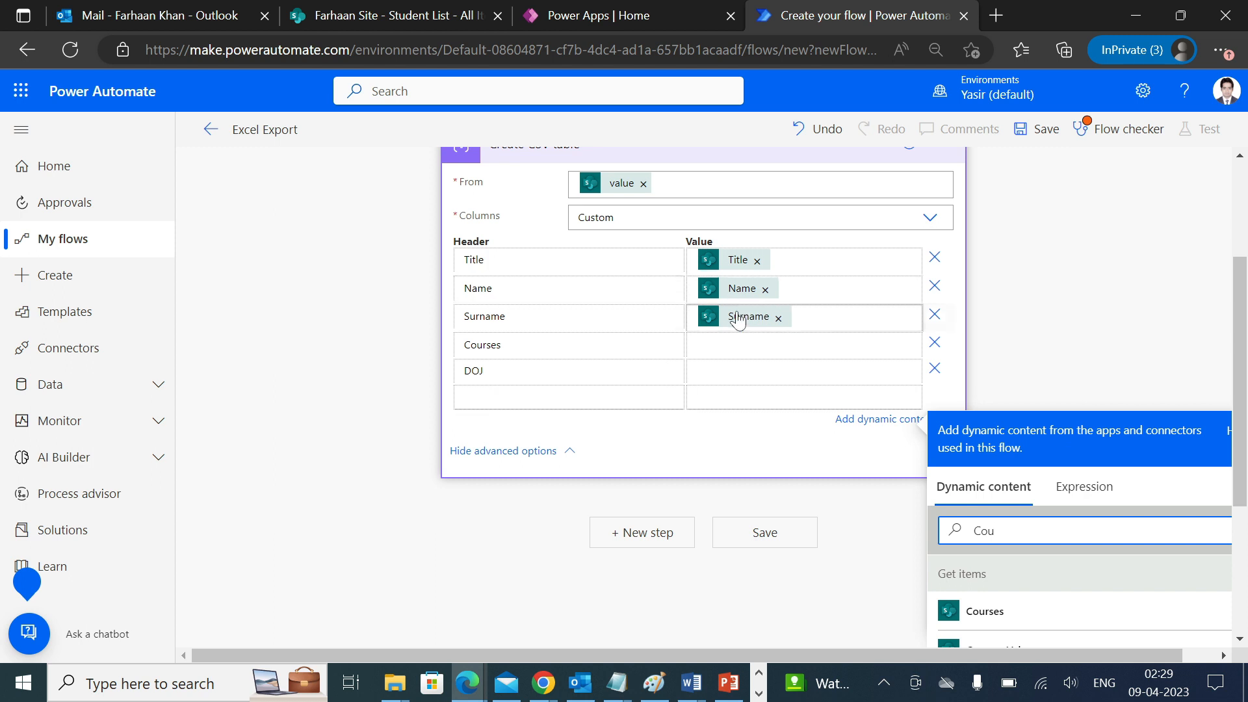
left_click(390, 15)
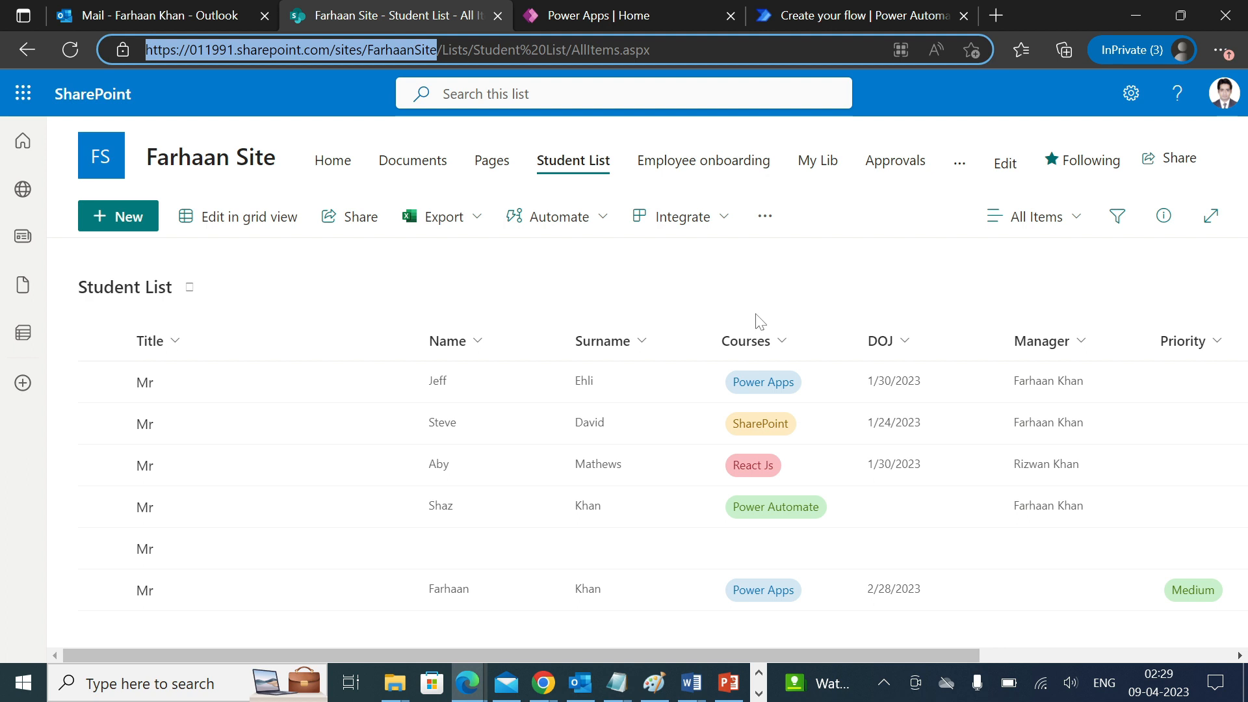
left_click(860, 15)
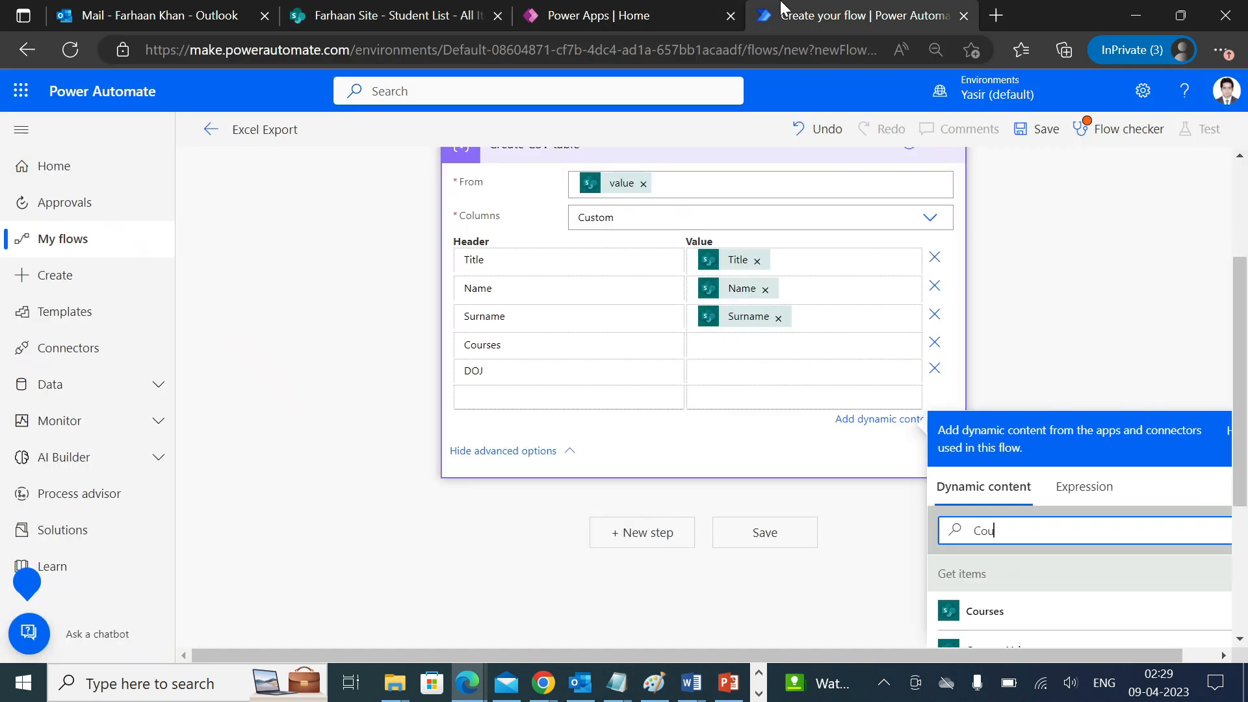
scroll("down", 3)
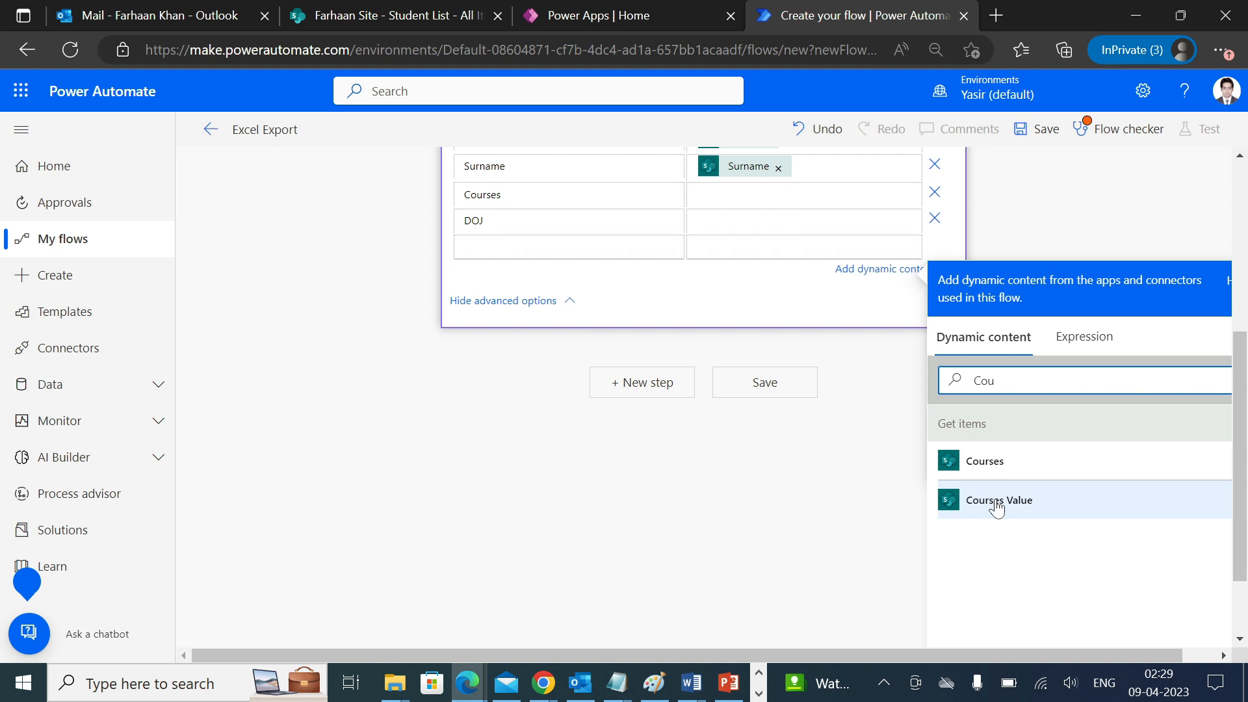
mouse_move(993, 475)
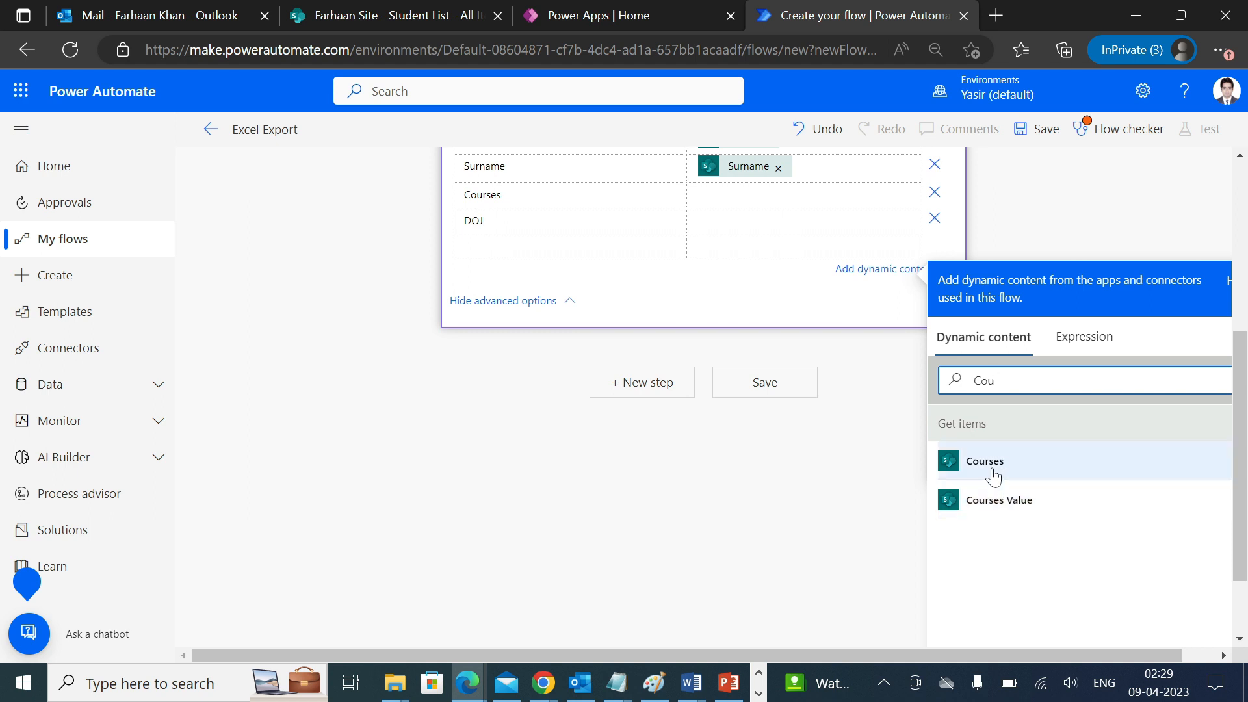
mouse_move(1012, 481)
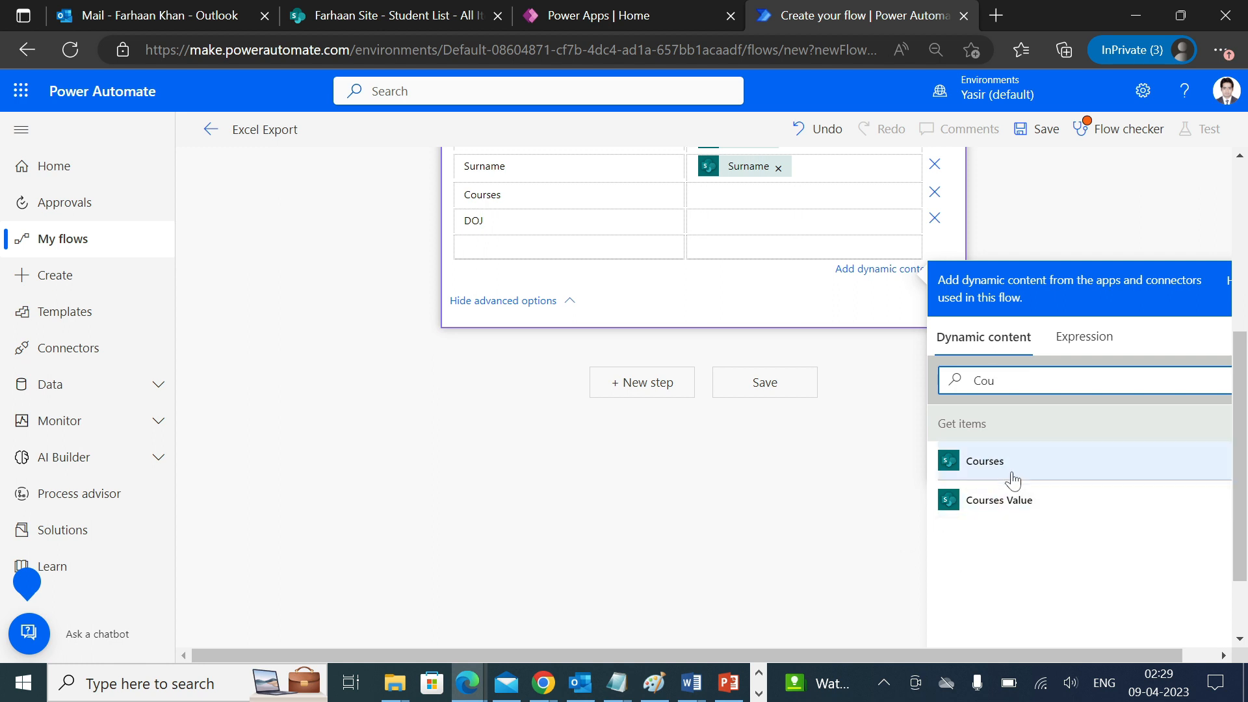
left_click(999, 500)
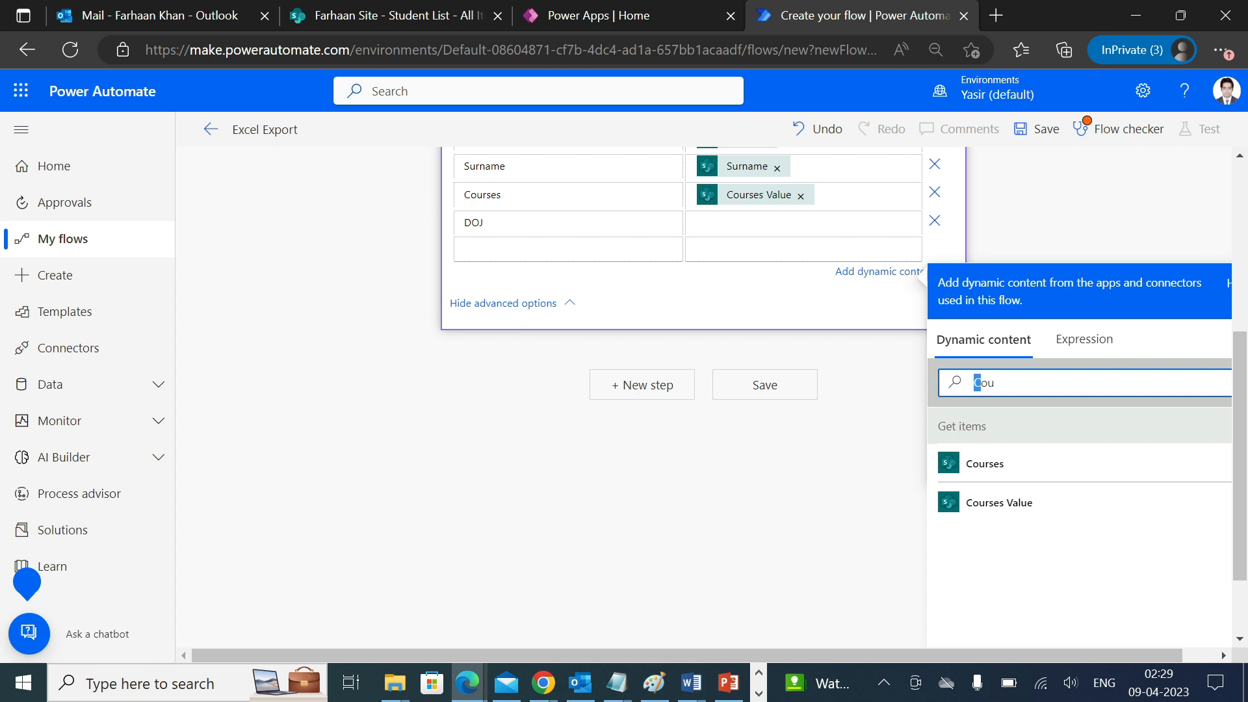
type("DO")
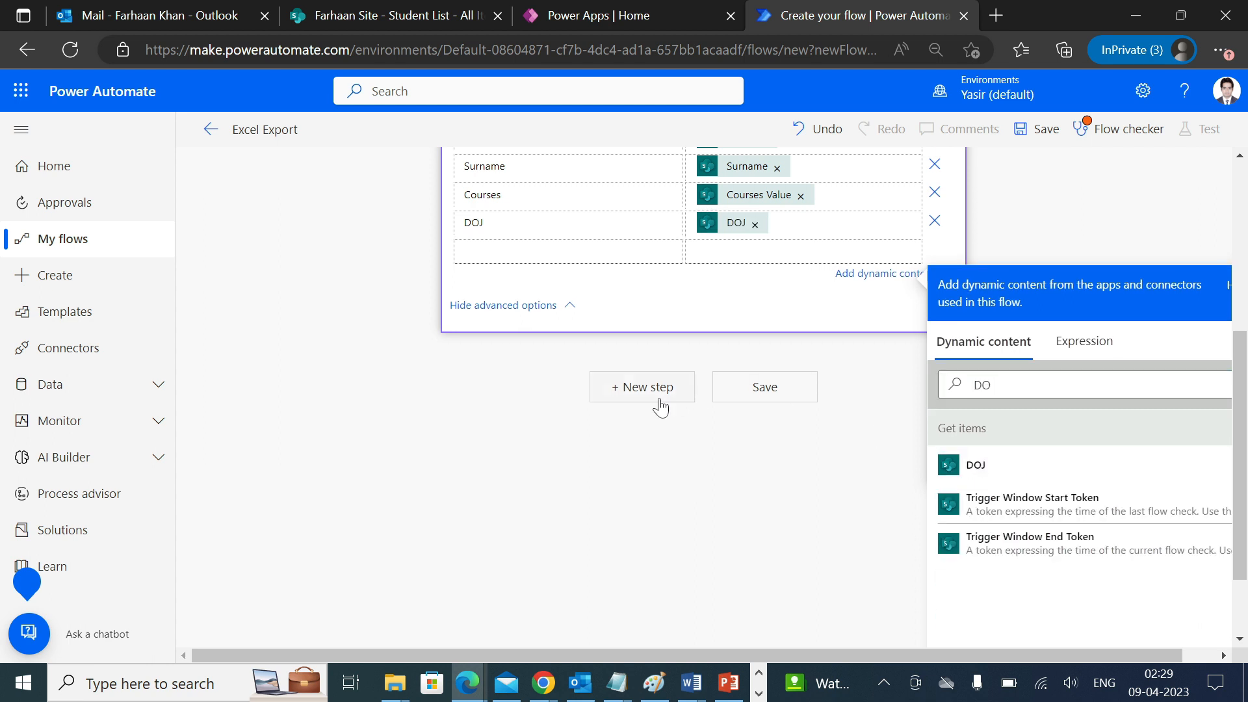
scroll("down", 3)
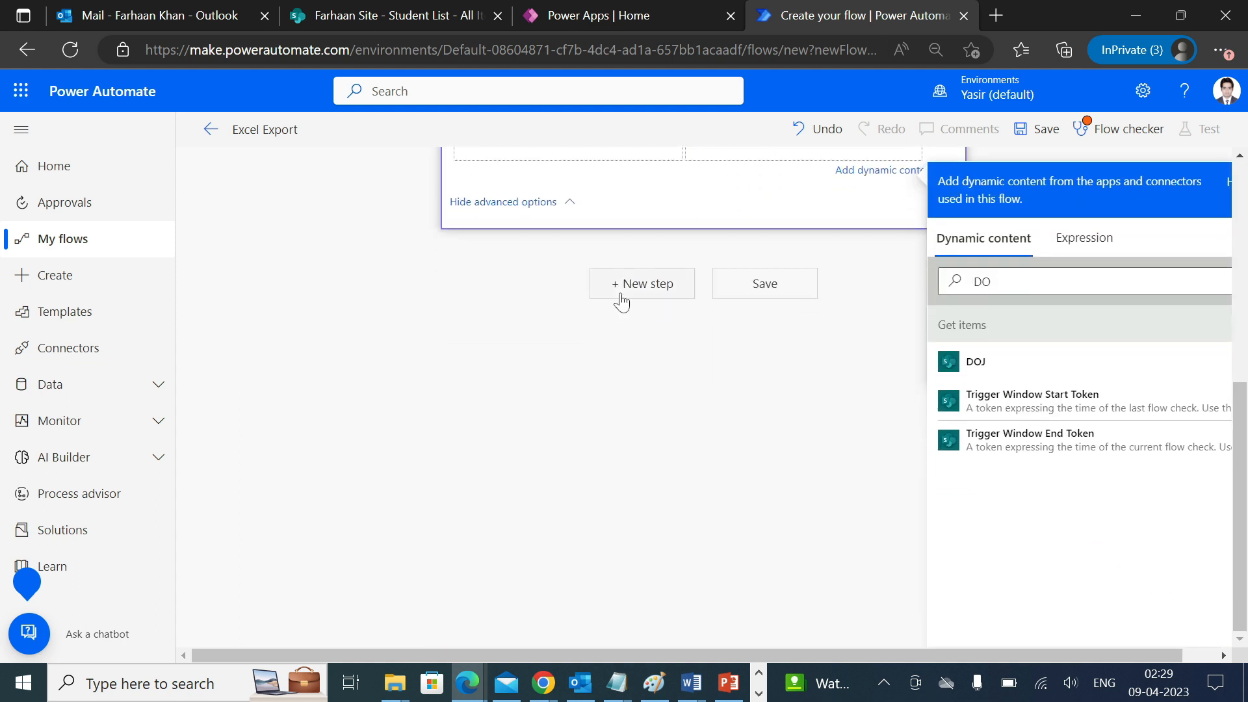
Step: Add an Outlook.com Send an email (V2) step, sign in, and set the suggested recipient
left_click(642, 282)
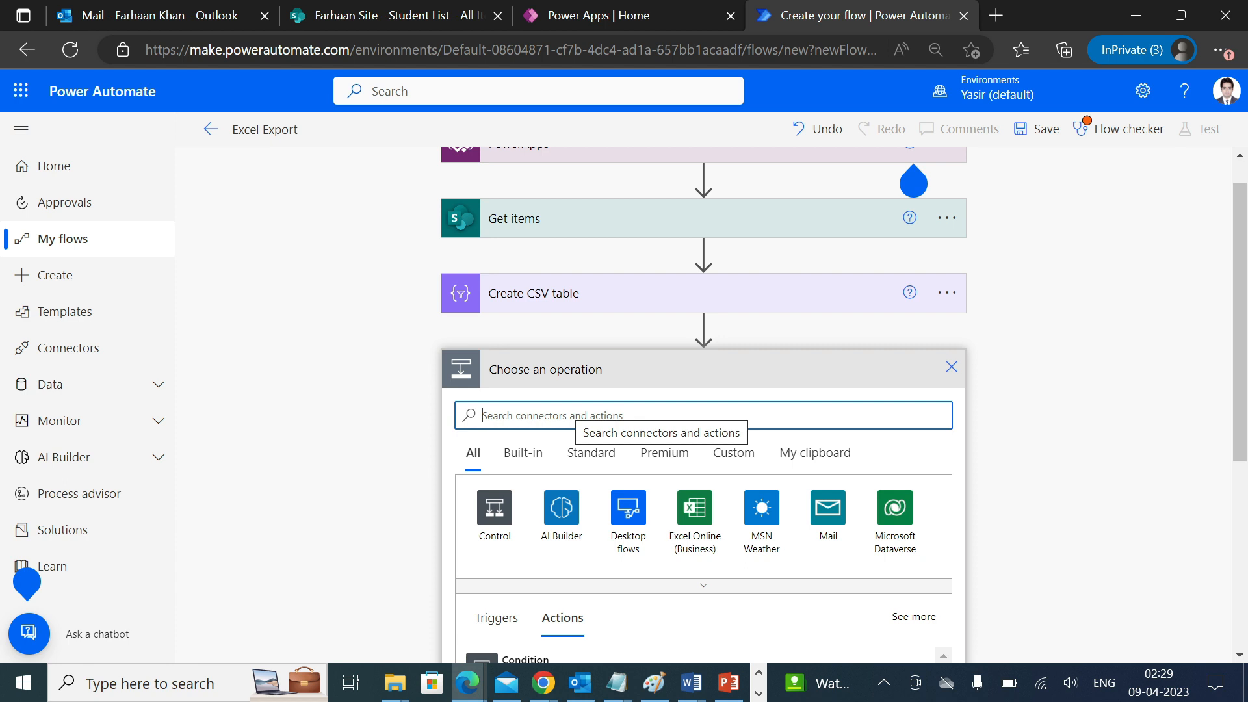
type("Outlo")
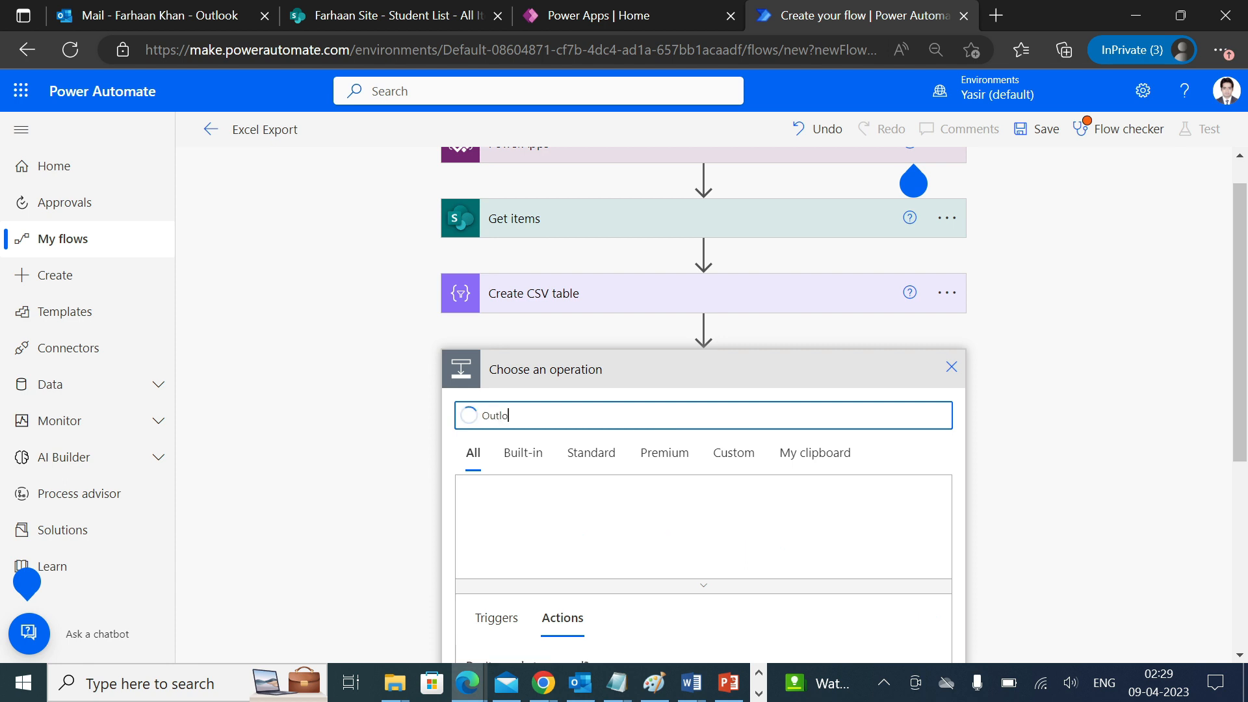
left_click(627, 513)
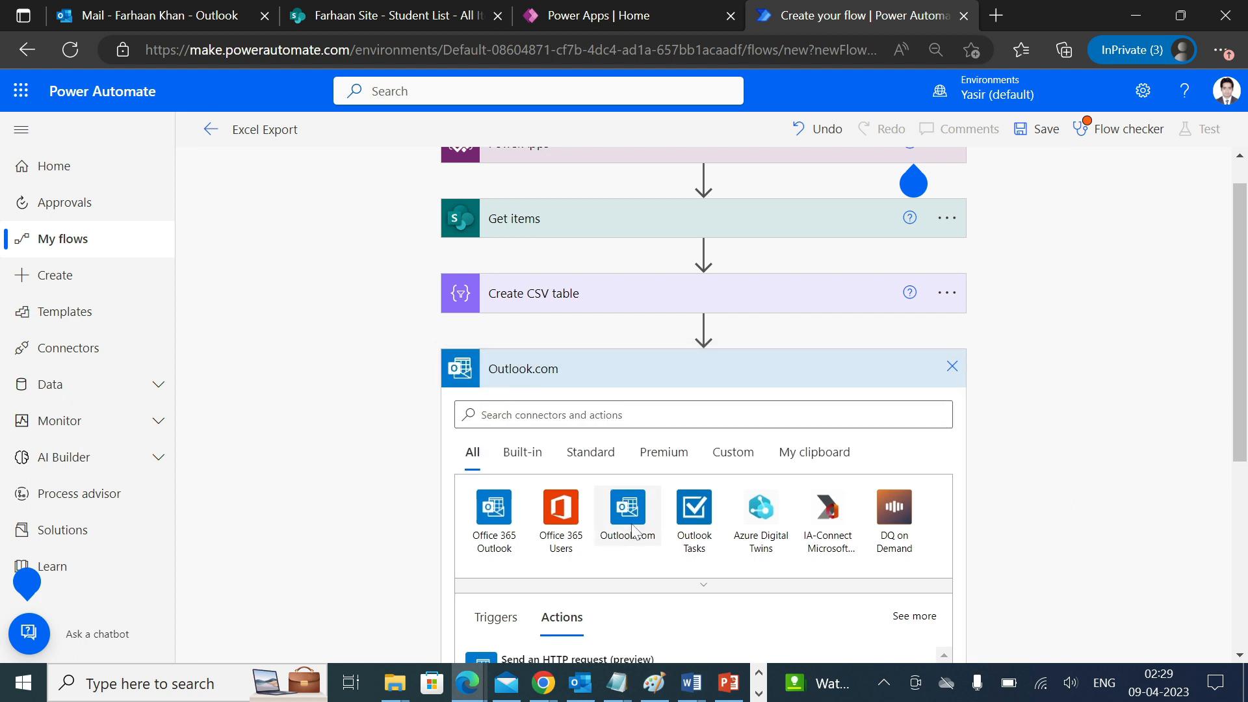
left_click(627, 506)
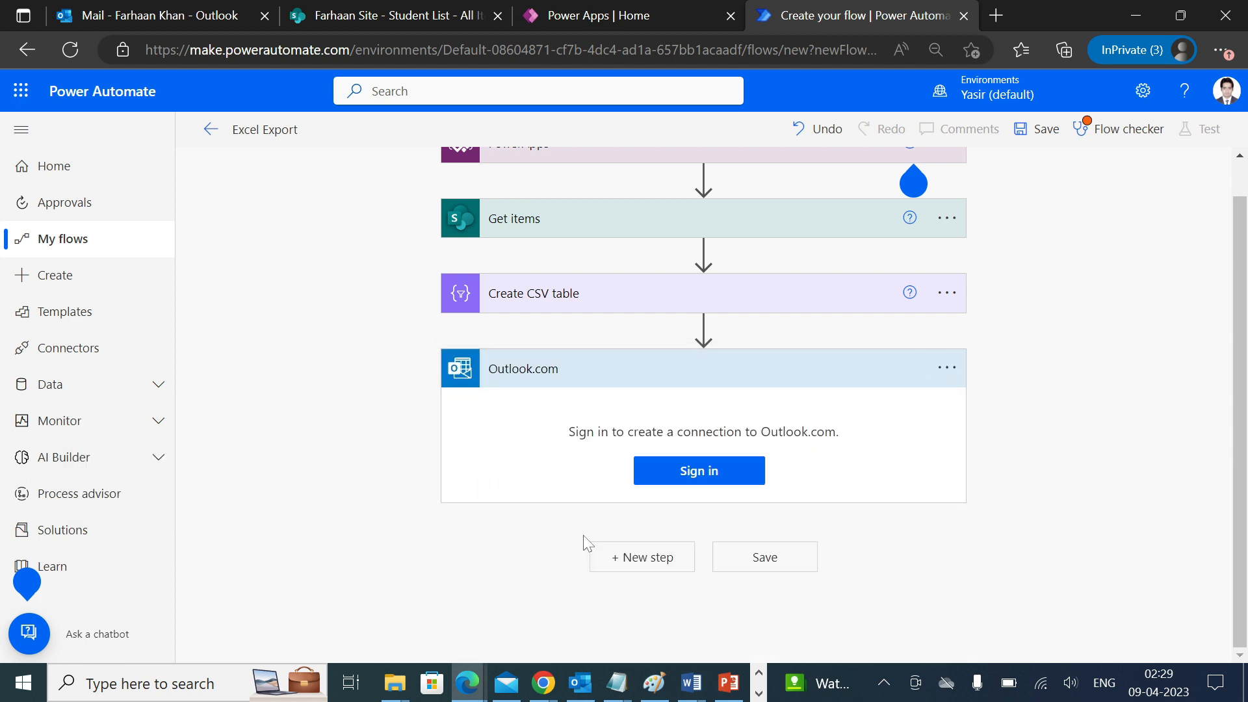
left_click(698, 469)
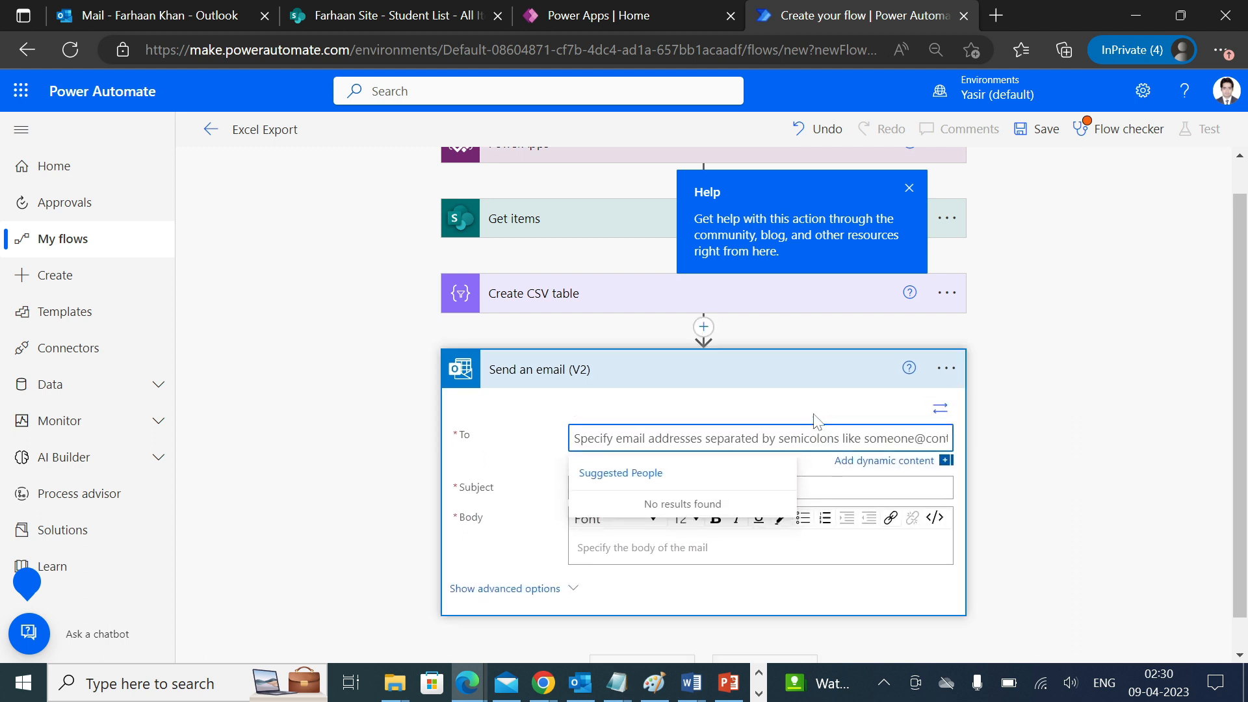
type("farhaan Khan")
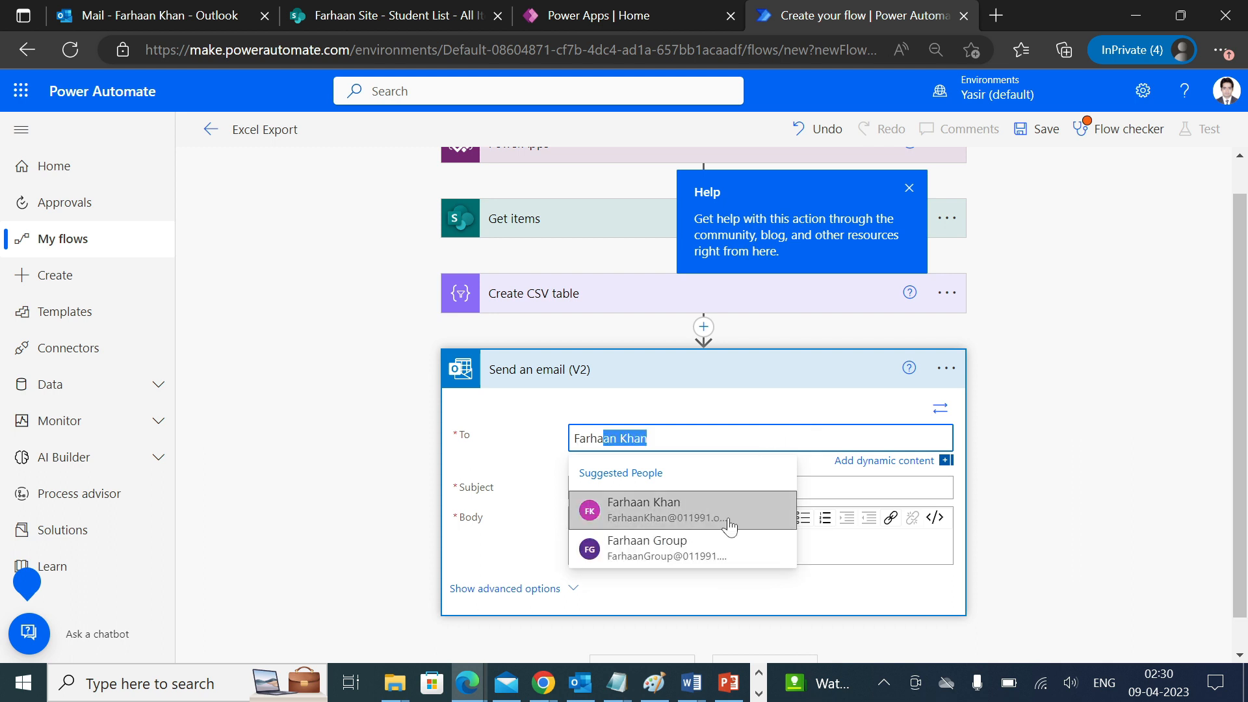
left_click(642, 511)
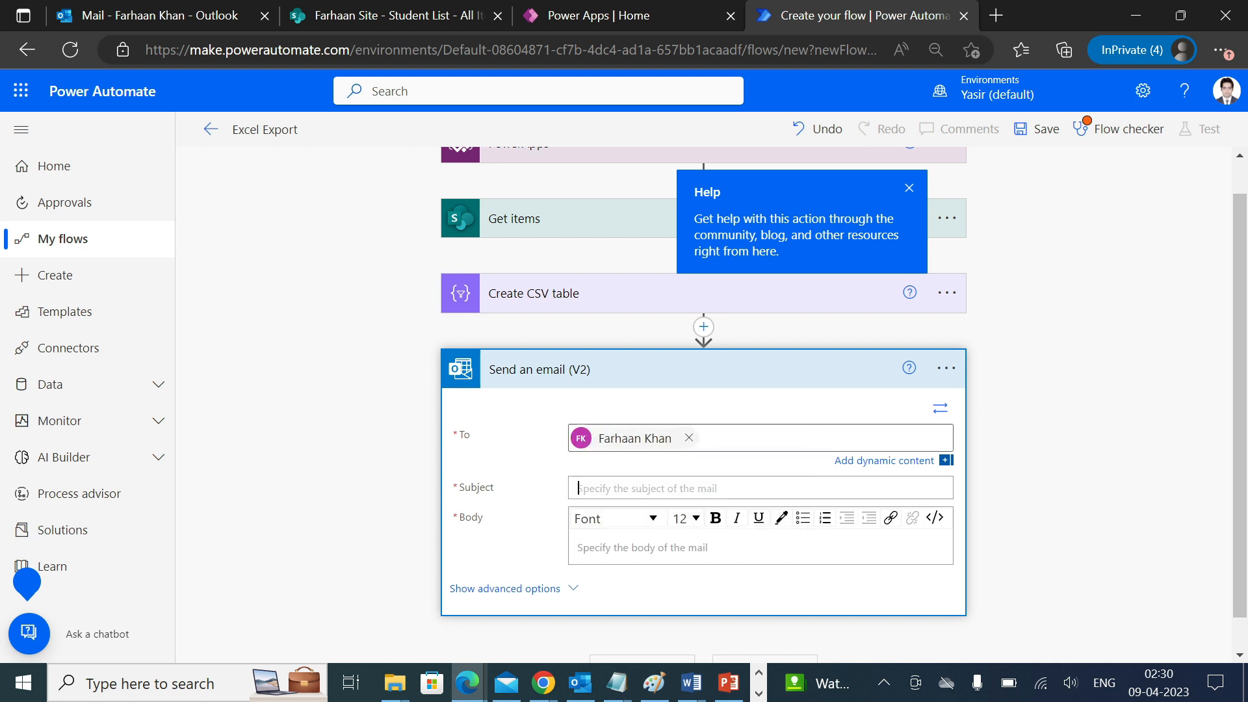
Step: Enter subject 'Exported Excel File' and a short body noting the Excel attachment
type("t")
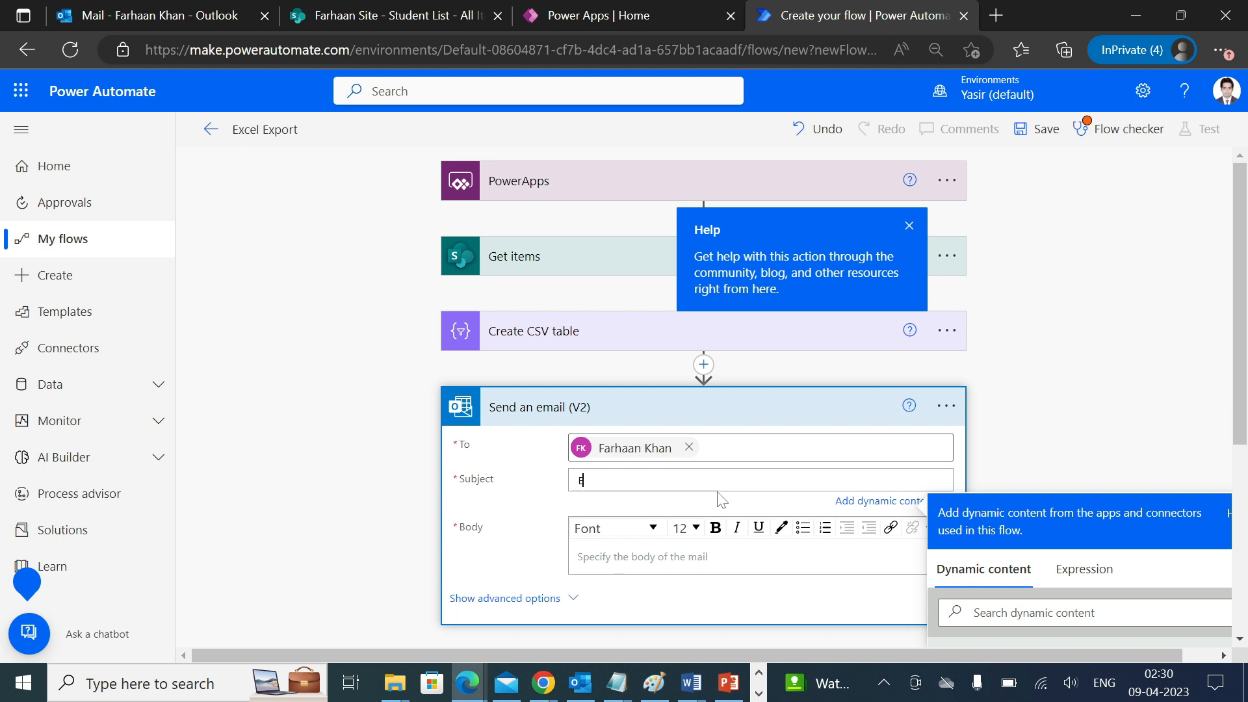
type("xported Excel")
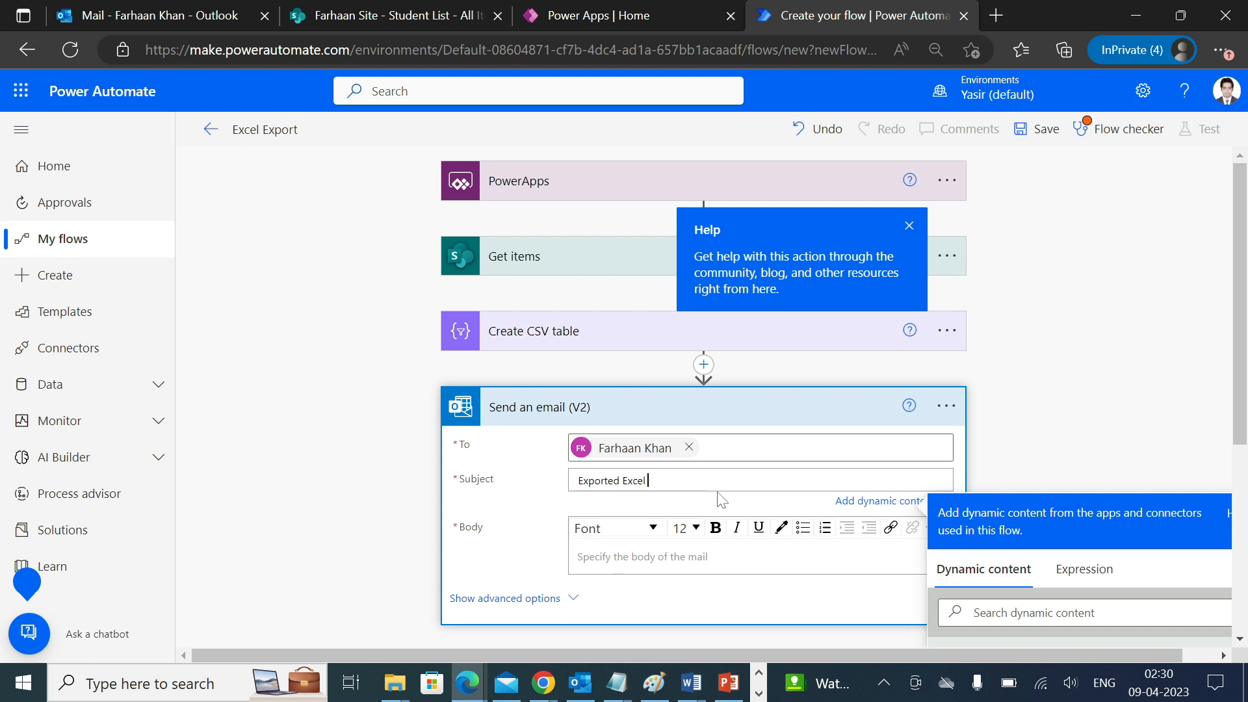
type("File")
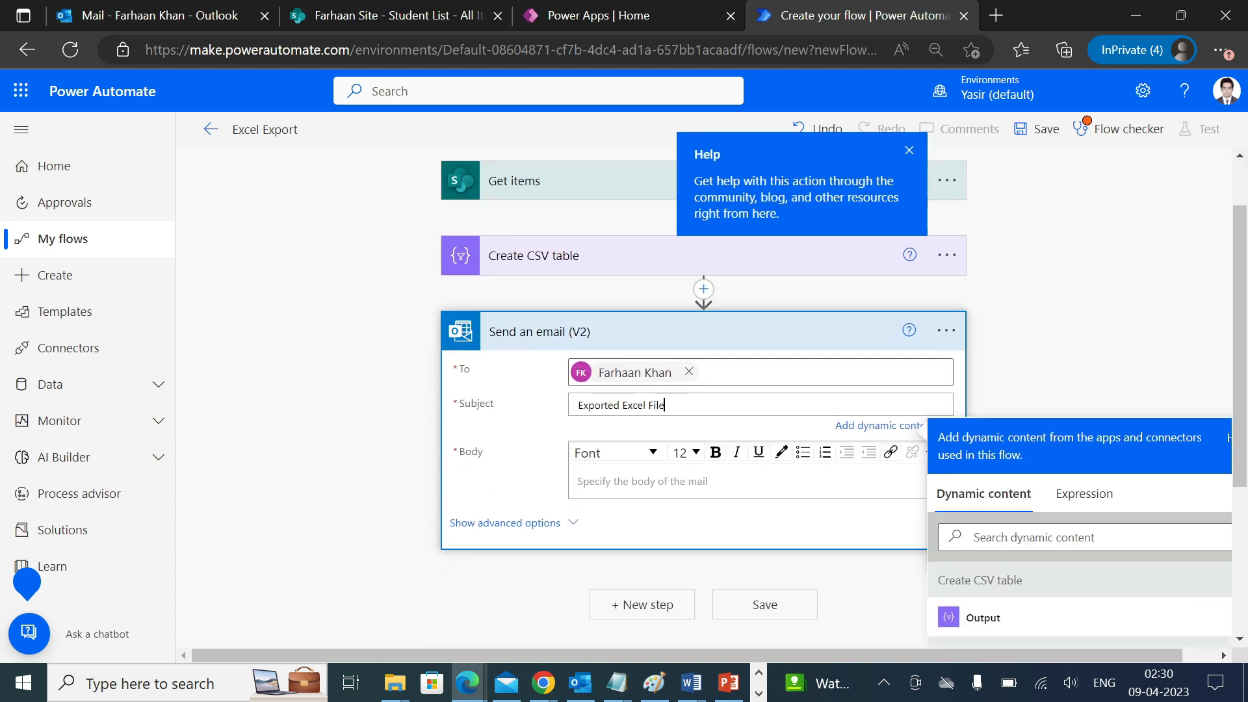
type("Hi,")
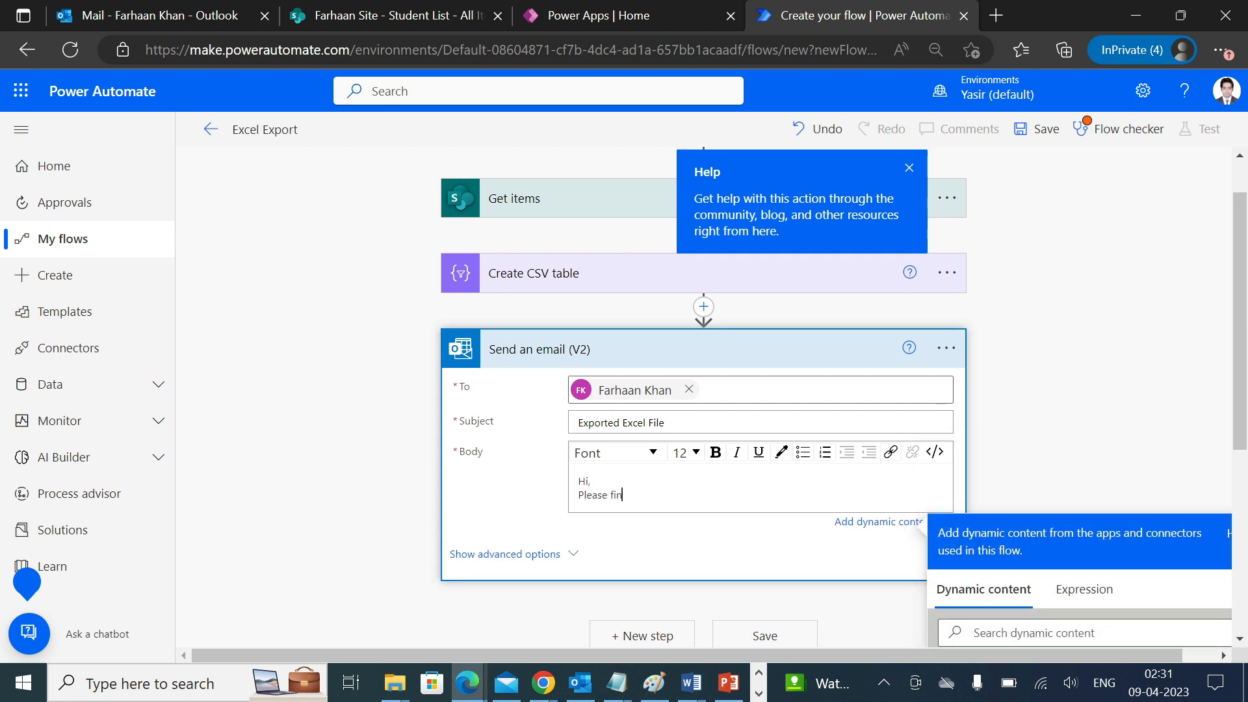
type("d an attach")
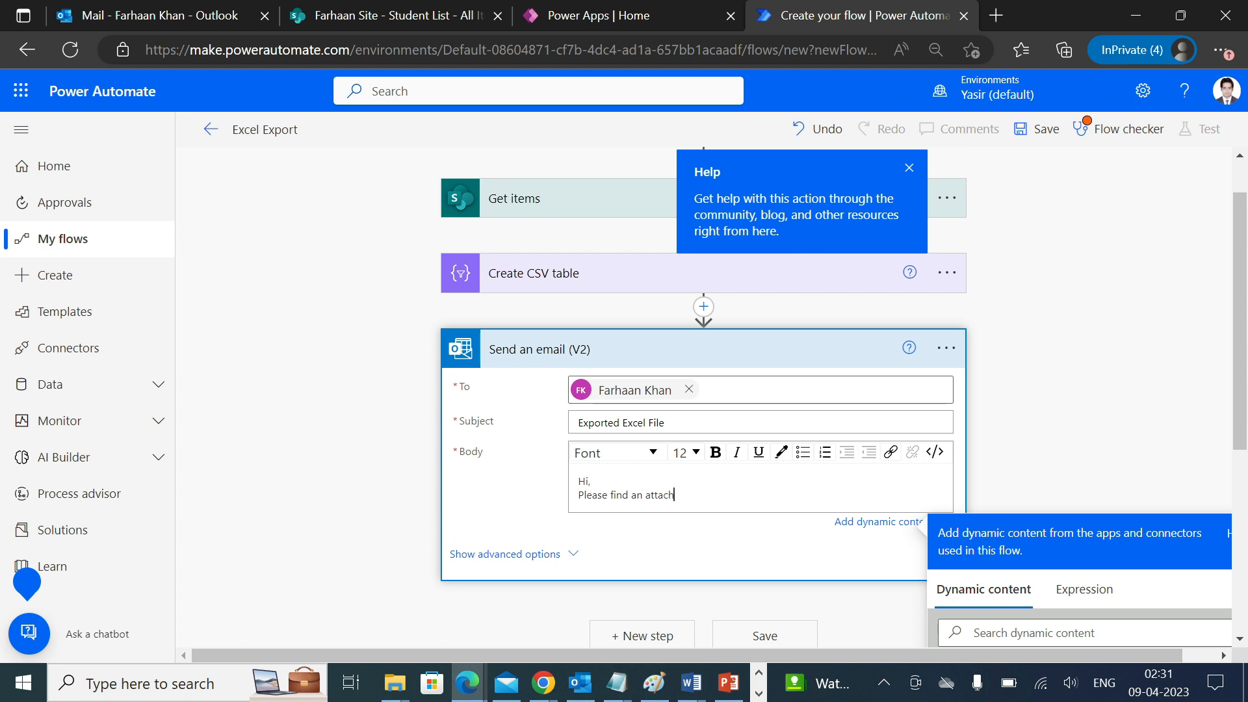
type("ment for E")
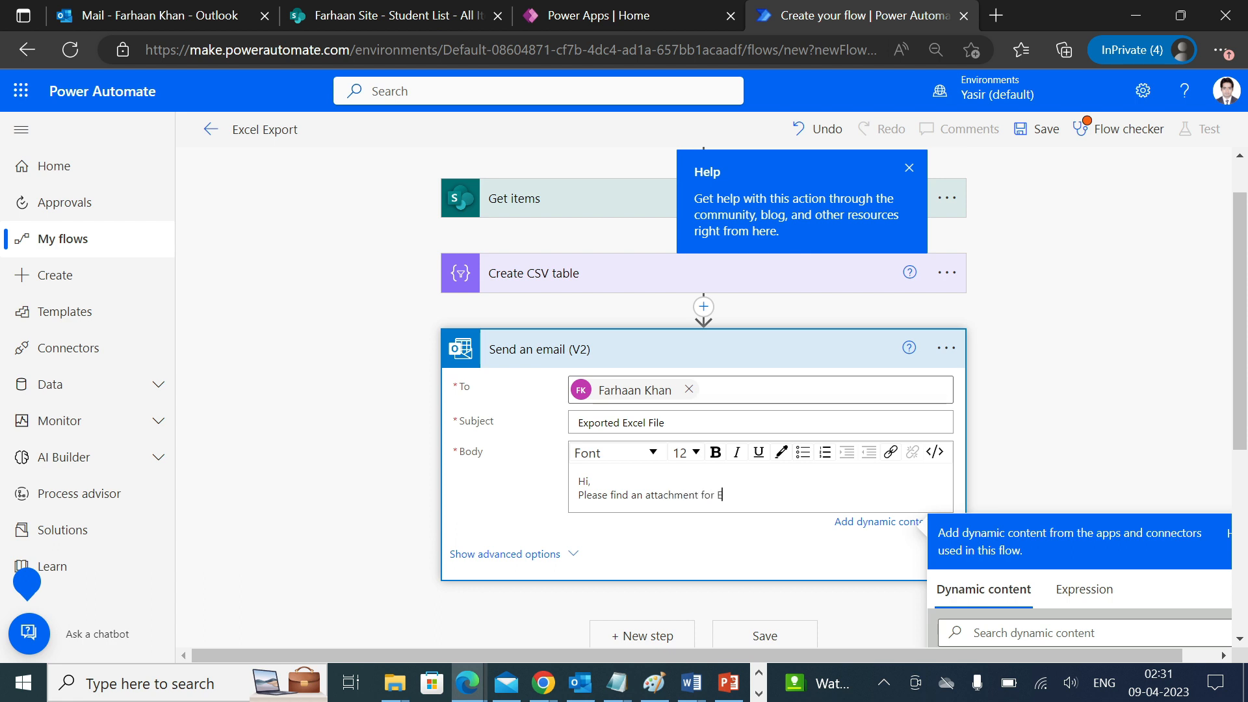
type("xcel file.")
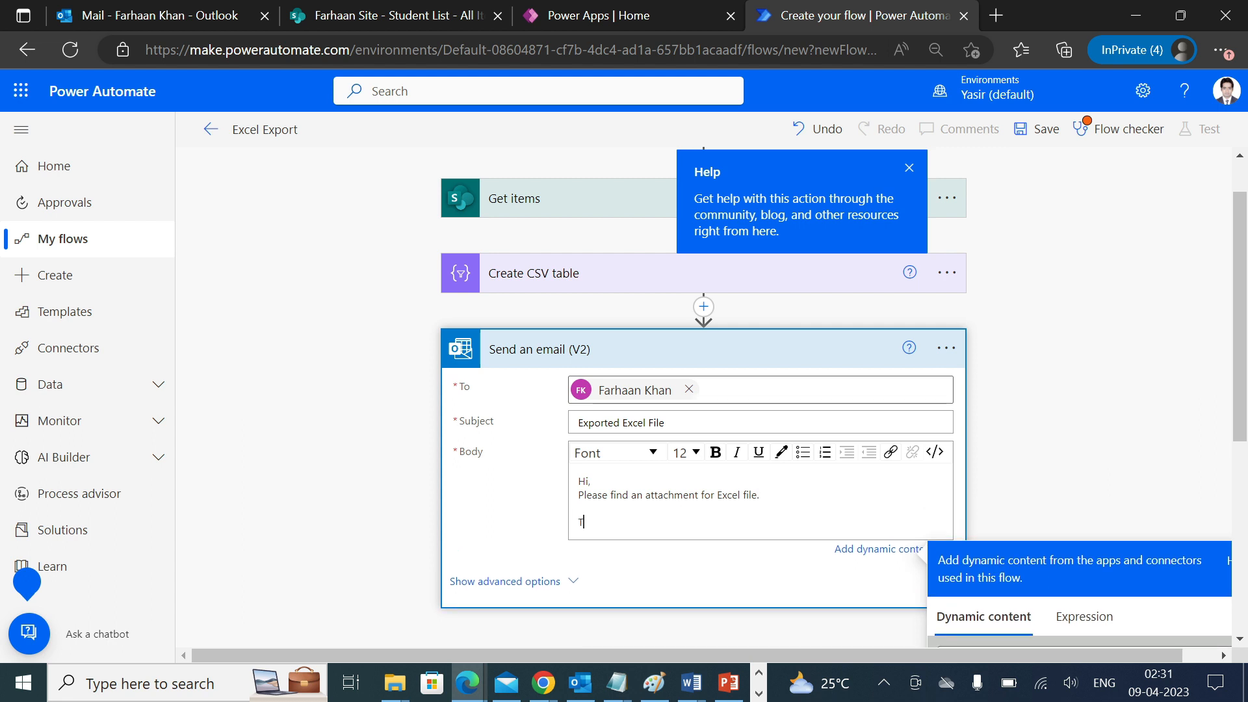
type("hanks")
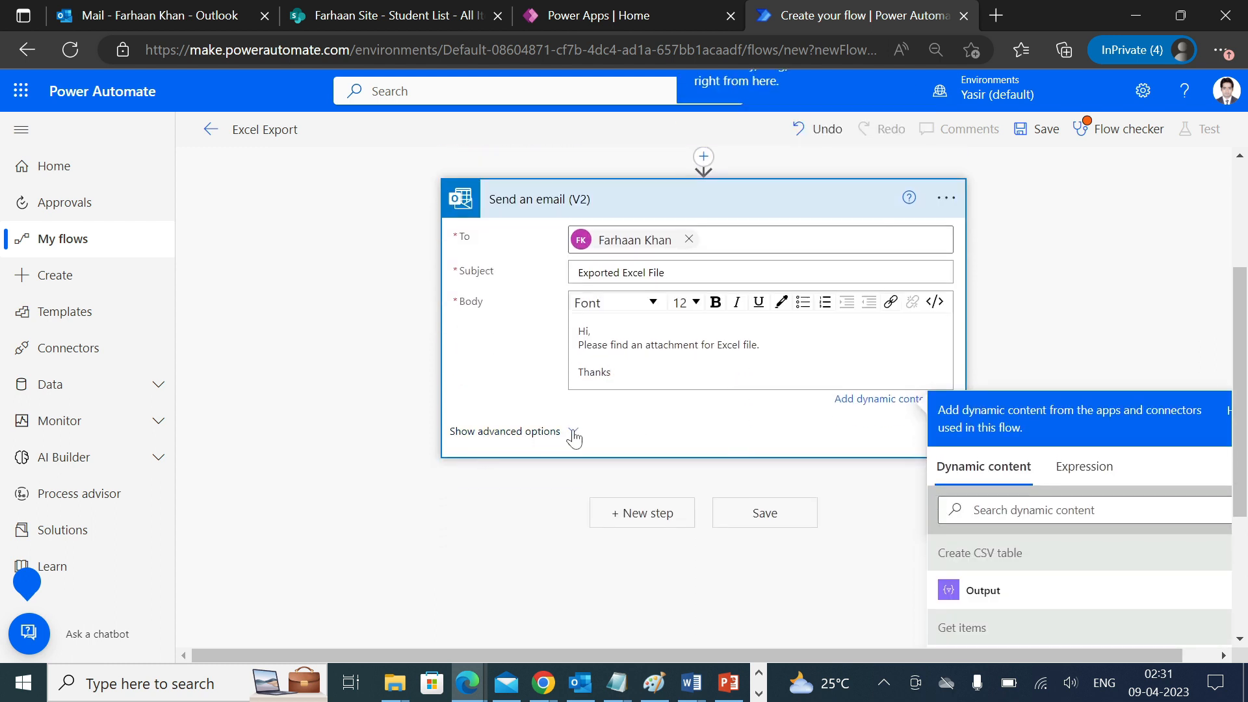
Step: Expand the email's advanced fields and name the CSV Output attachment 'ExportedFile.csv'
left_click(503, 430)
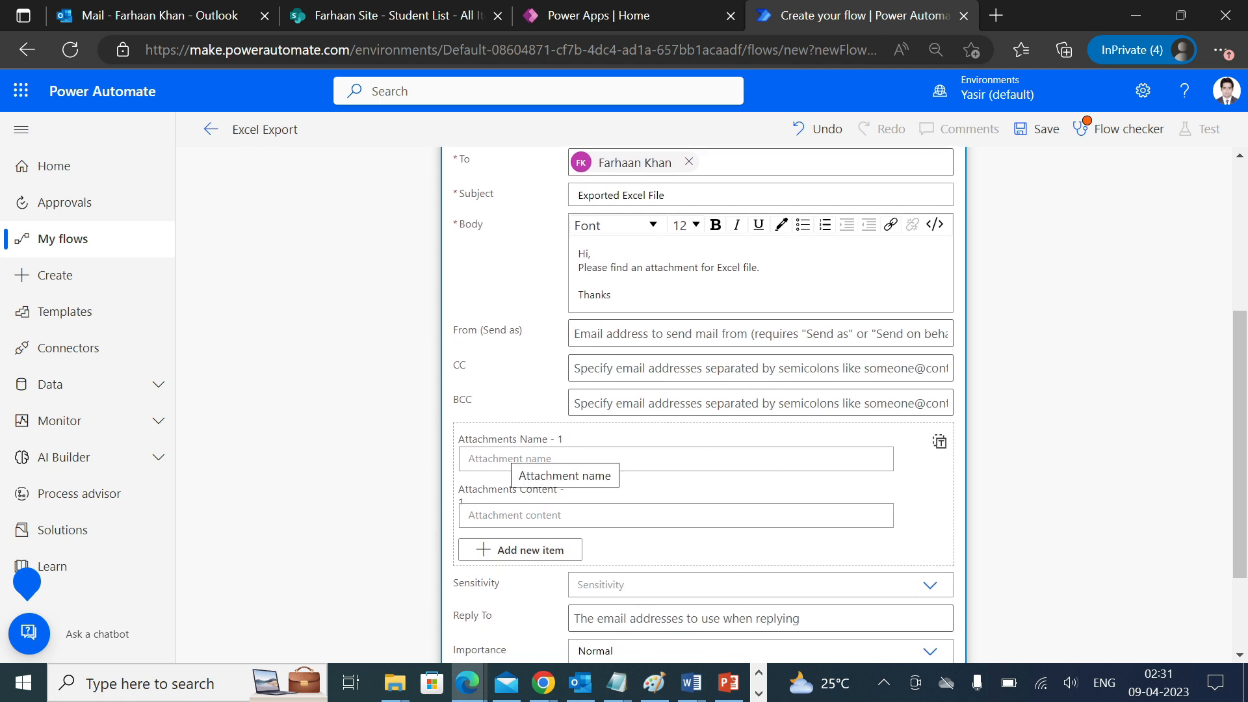
left_click(674, 457)
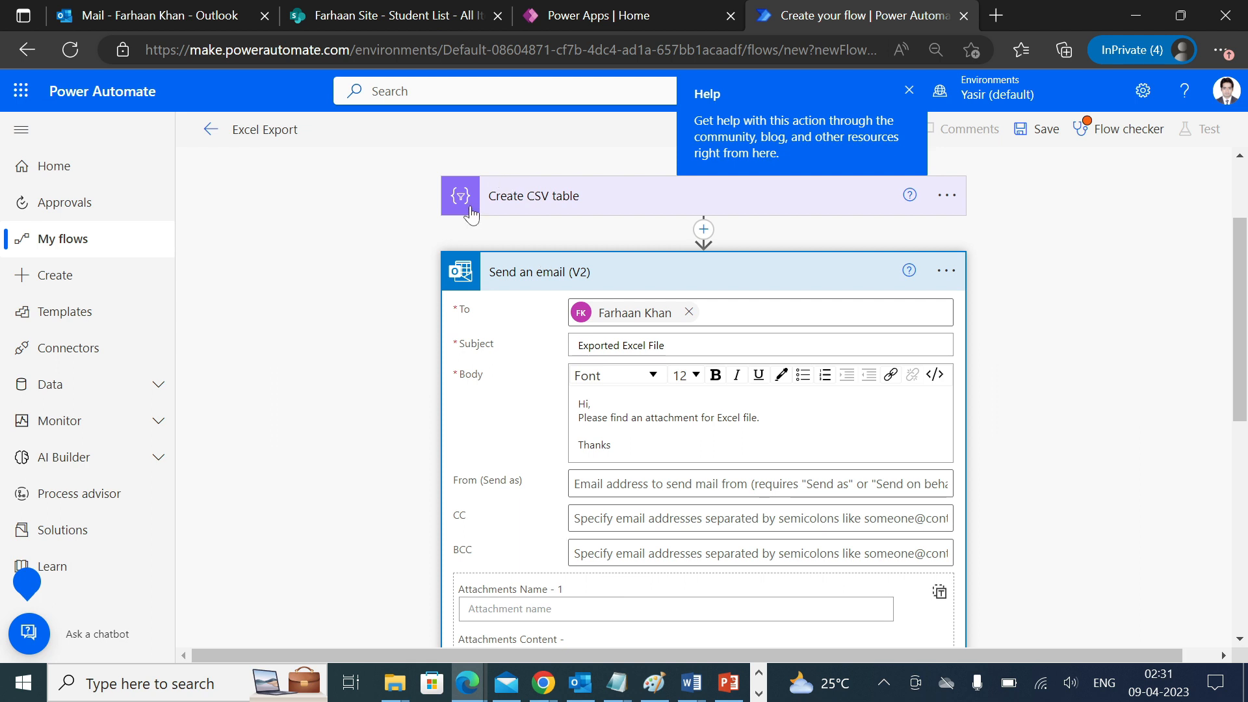
mouse_move(565, 207)
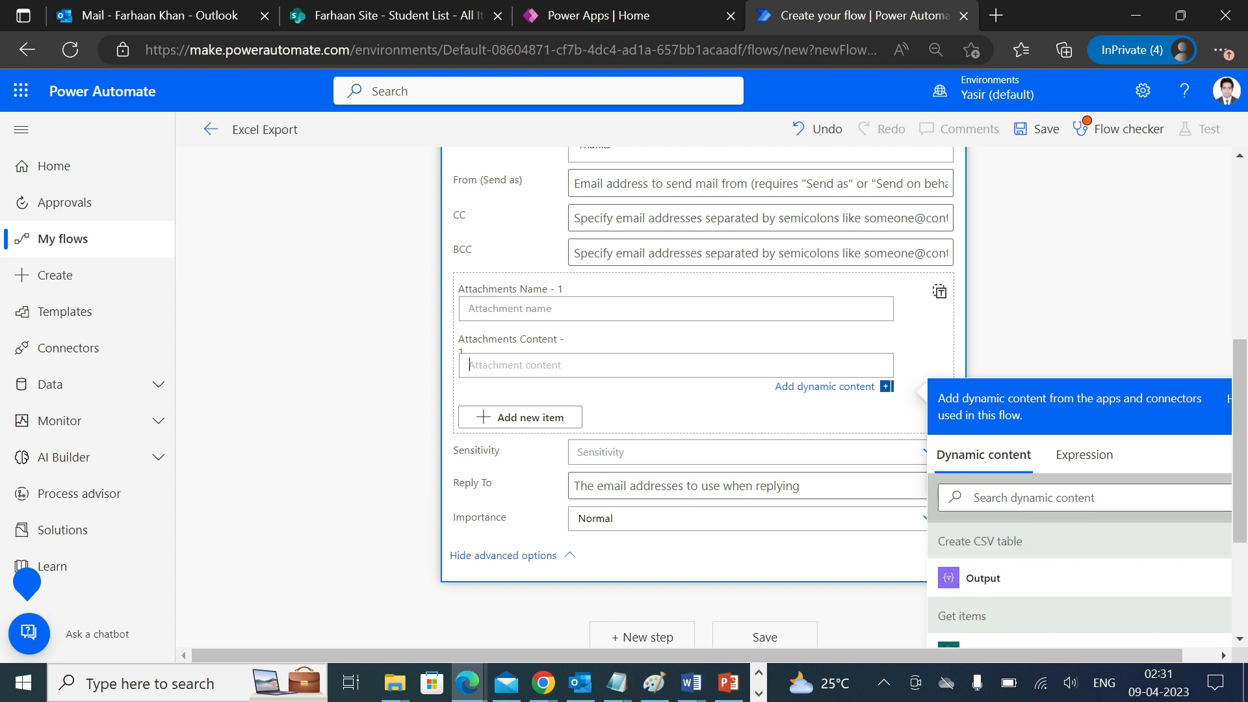
left_click(982, 577)
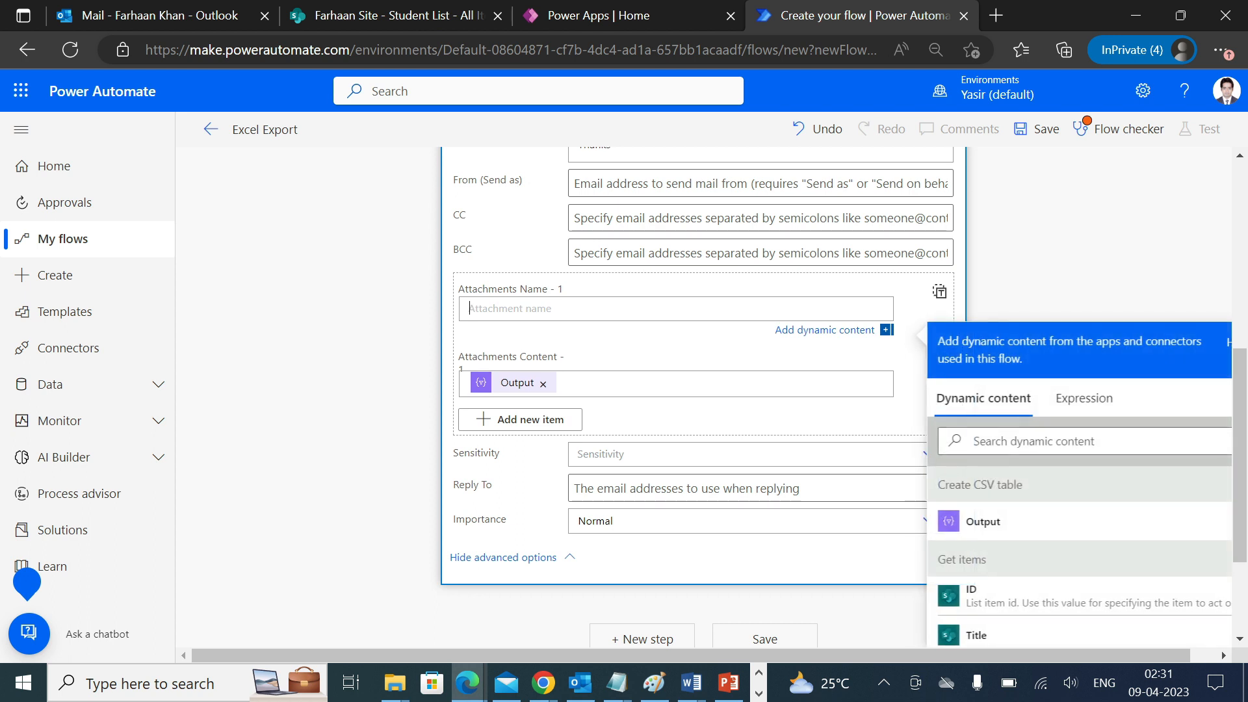
type("E")
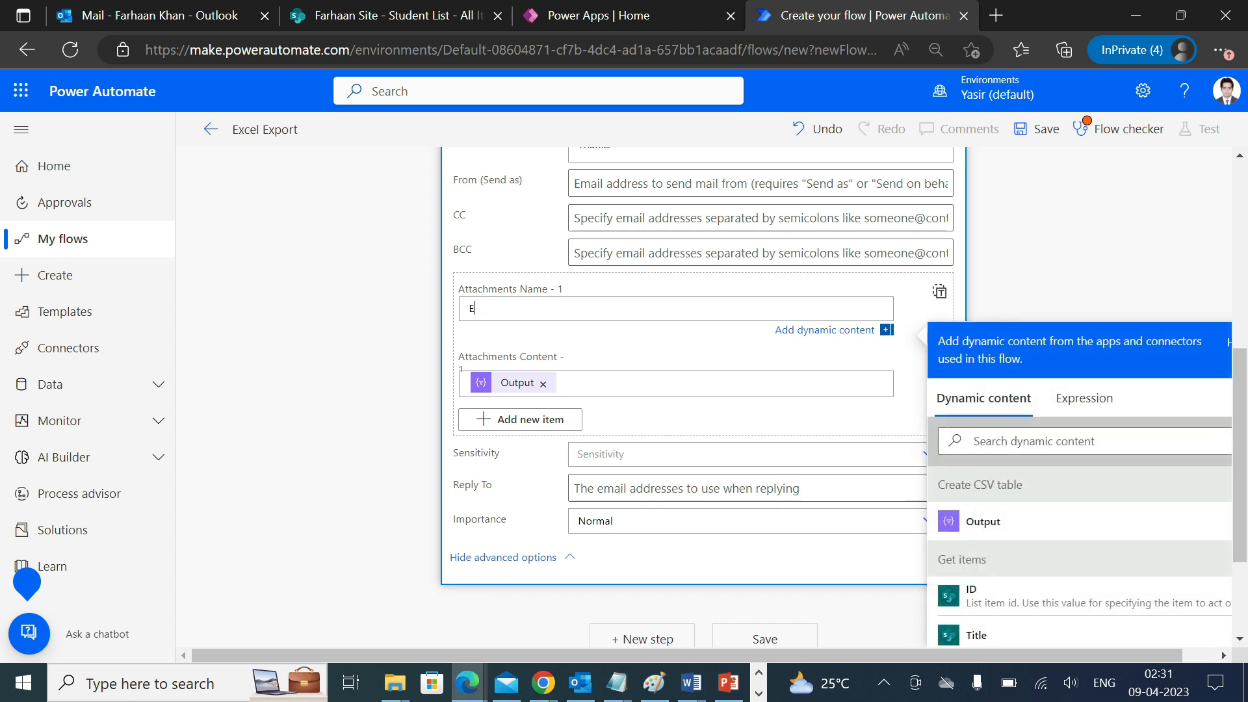
type("xportedFile")
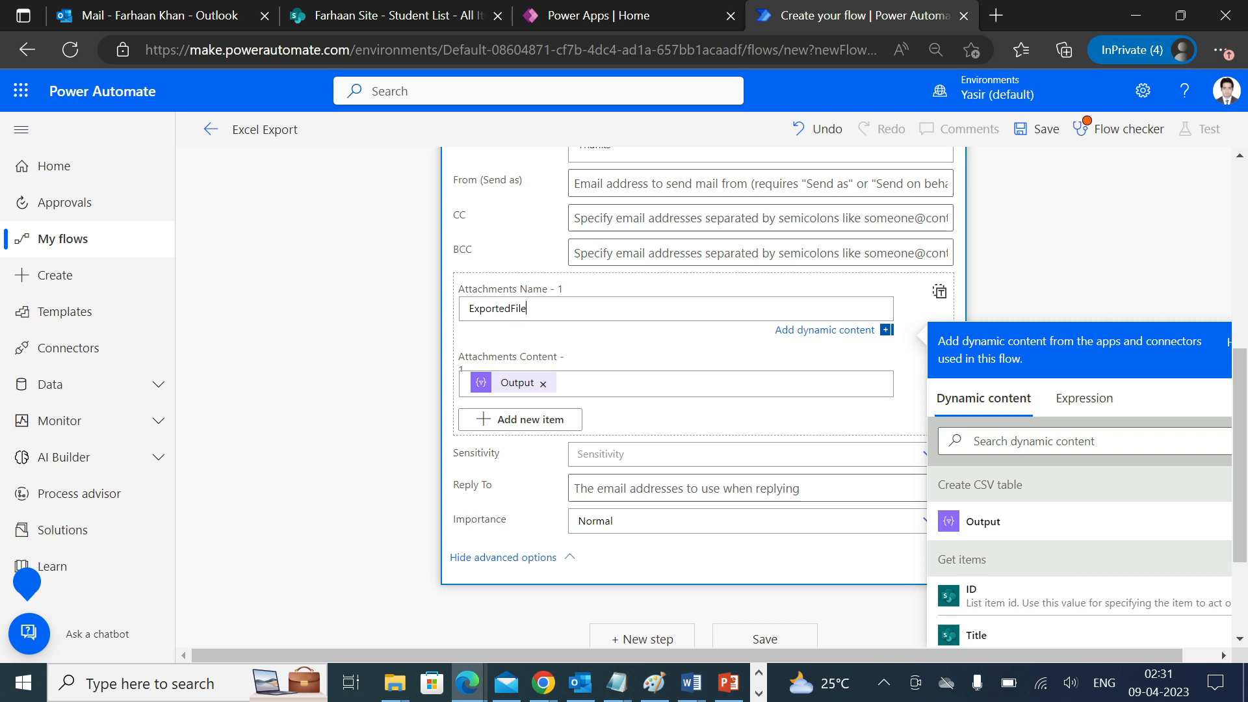
type(".csv")
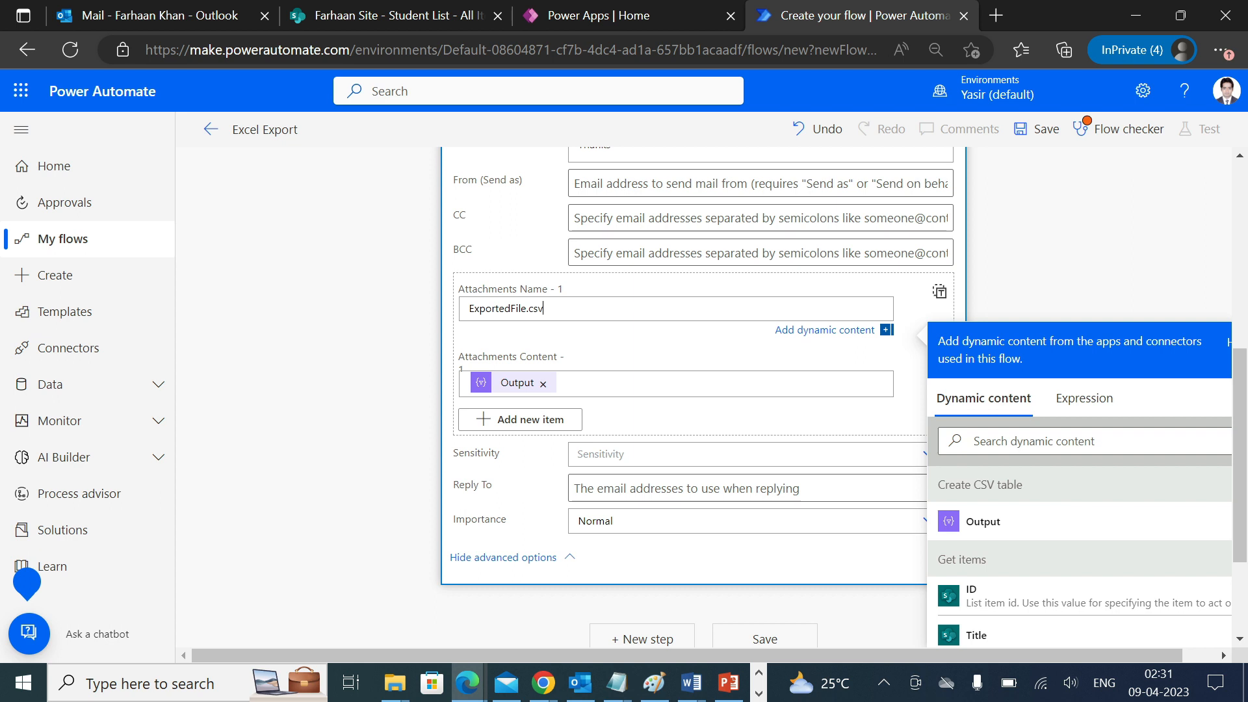
mouse_move(1040, 129)
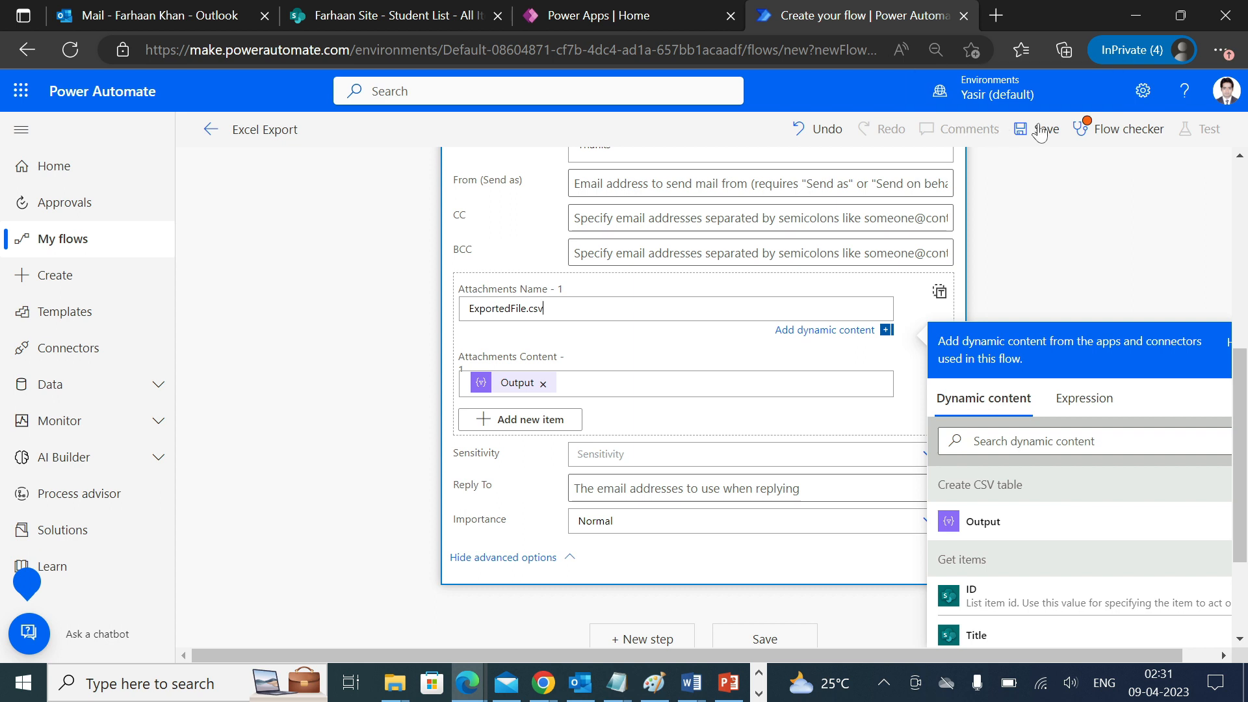
Step: Save the Excel Export flow, run a manual test, and view the successful run
left_click(1044, 129)
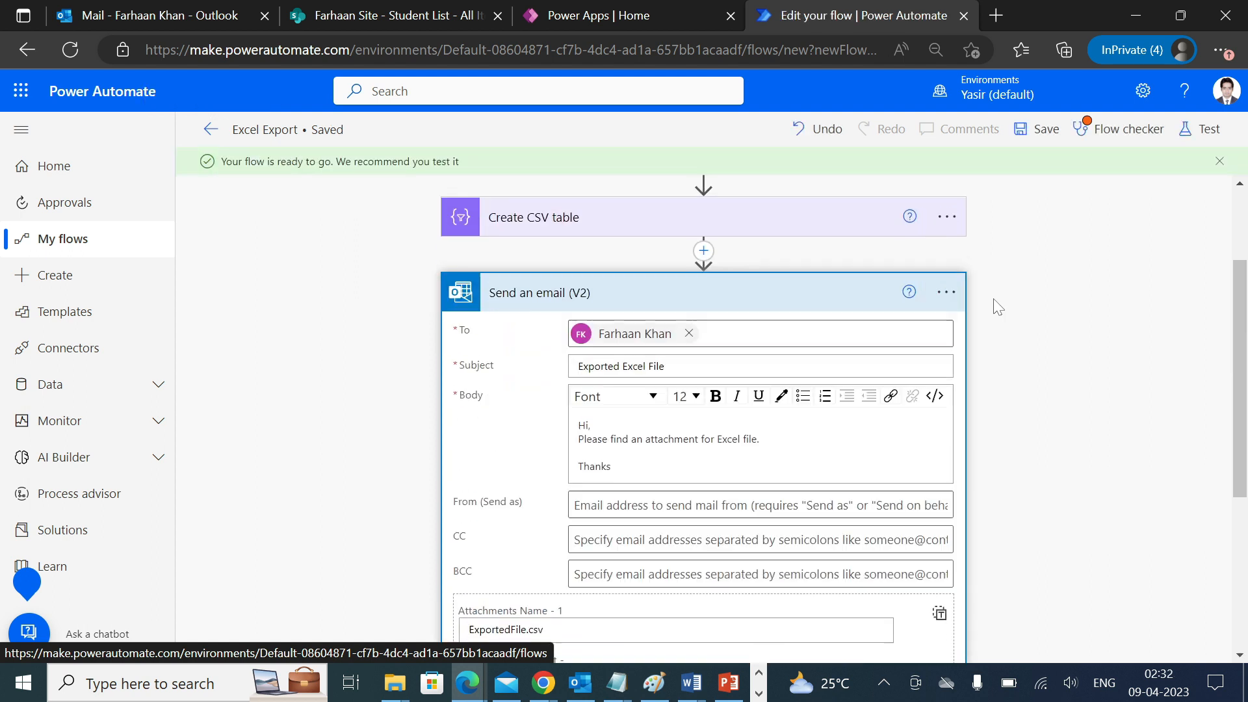
left_click(1128, 128)
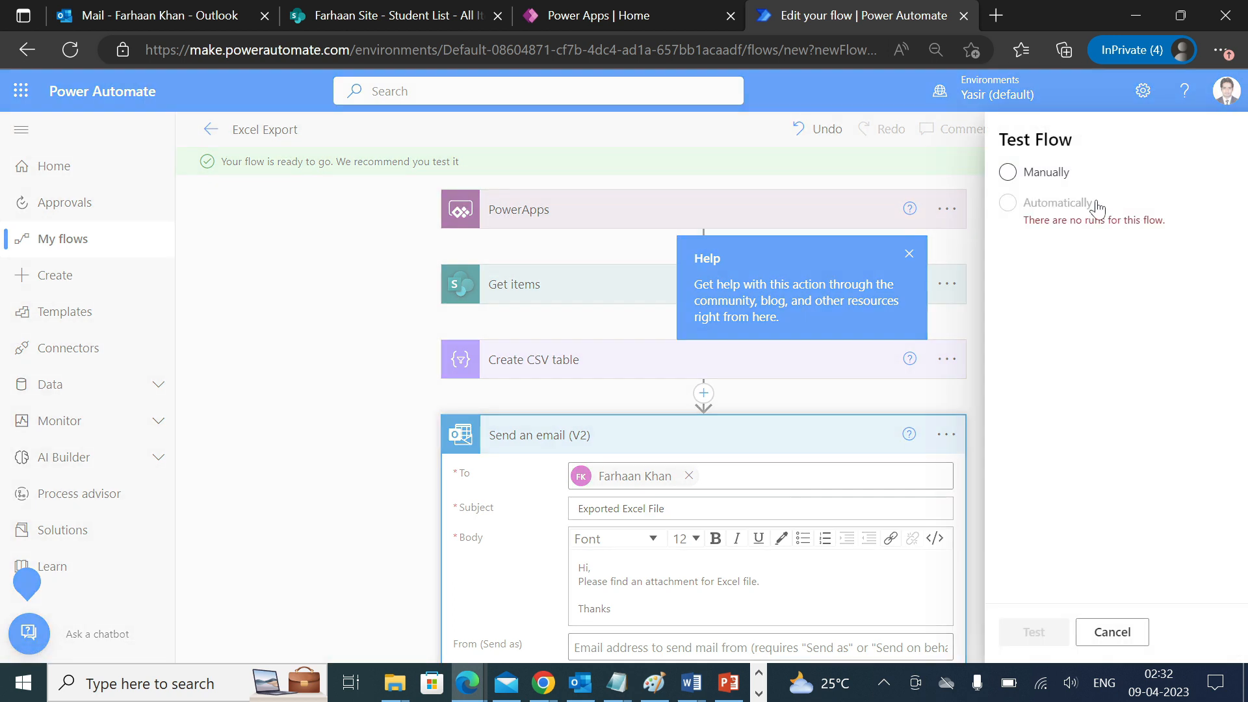
left_click(1008, 171)
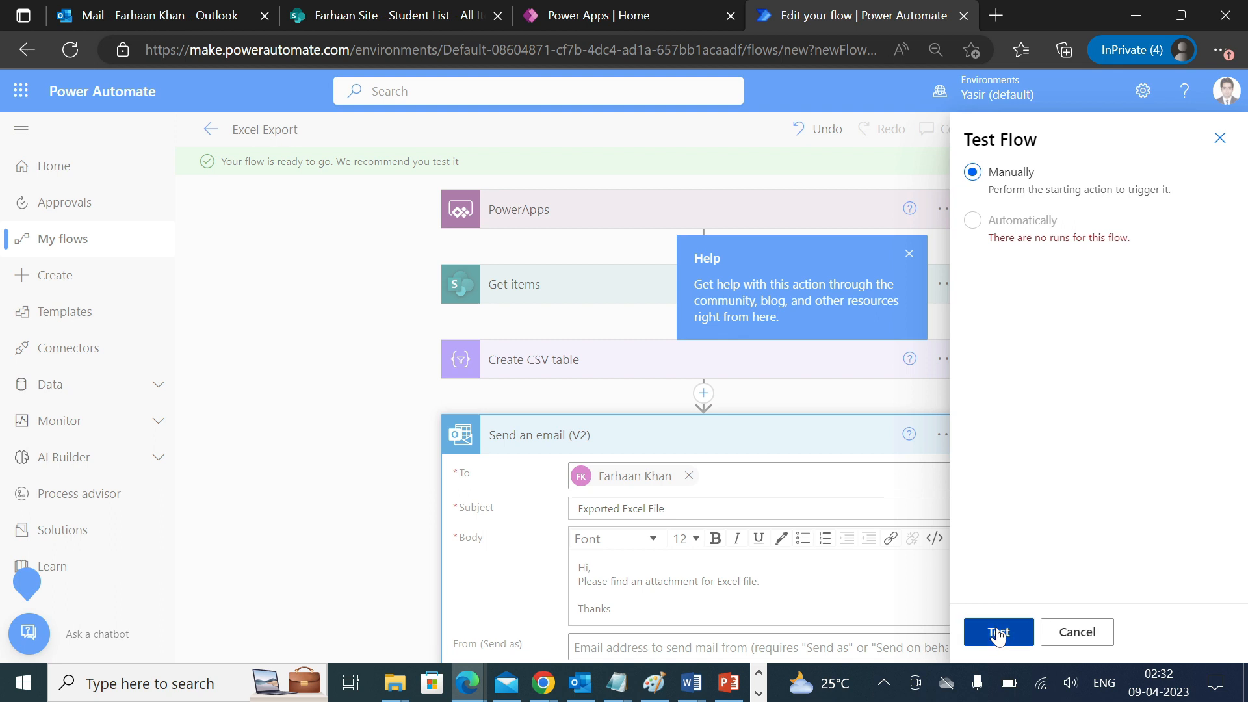
left_click(997, 631)
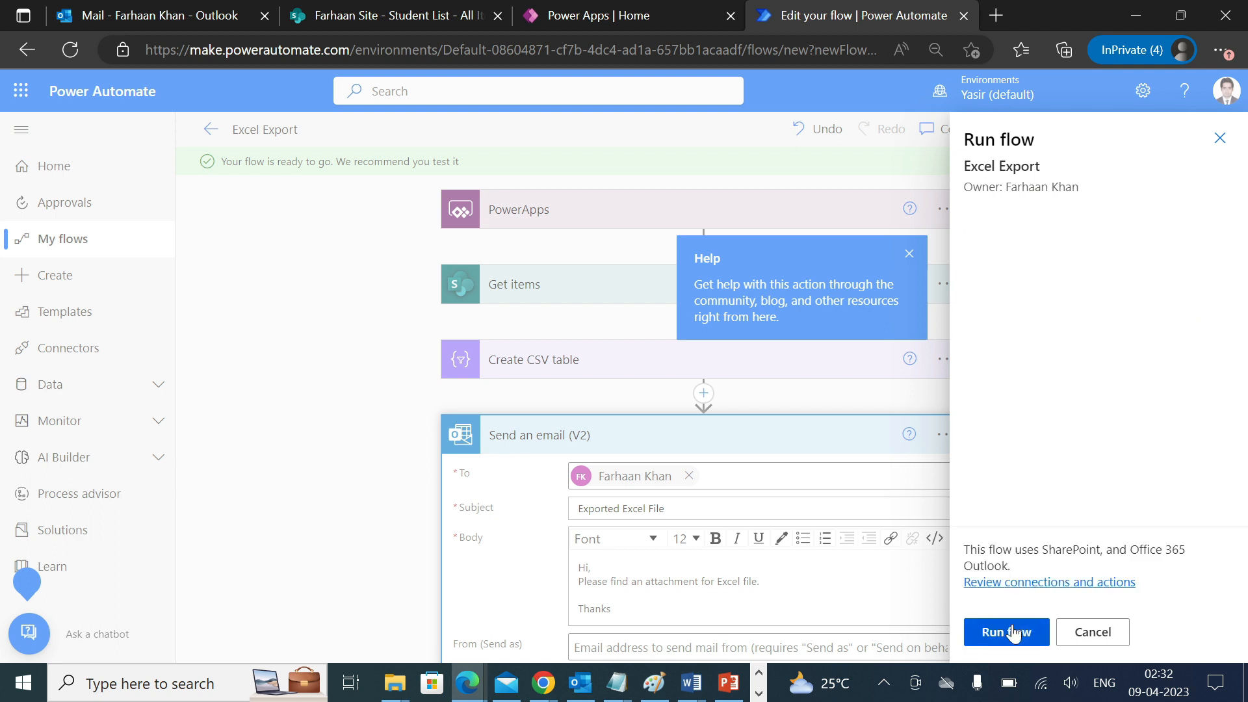
left_click(1006, 632)
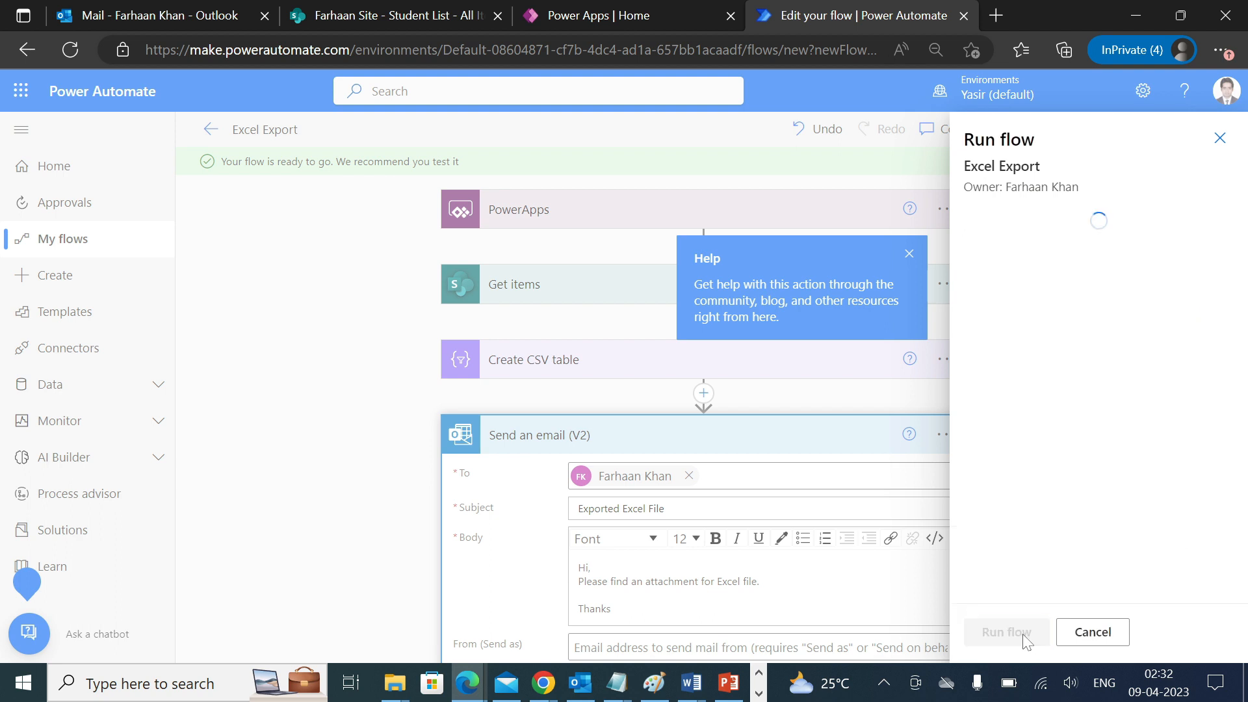
left_click(1091, 632)
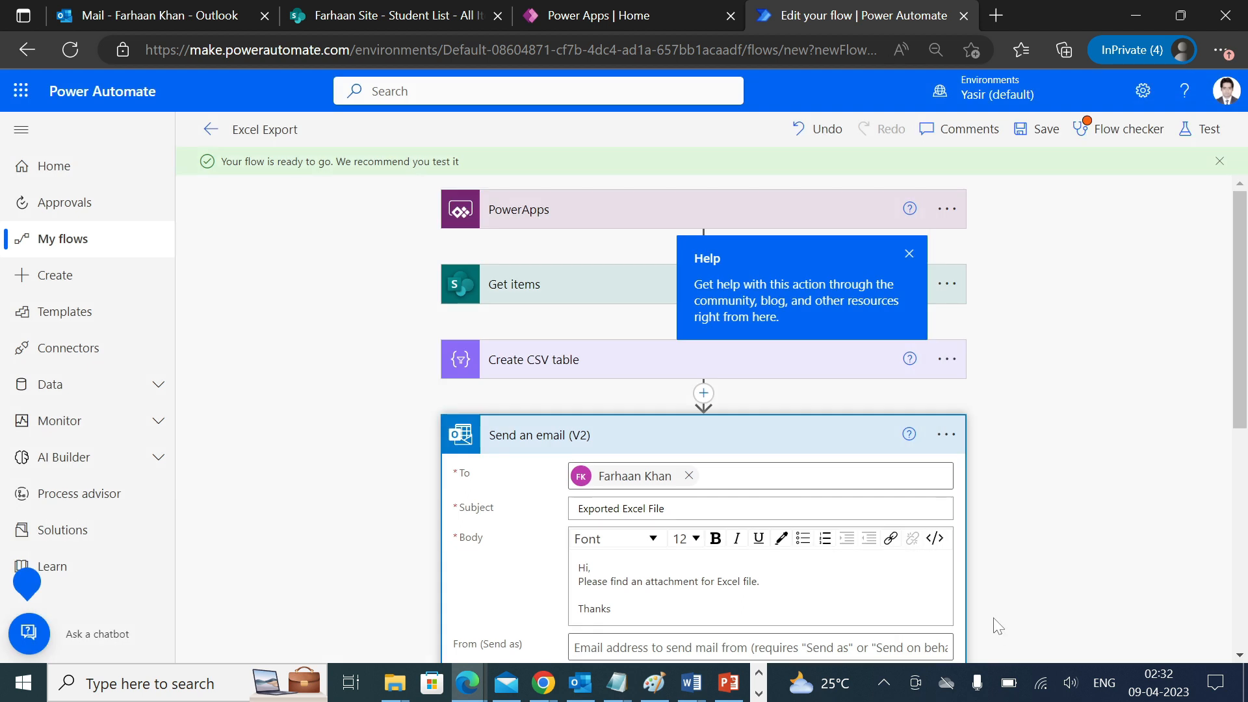
left_click(1208, 128)
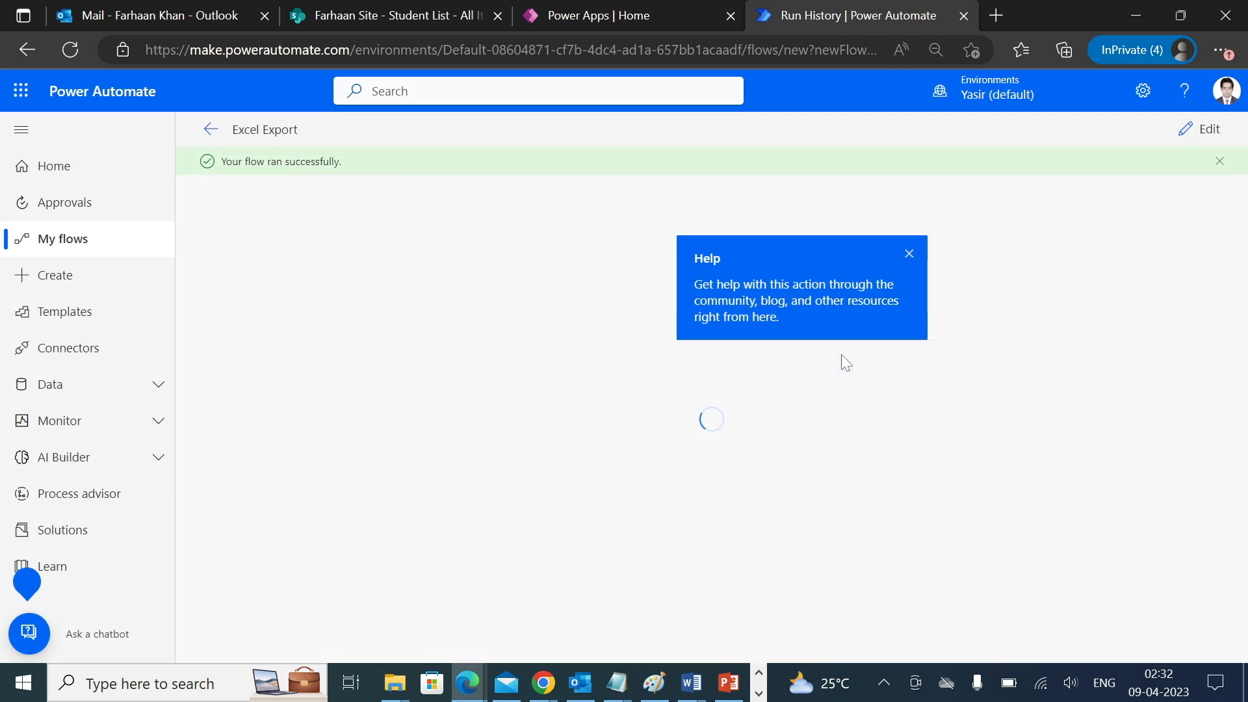
mouse_move(579, 411)
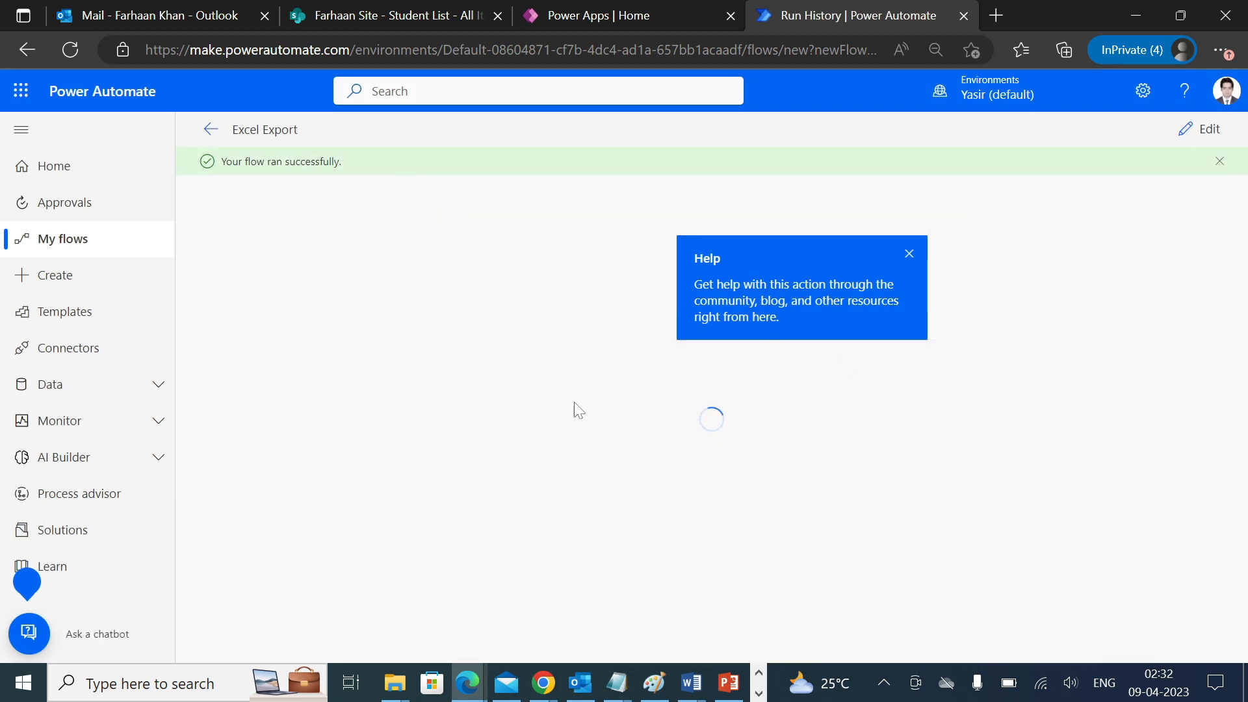
left_click(152, 15)
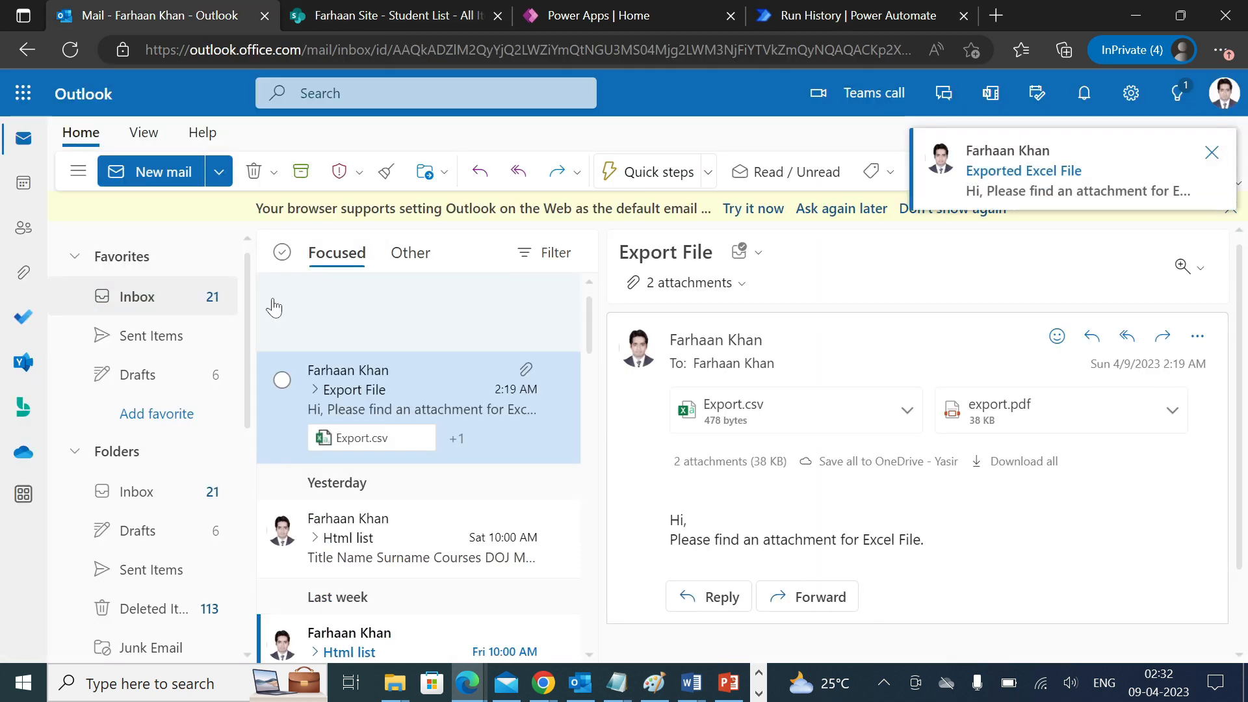
Step: Open the Exported Excel File email in its own enlarged window and read the message
left_click(382, 311)
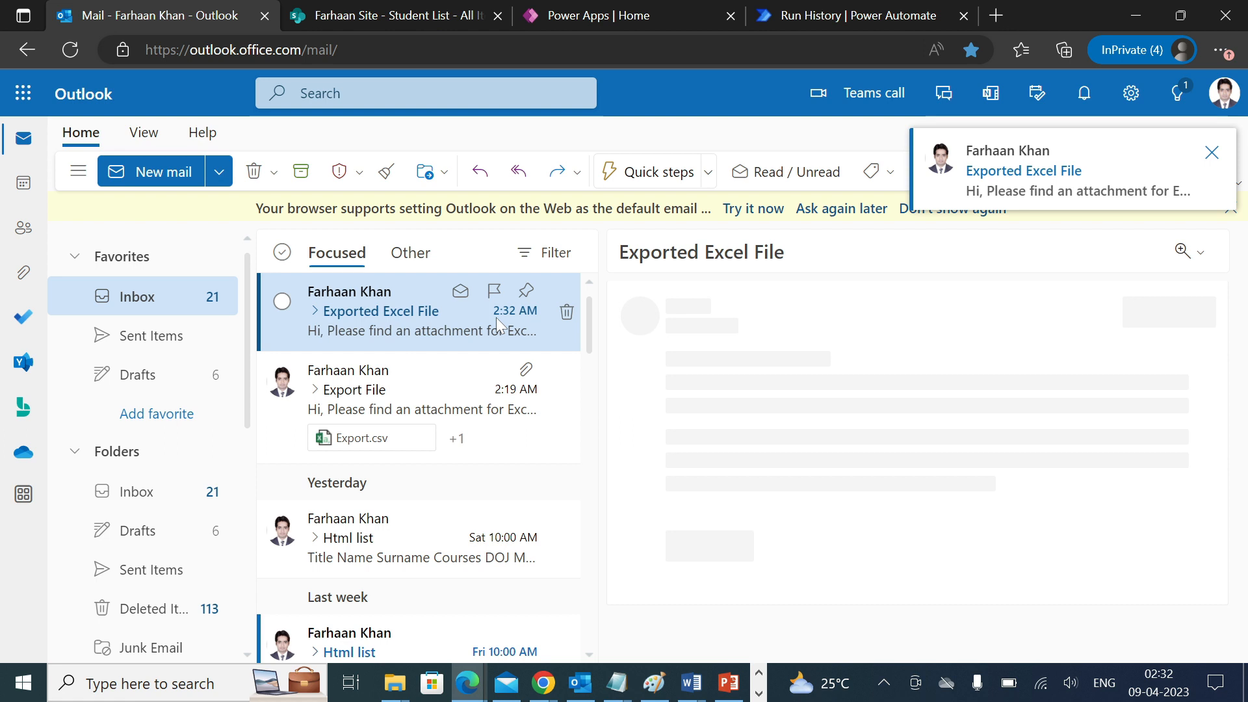
left_click(382, 311)
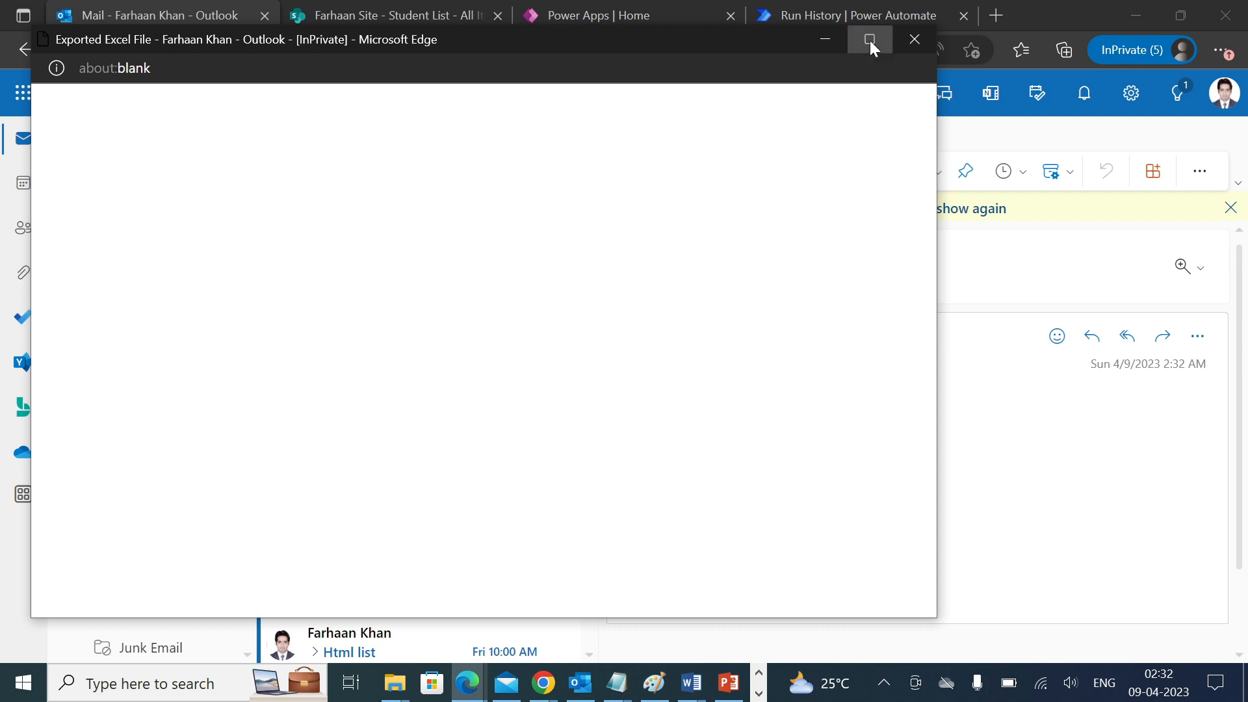
left_click(869, 39)
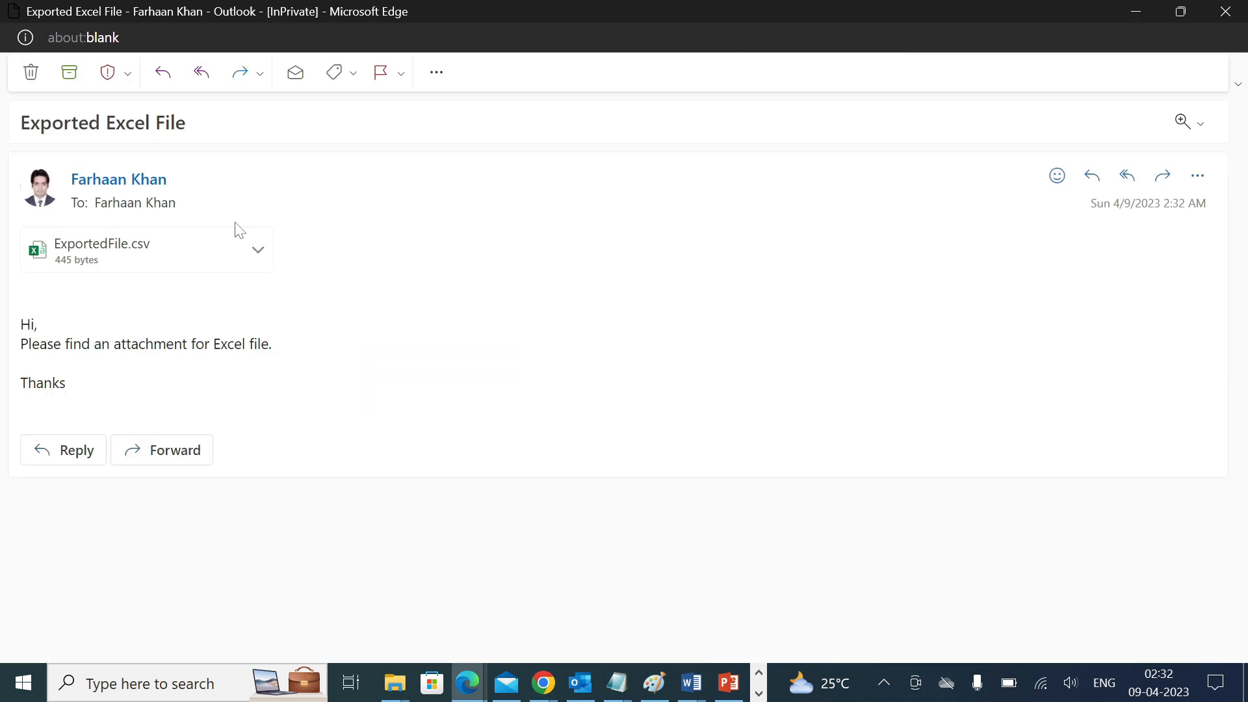
left_click_drag(21, 324, 41, 344)
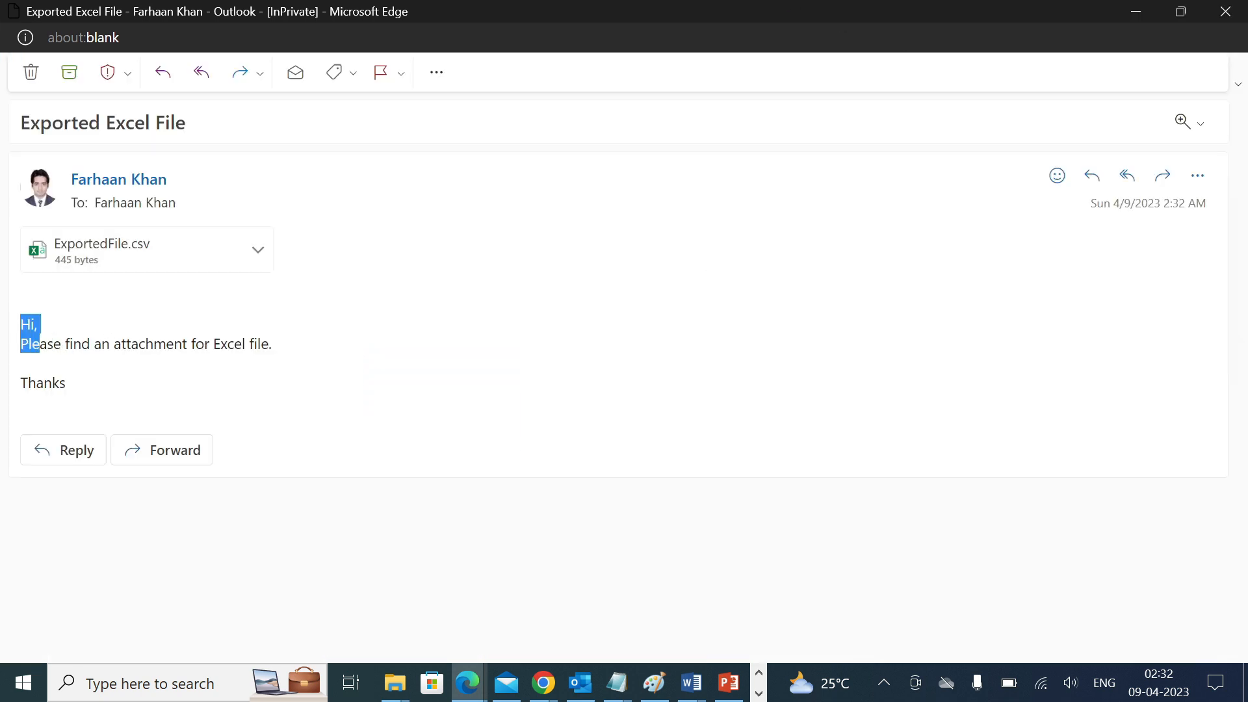
left_click_drag(42, 324, 276, 344)
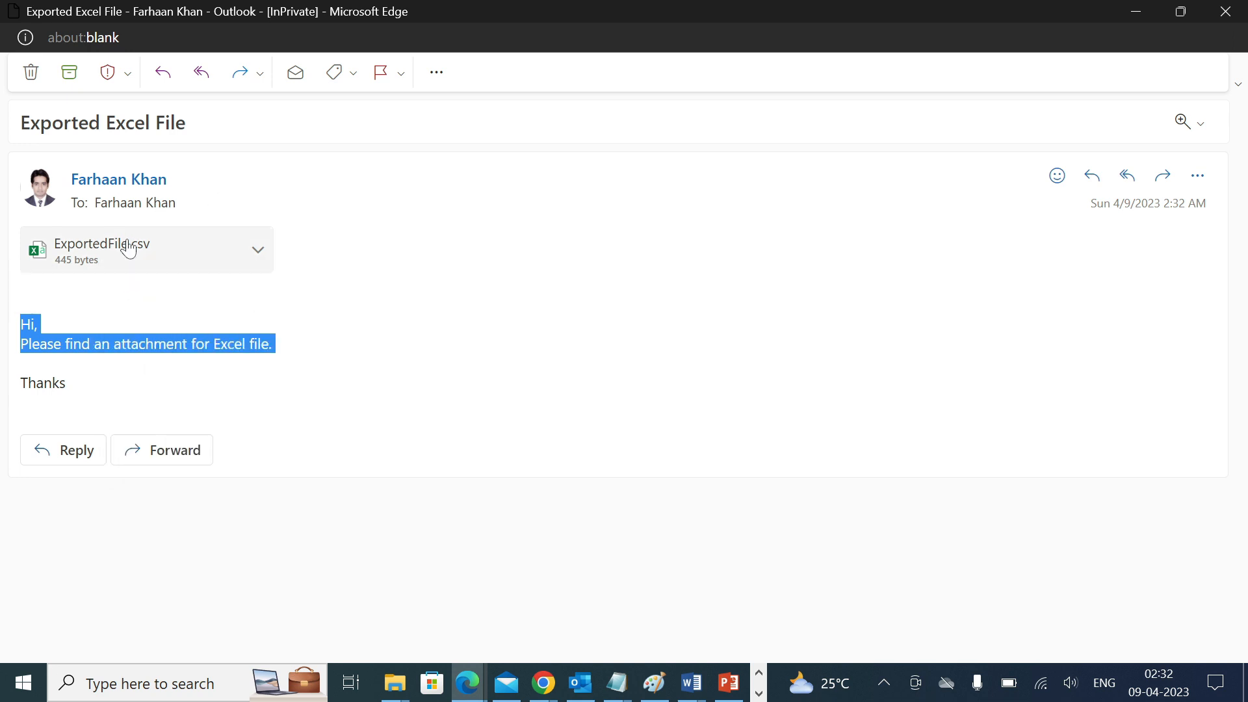
Step: Preview the ExportedFile.csv student rows, then close it and return to Power Apps
left_click(102, 249)
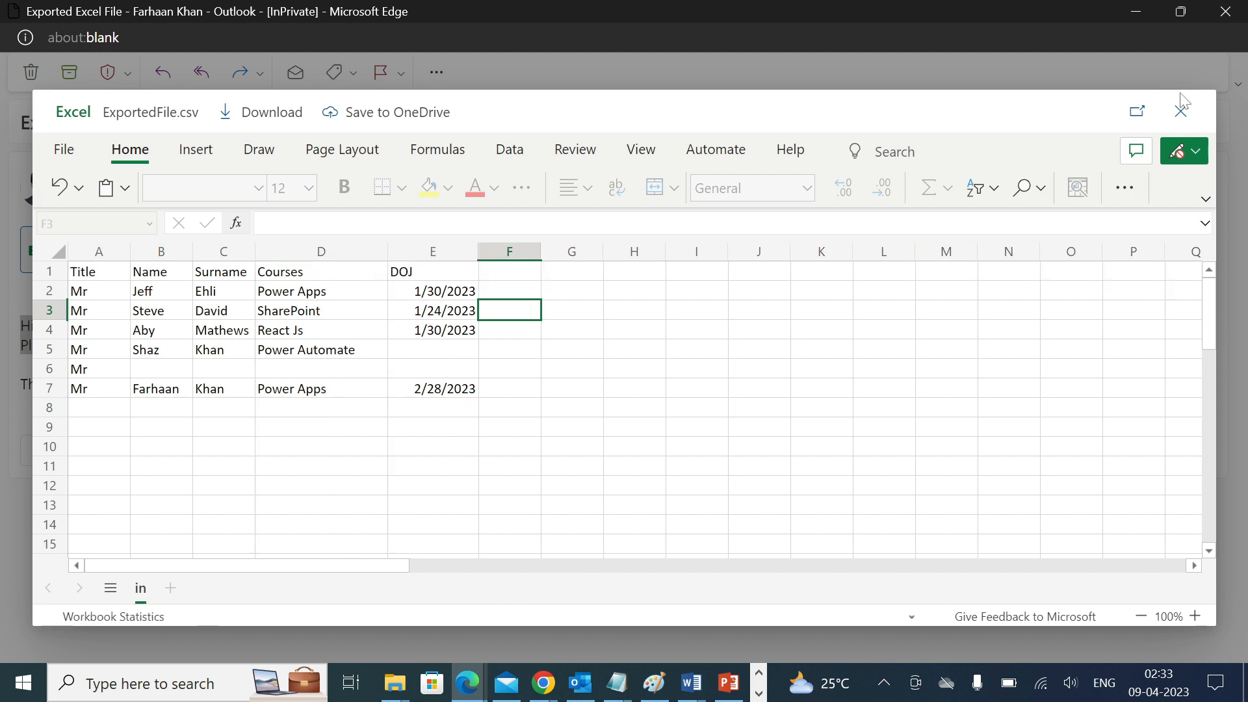
left_click(1184, 109)
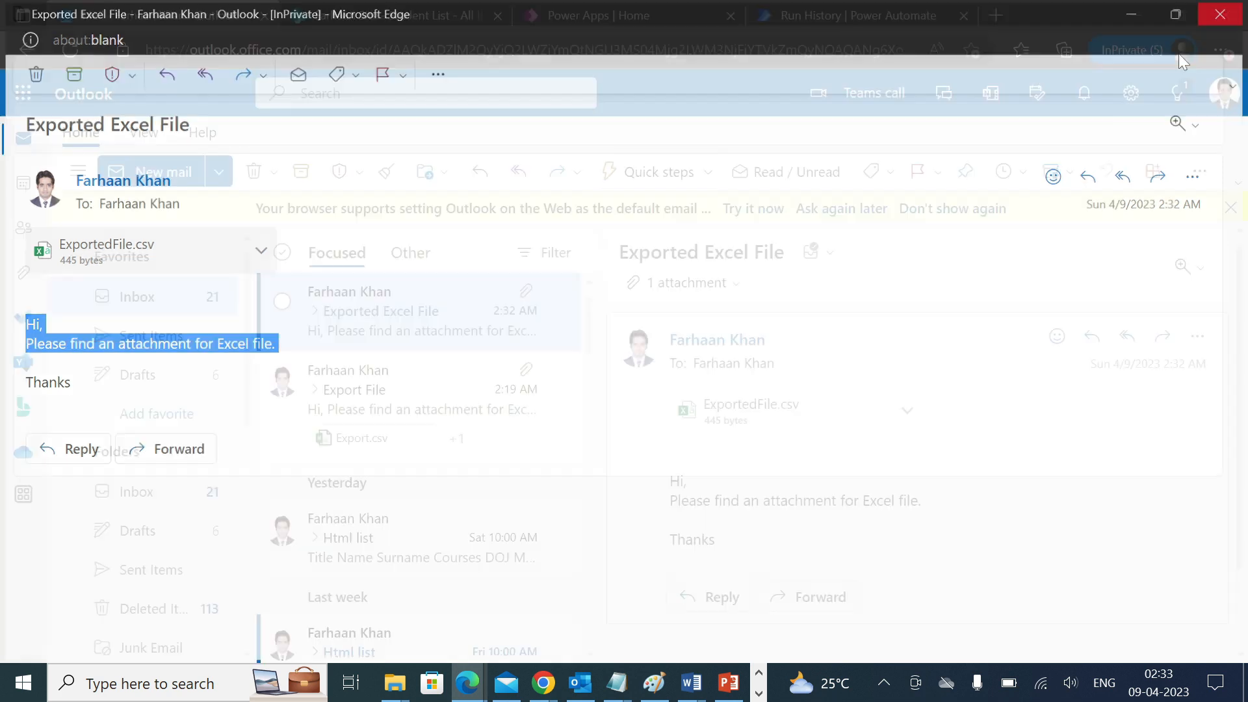
left_click(629, 15)
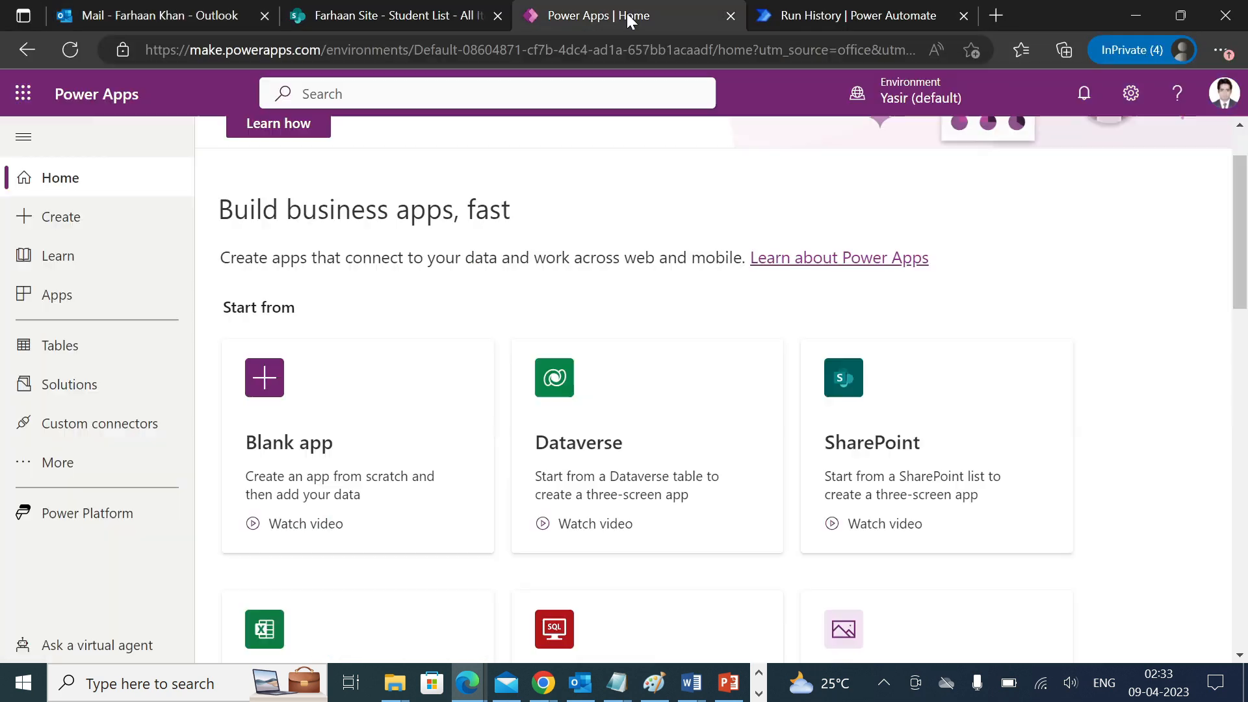
Step: Create a blank tablet canvas app named 'Export File App'
left_click(60, 216)
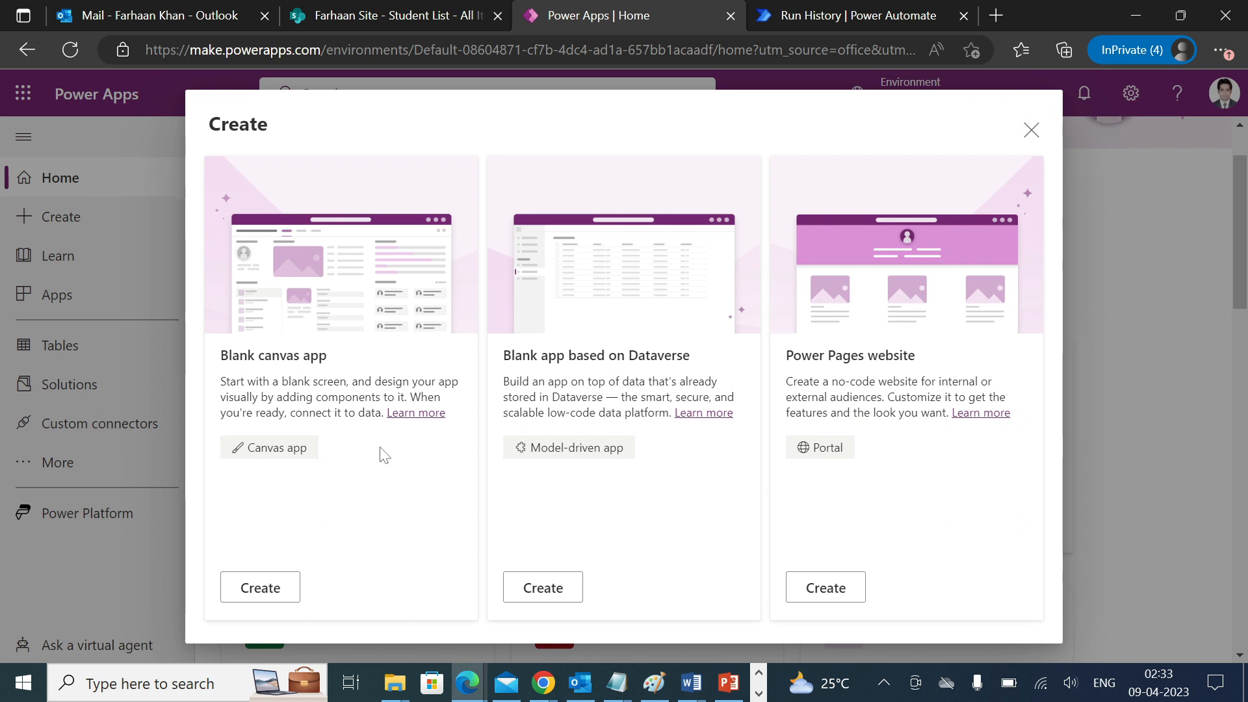
left_click(269, 447)
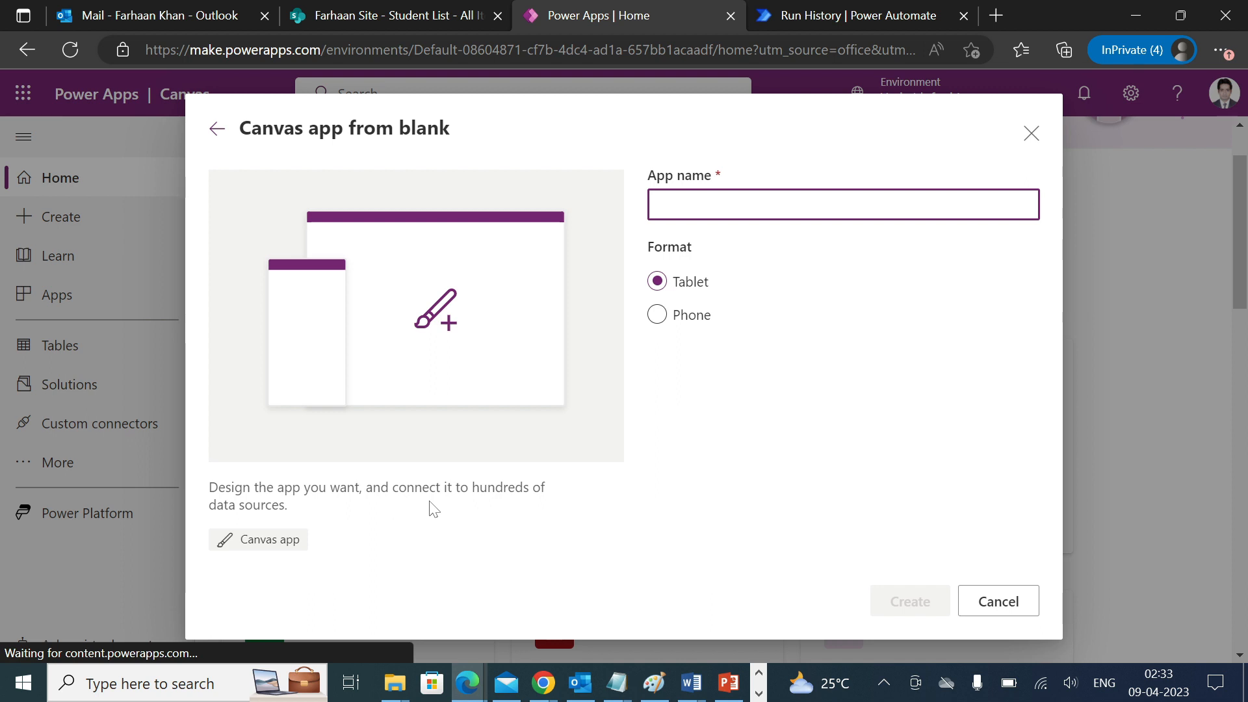
type("Export File App")
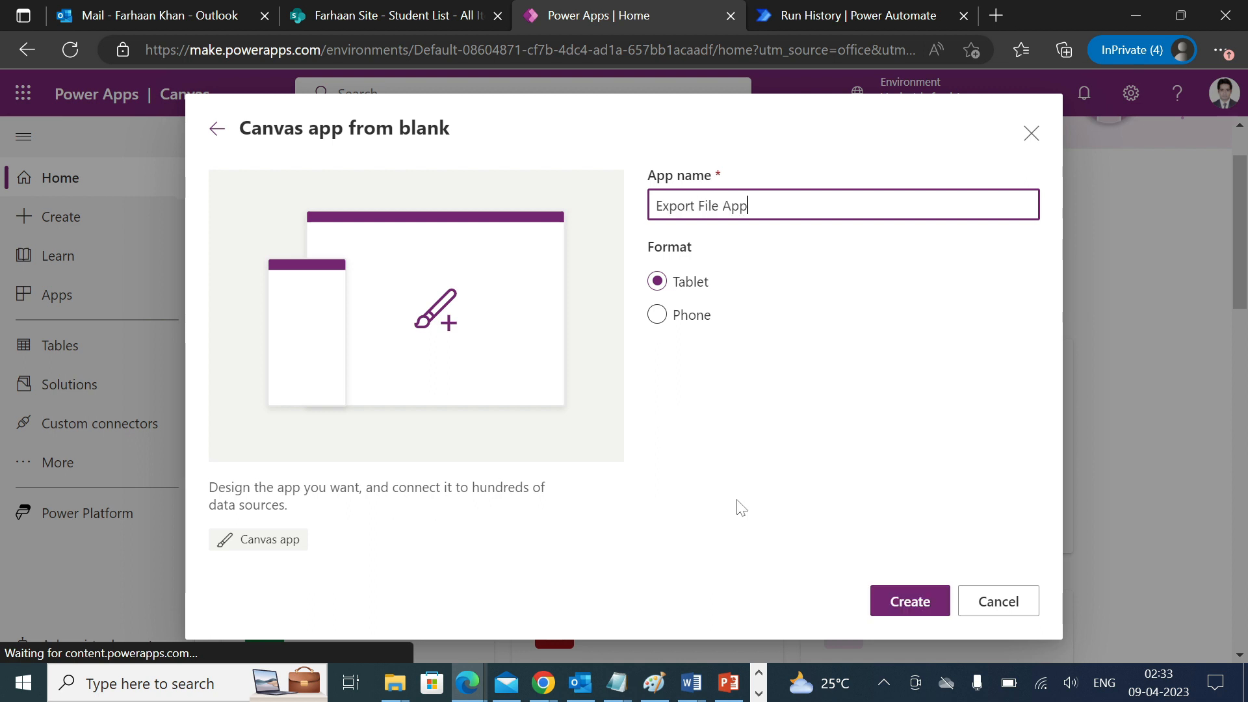
left_click(908, 600)
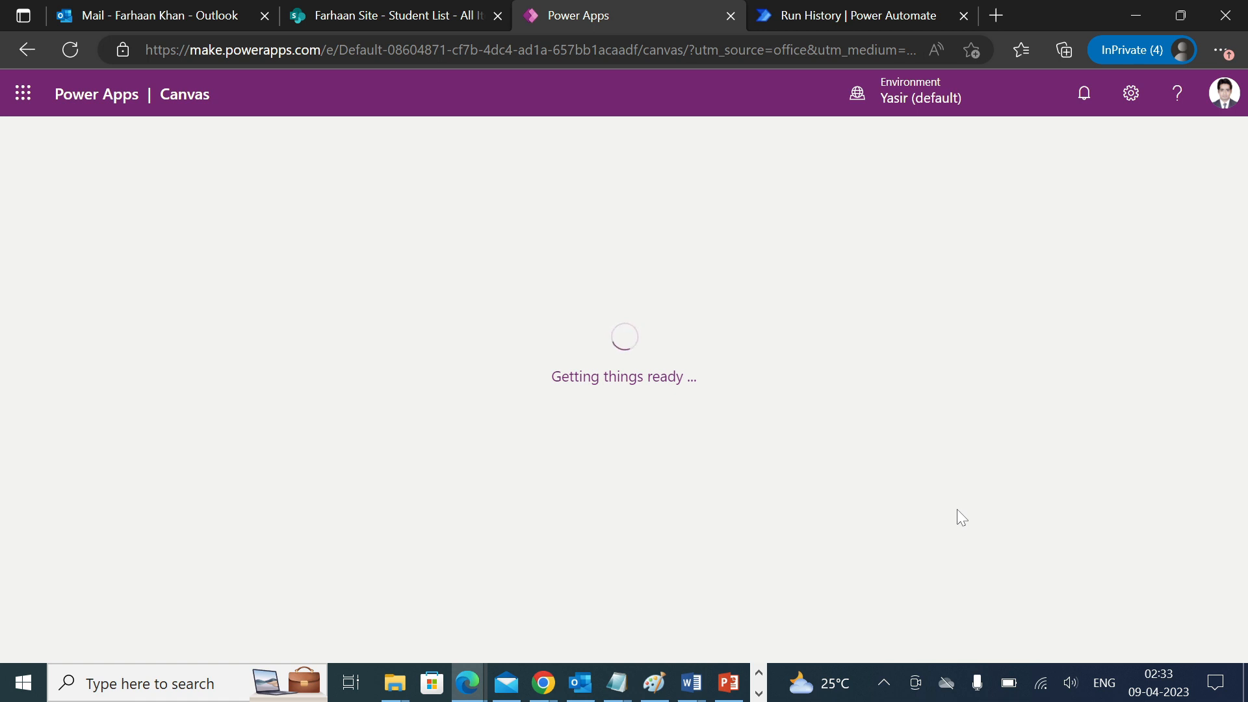
mouse_move(947, 508)
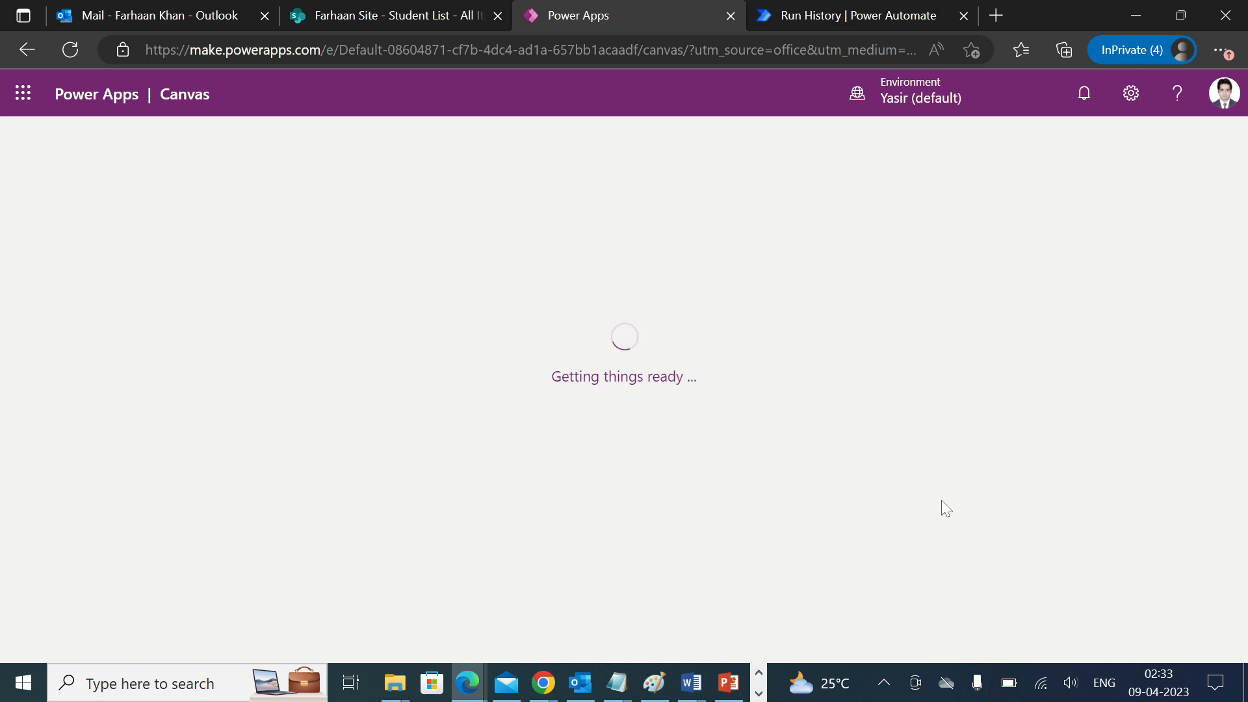
mouse_move(770, 349)
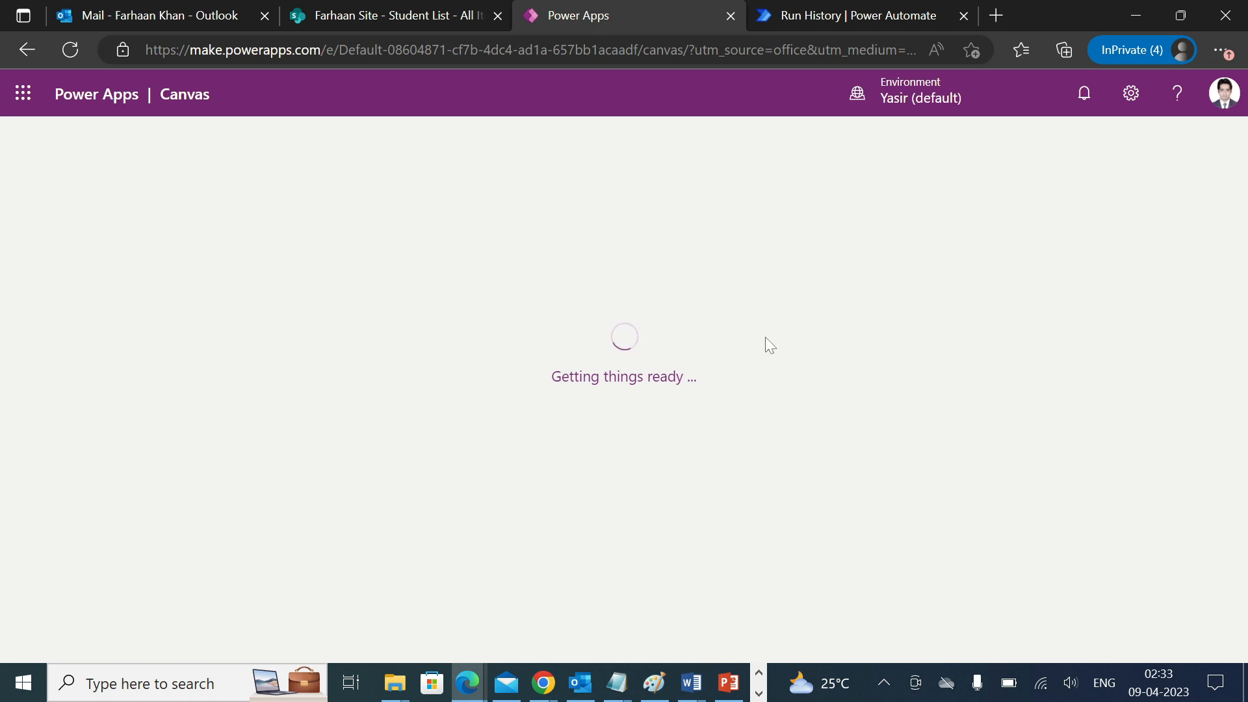
mouse_move(764, 344)
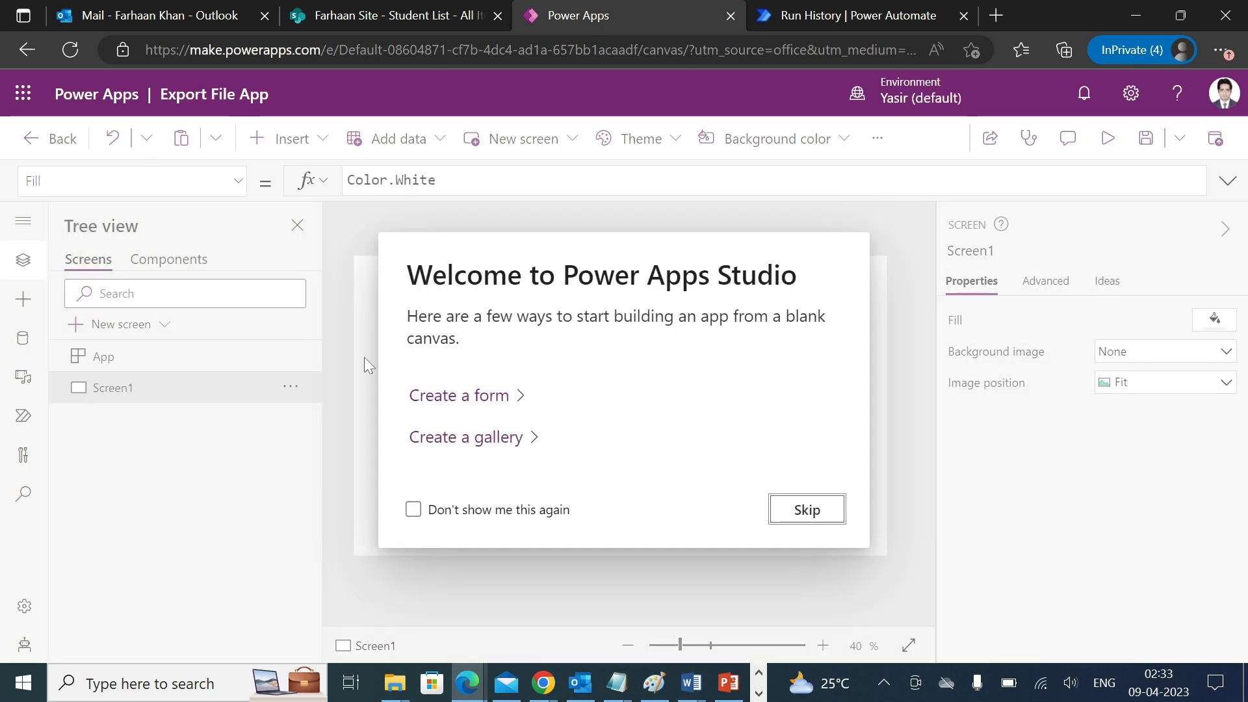
Step: Insert a centred 'Export File App' text label at size 45 with light green fill
left_click(291, 138)
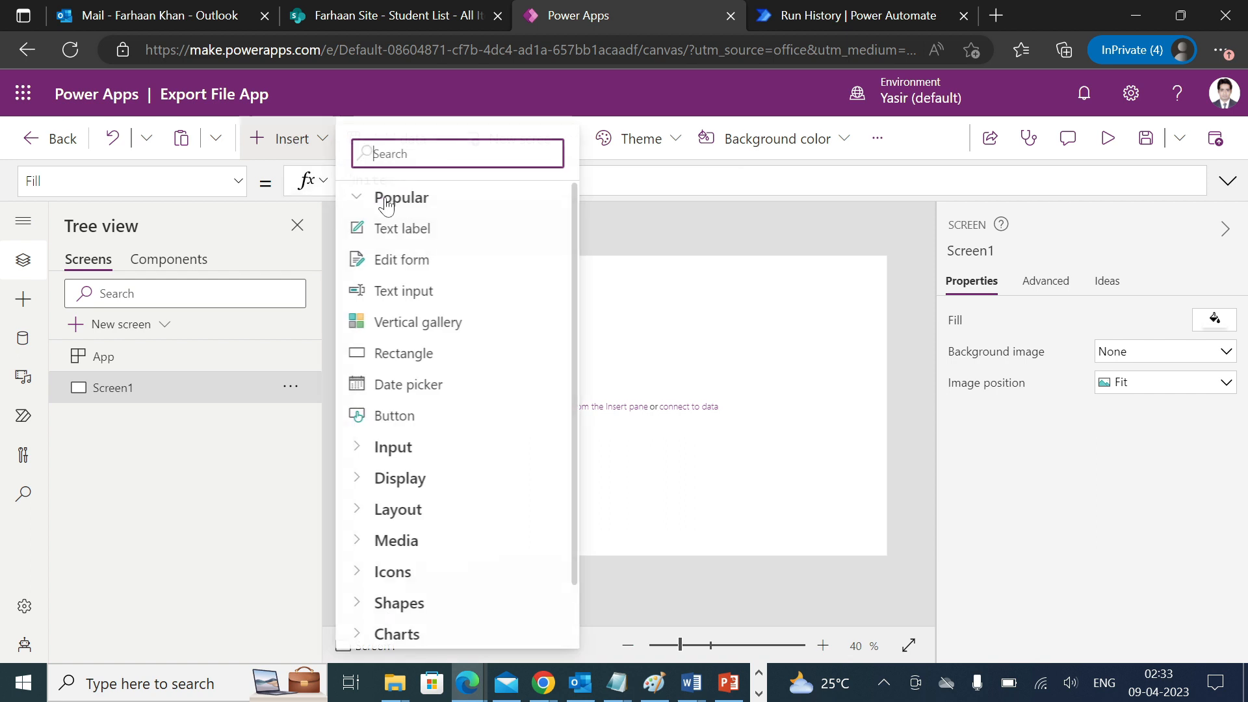
left_click(404, 228)
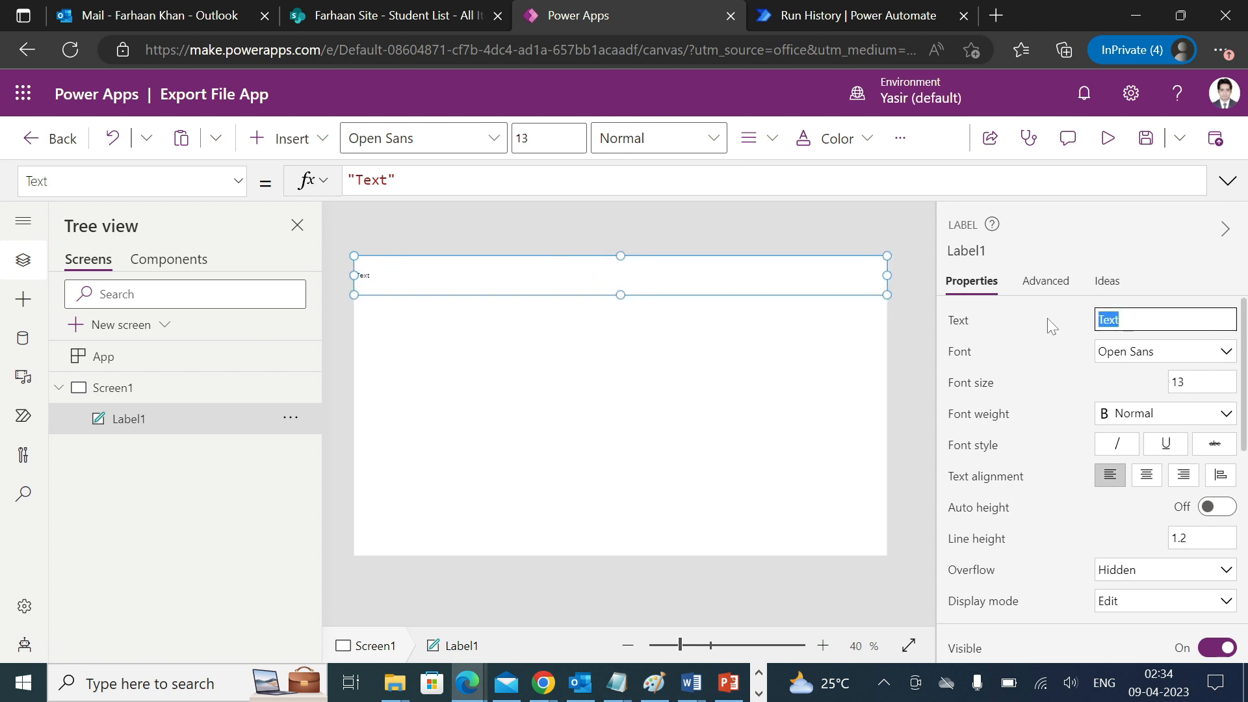
type("Export File App")
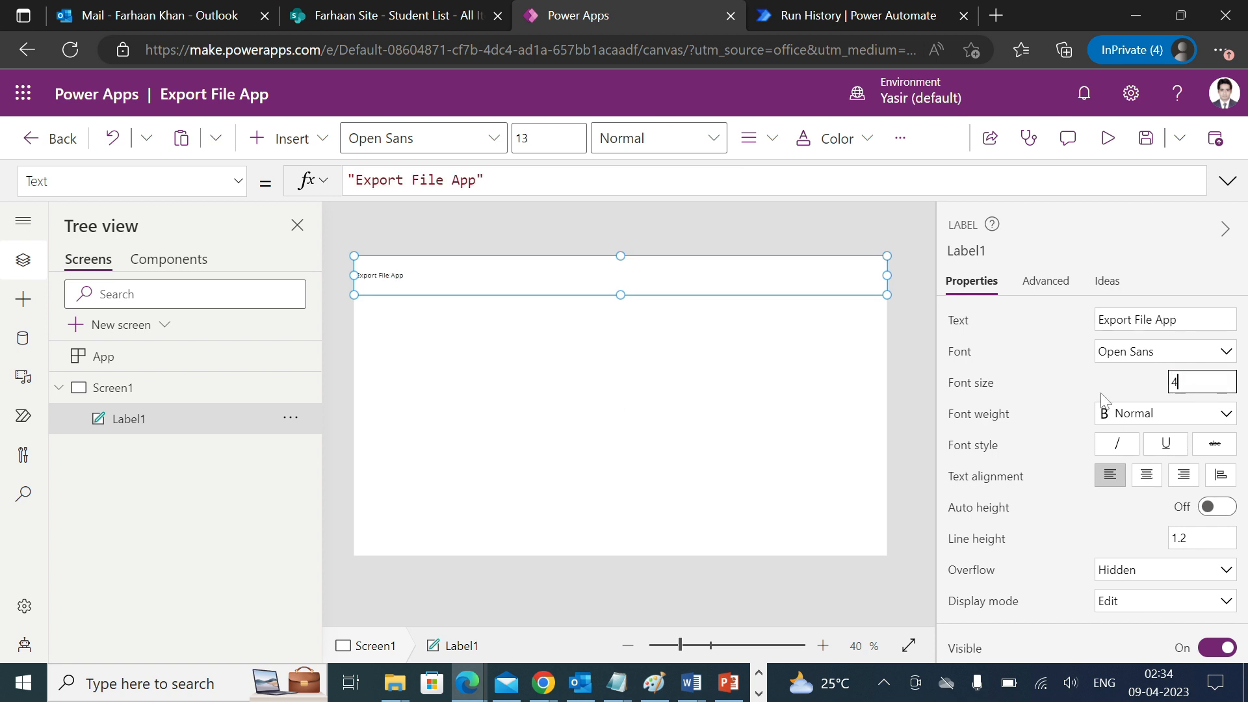
type("45")
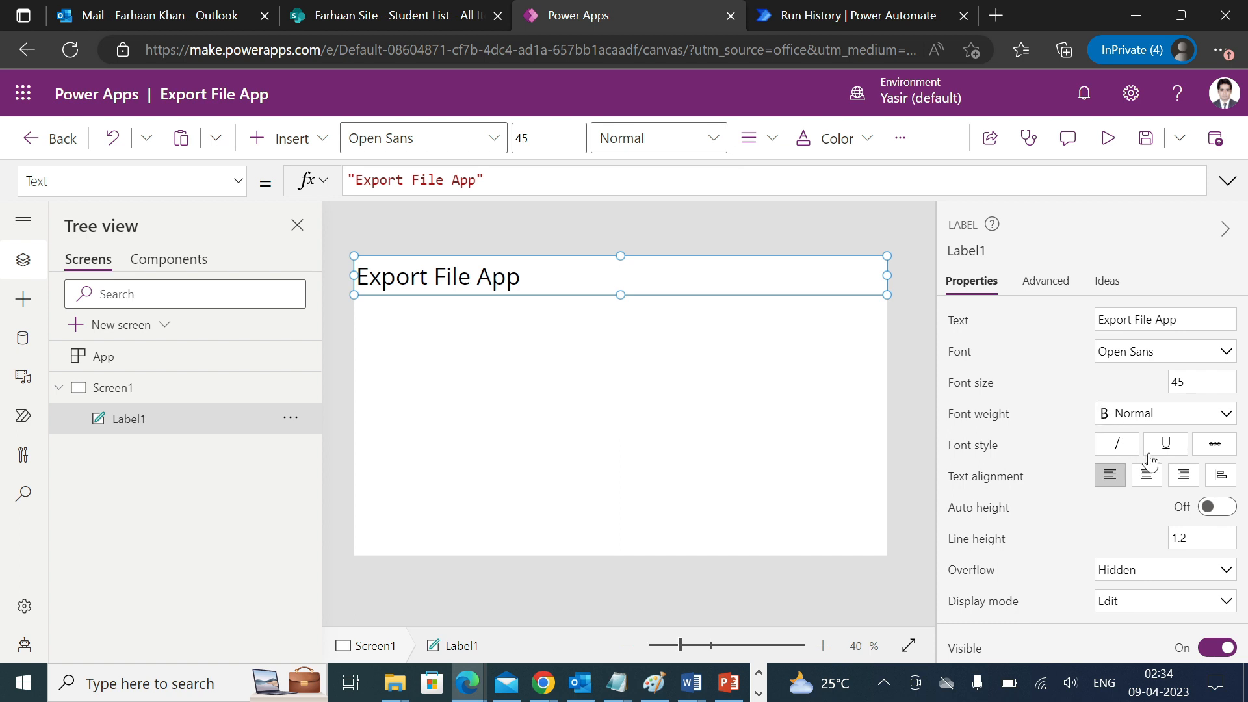
left_click(1147, 475)
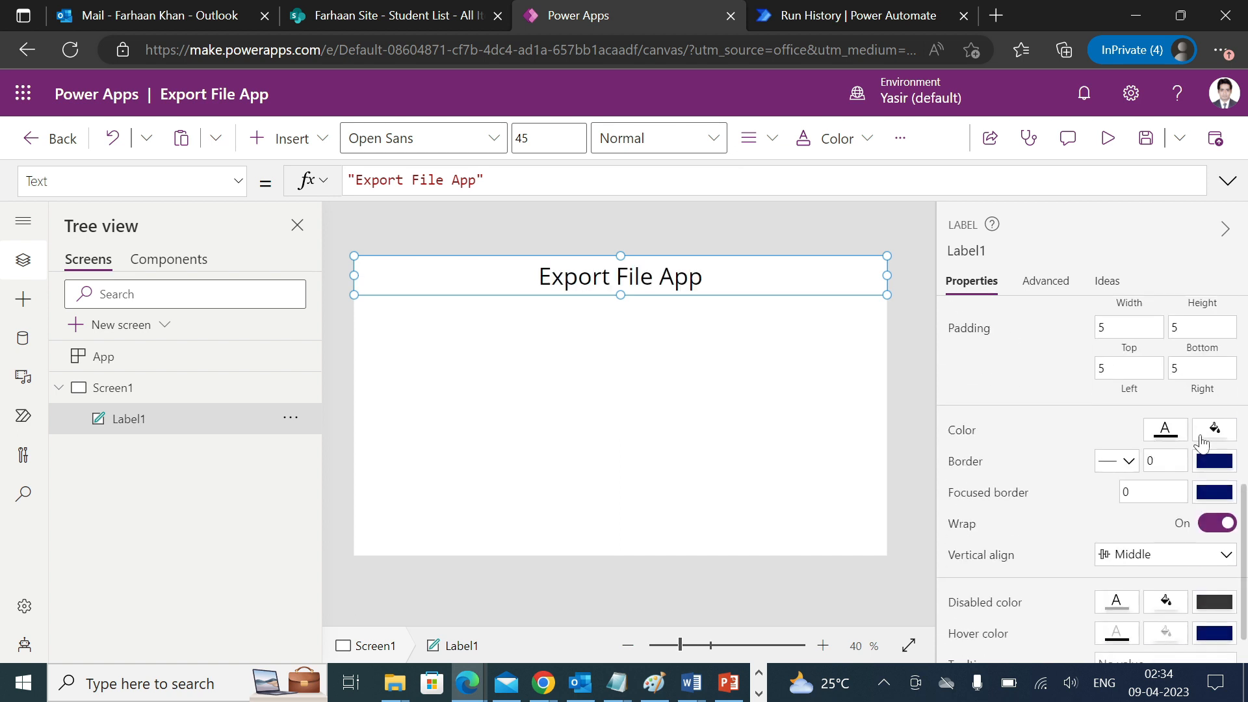
left_click(1213, 429)
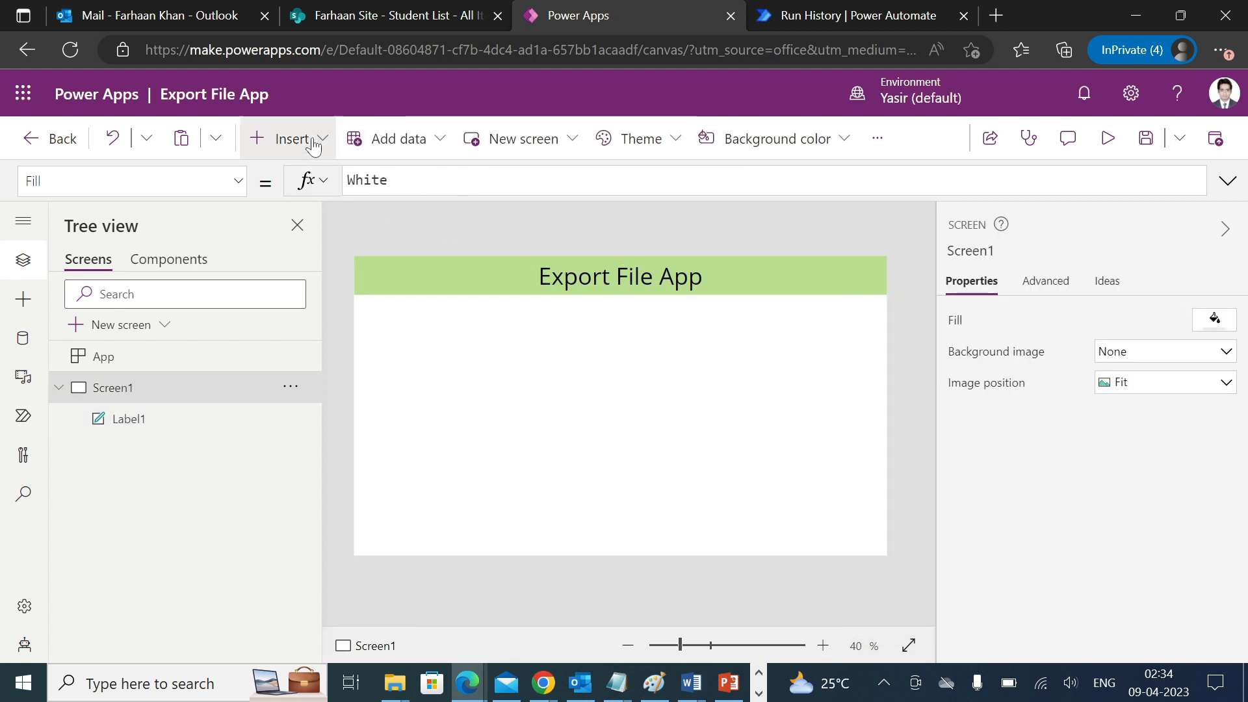
Step: Insert a button labelled 'Export SharePoint Data as Excel' with font size 25
left_click(292, 138)
type("Export SharePoint as")
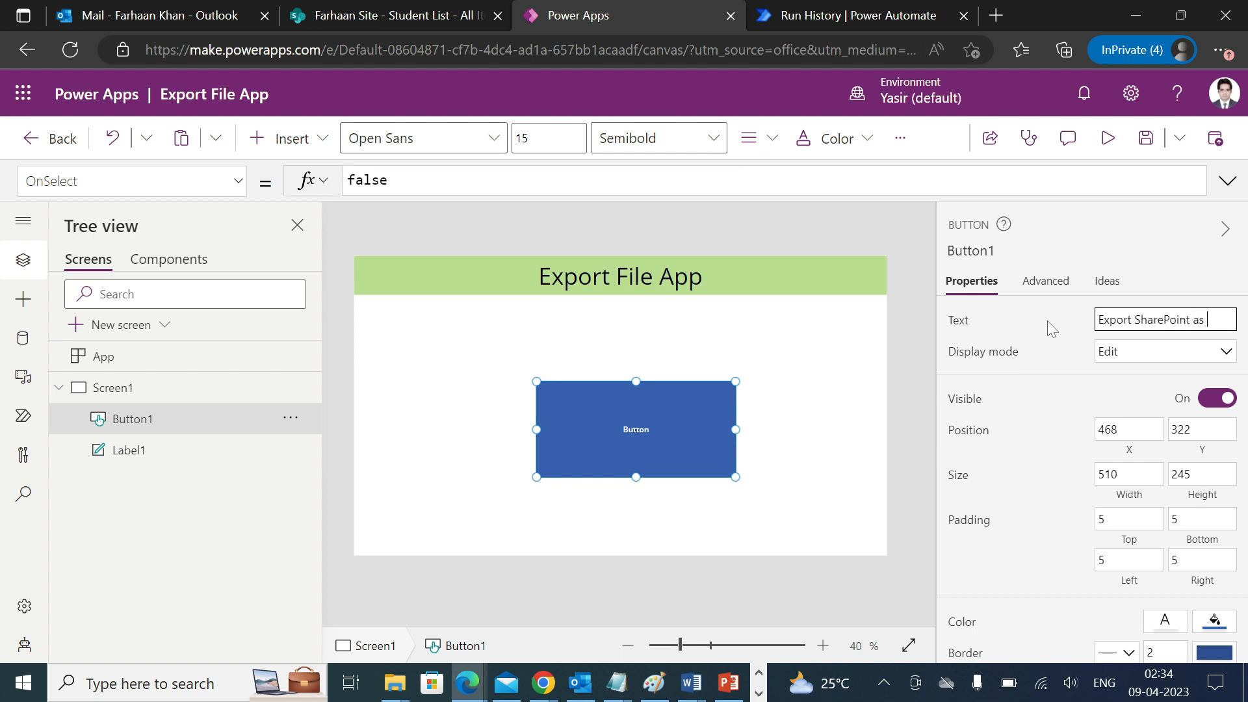
type("Excel")
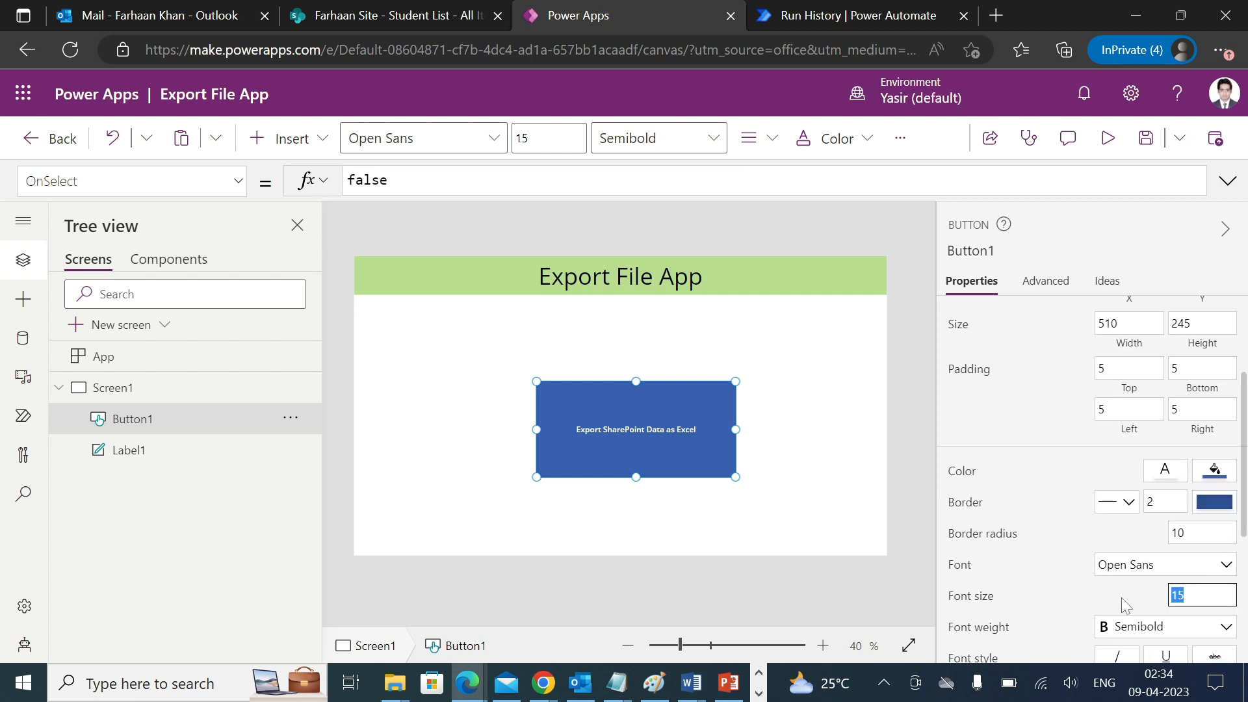
type("25")
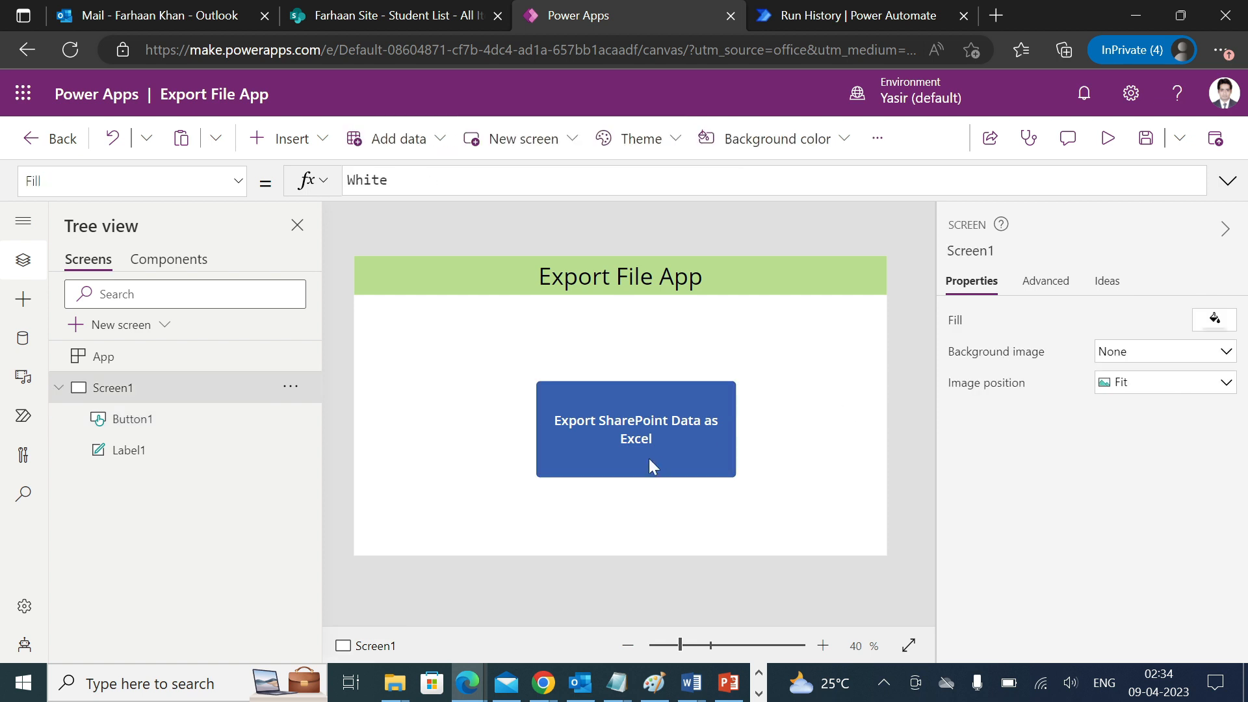
left_click(635, 430)
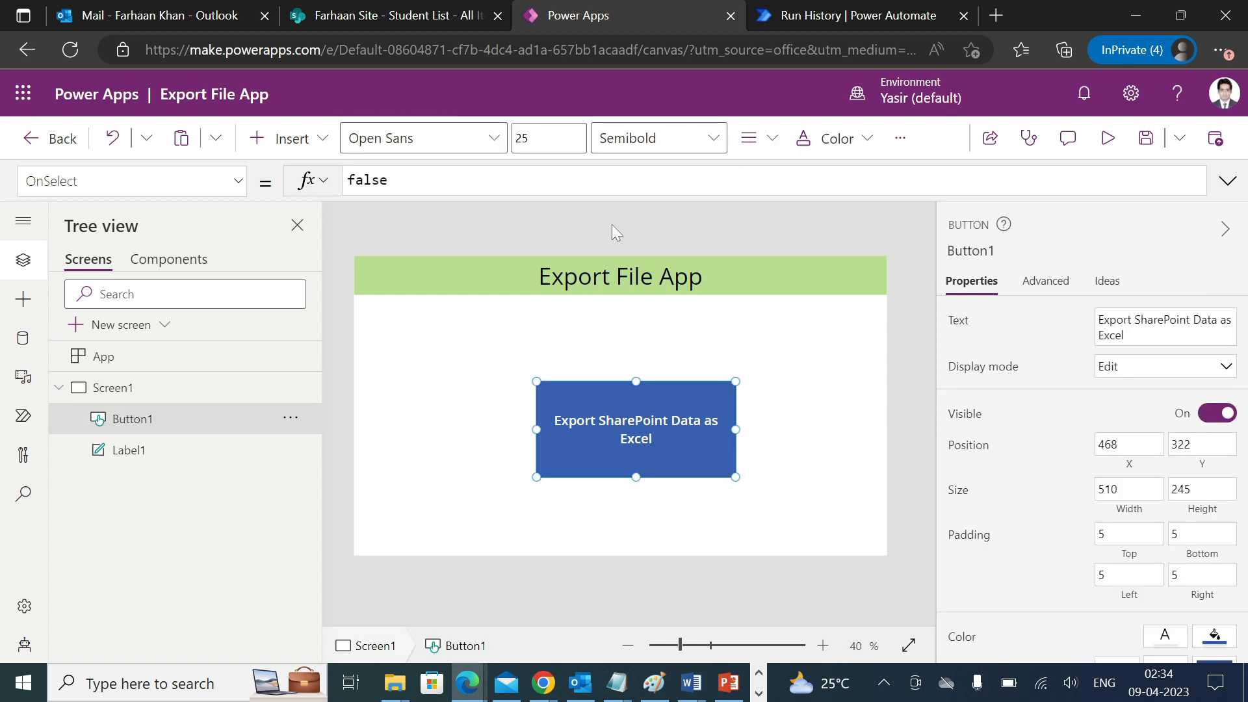
left_click(848, 15)
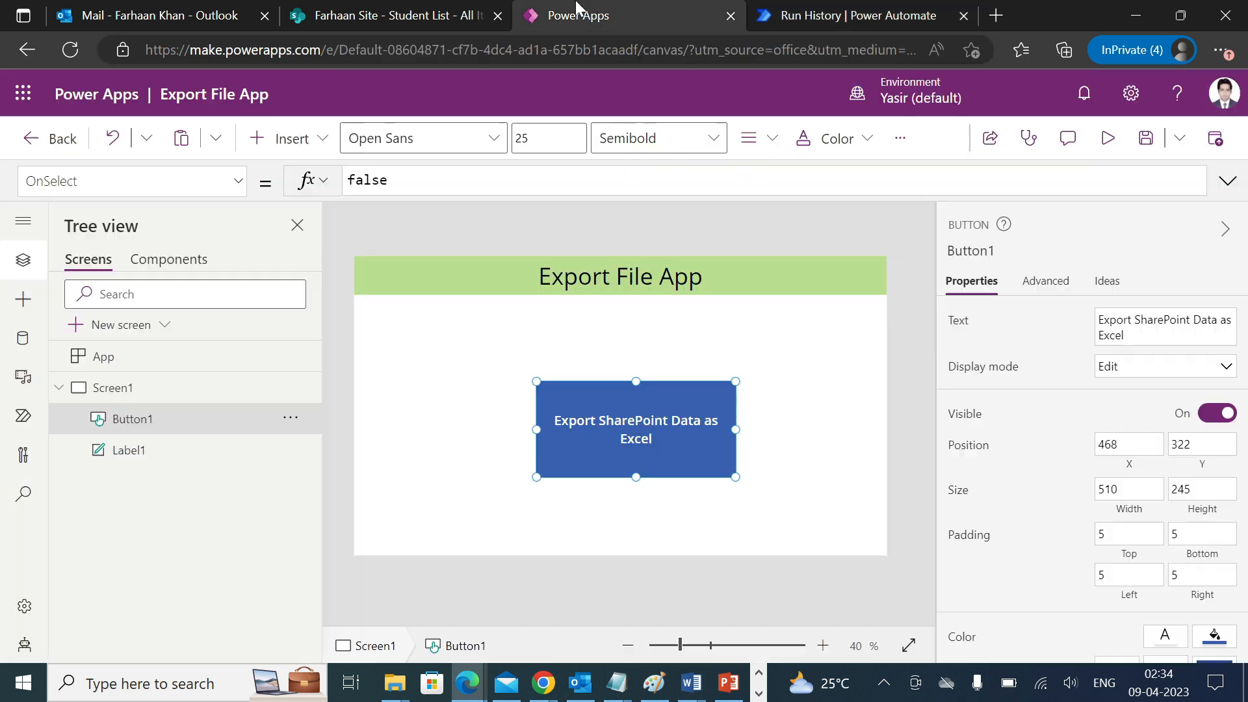
mouse_move(24, 428)
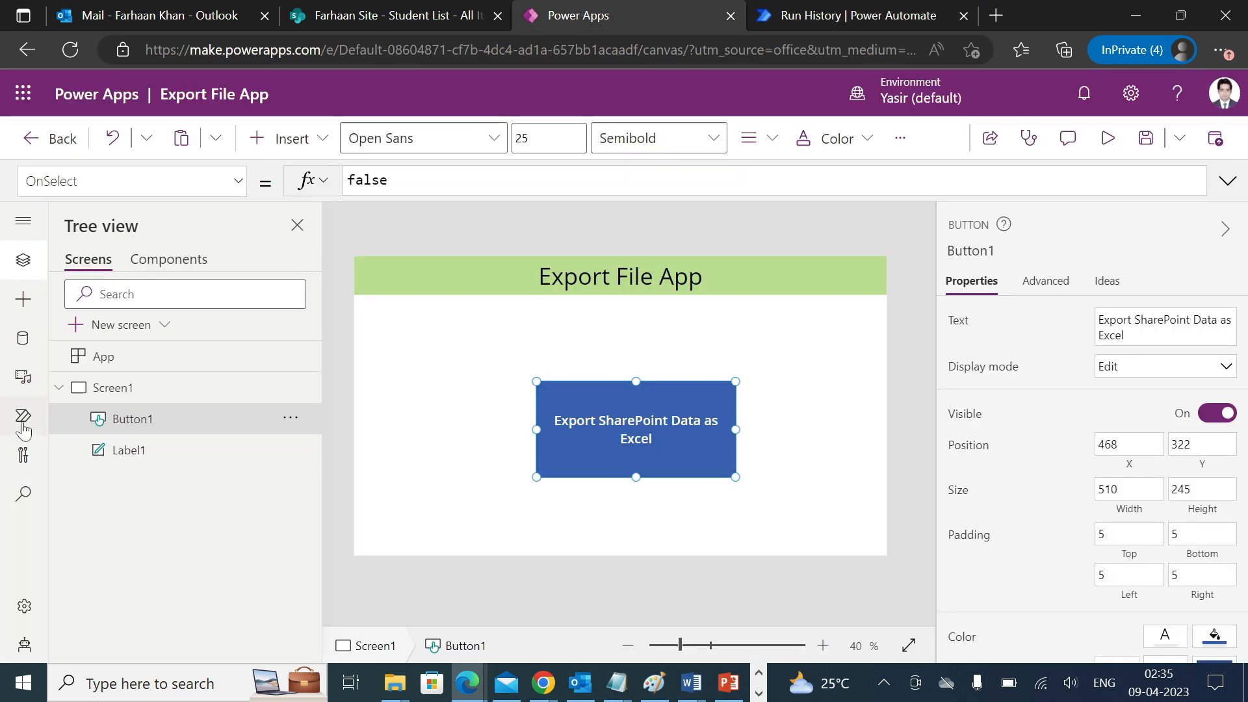
mouse_move(24, 418)
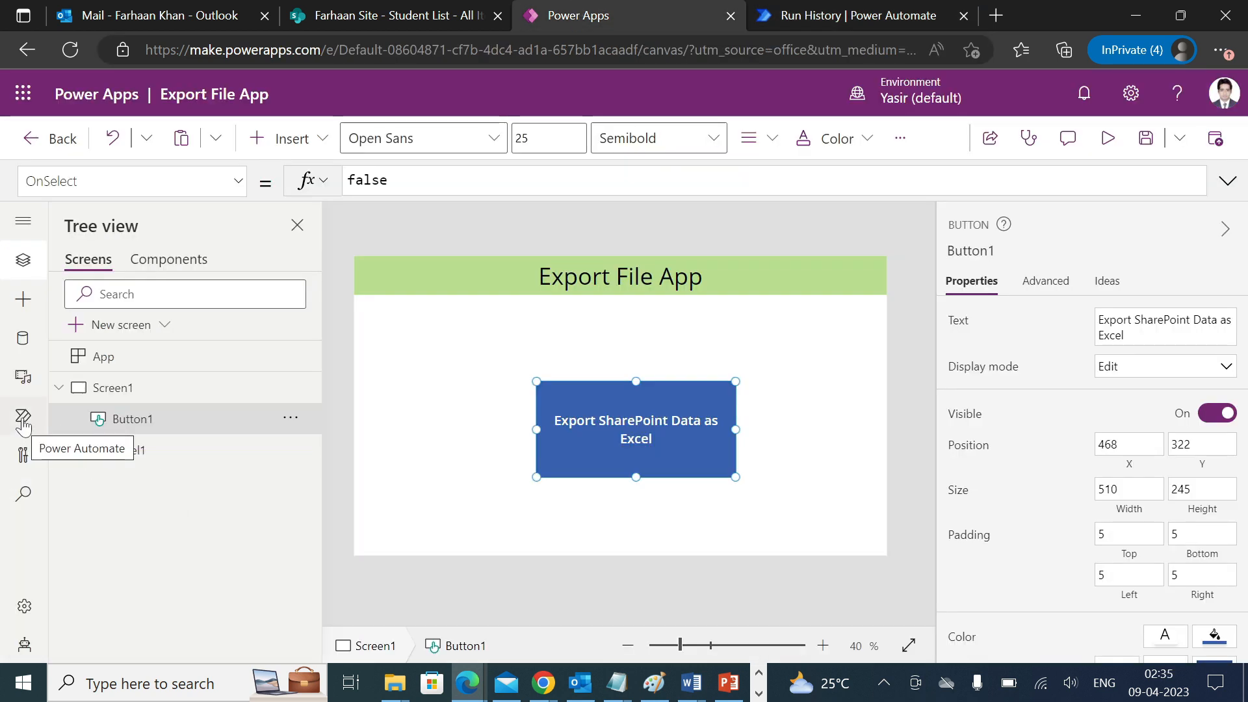
Step: Add the existing ExcelExport flow to the app from the Power Automate pane
left_click(23, 414)
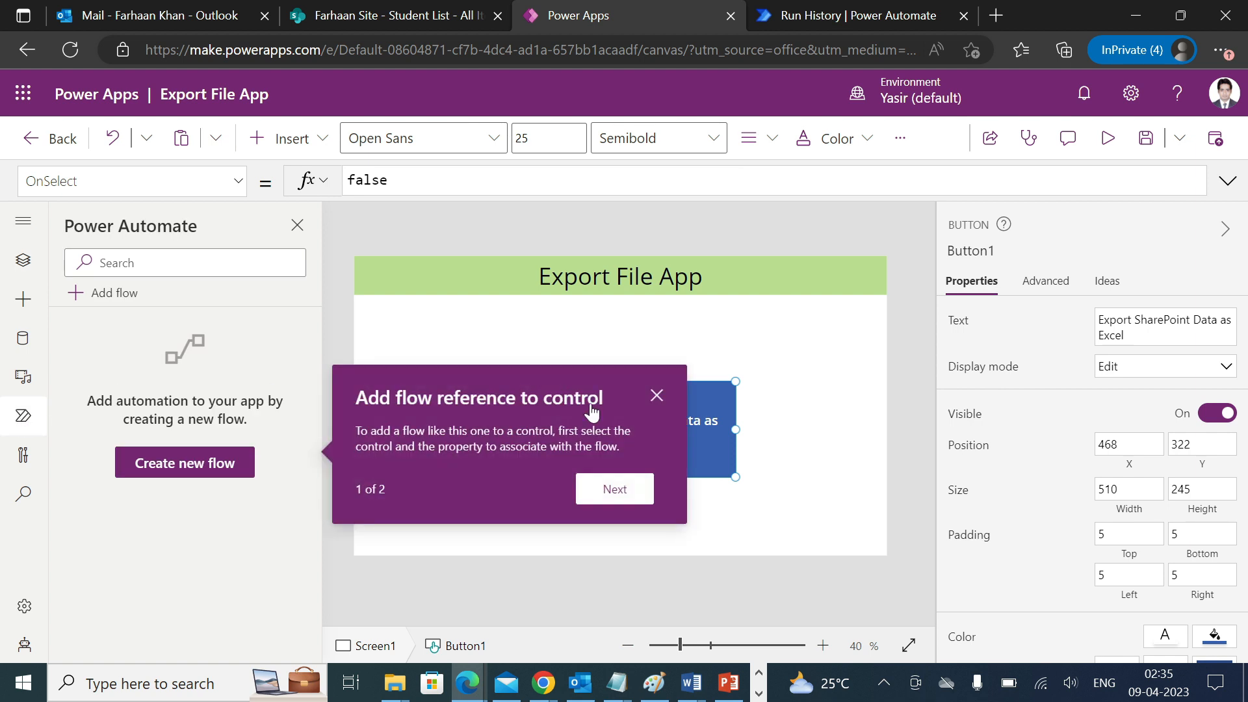
left_click(656, 396)
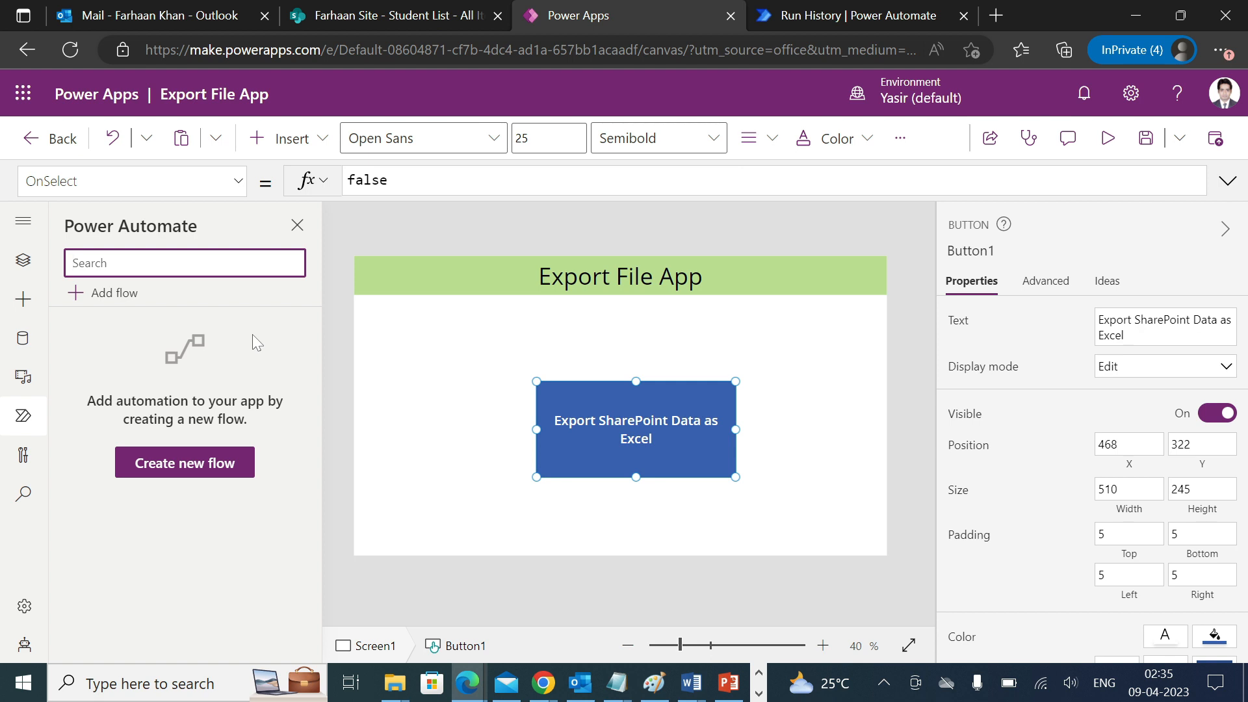
left_click(112, 293)
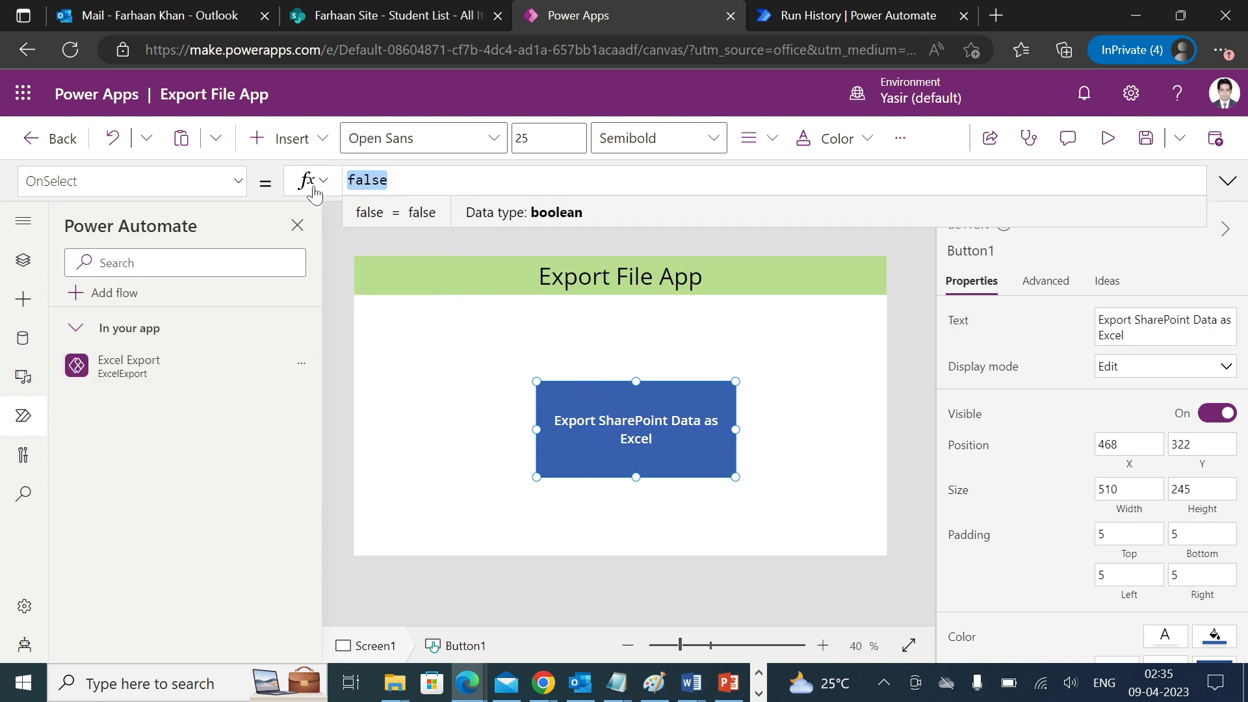
Step: Set the button's OnSelect to ExcelExport.Run();Notify("Data has been sent over the email")
type("Exc")
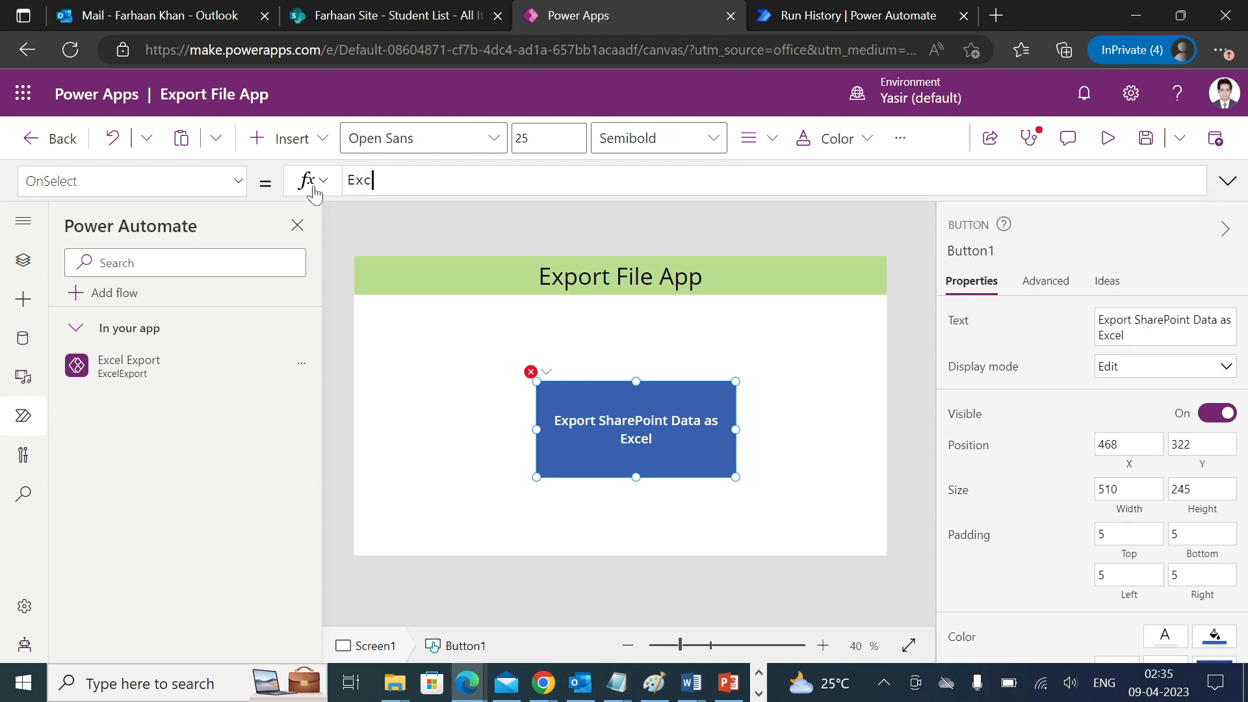
type("ExcelExport.Run(")
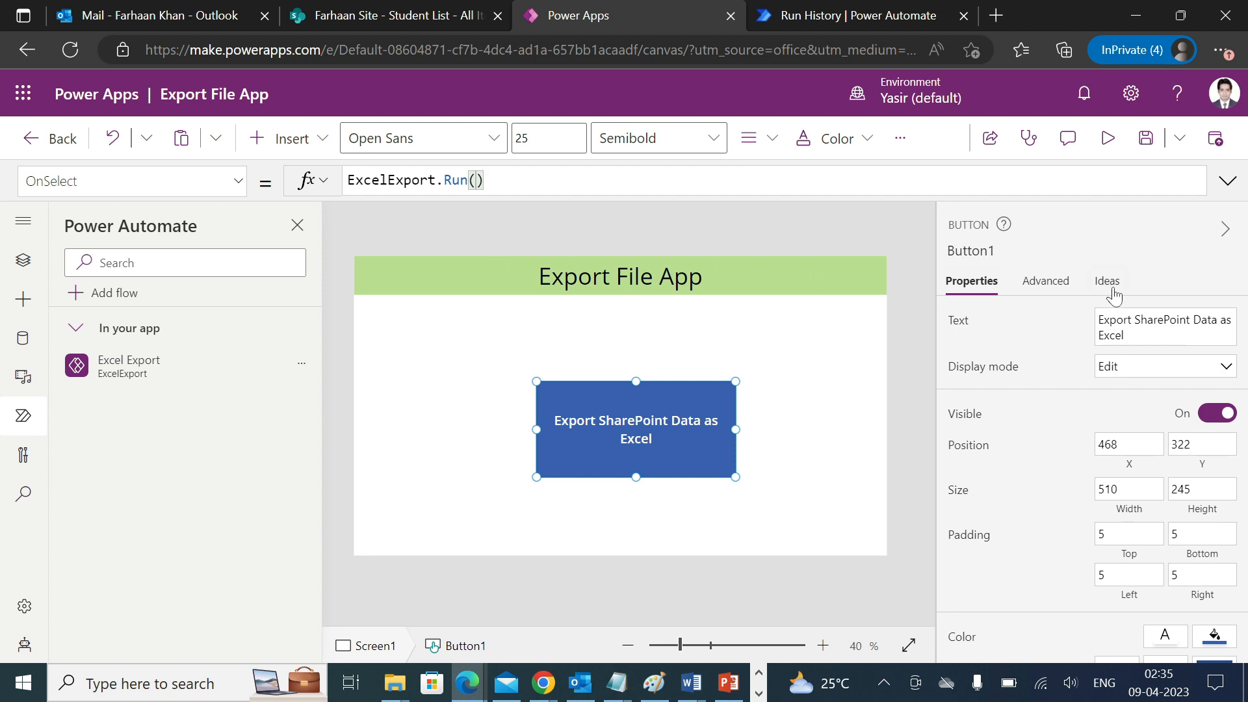
type(";")
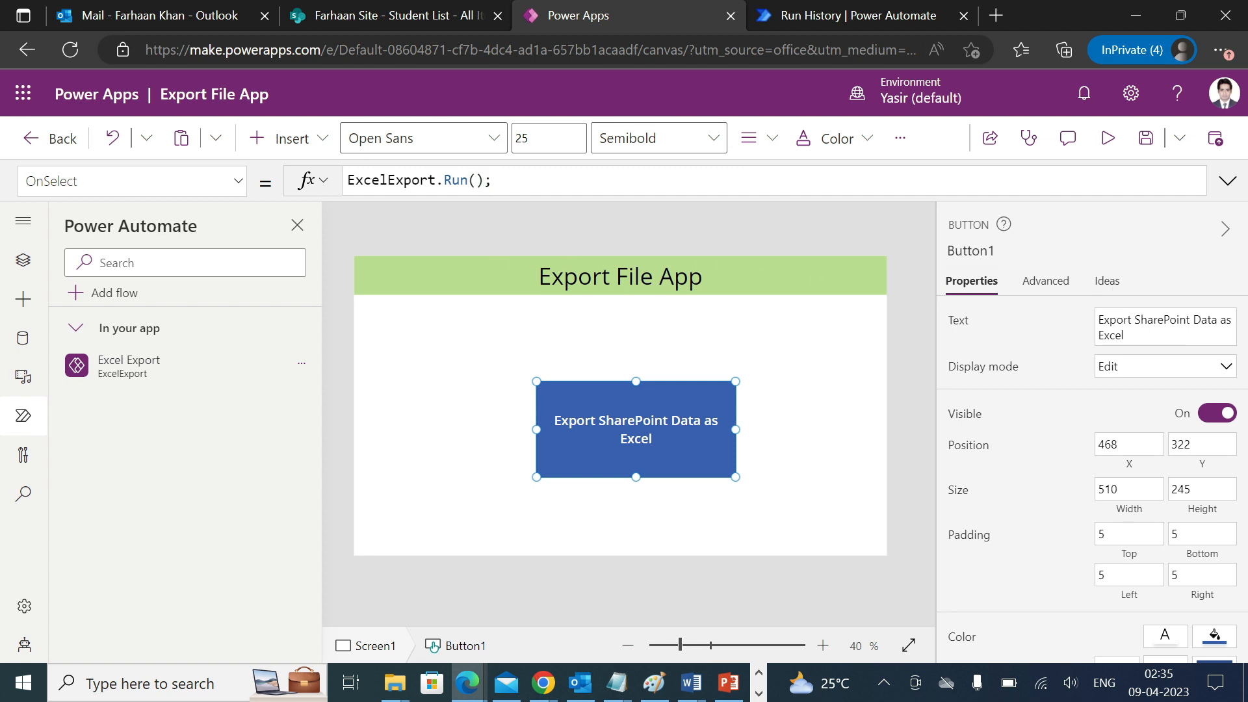
type("Notif")
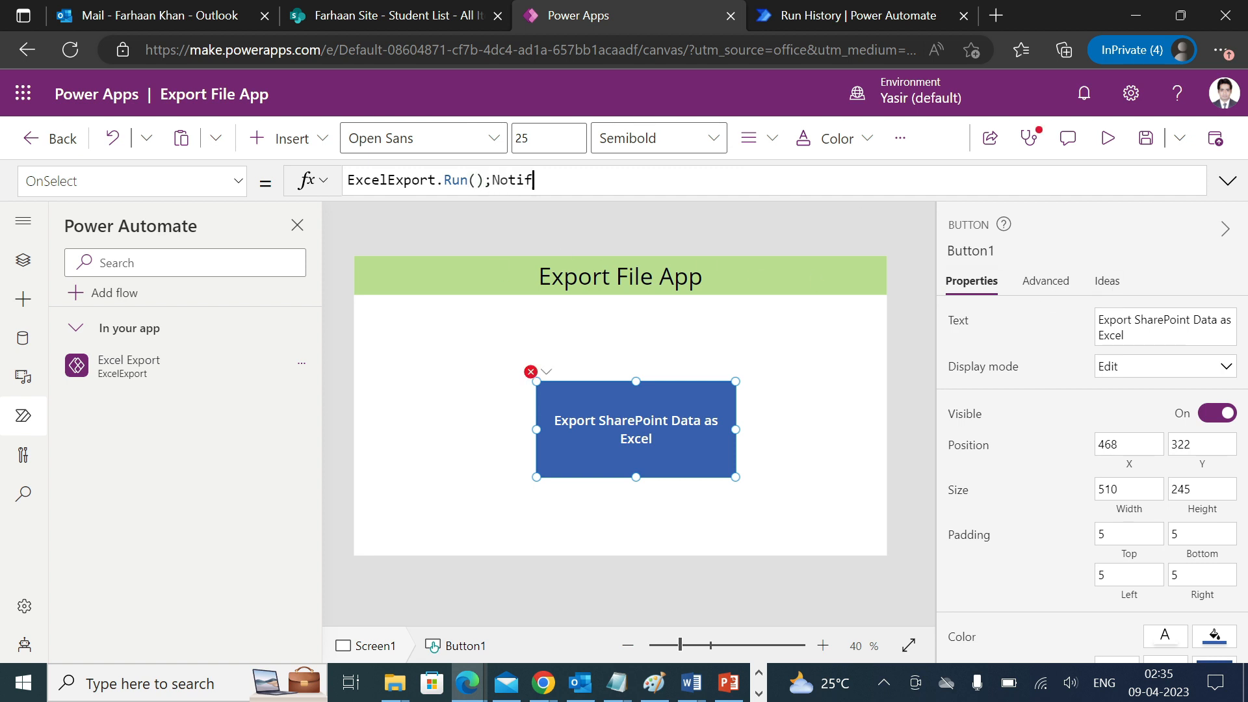
type("y(\"")
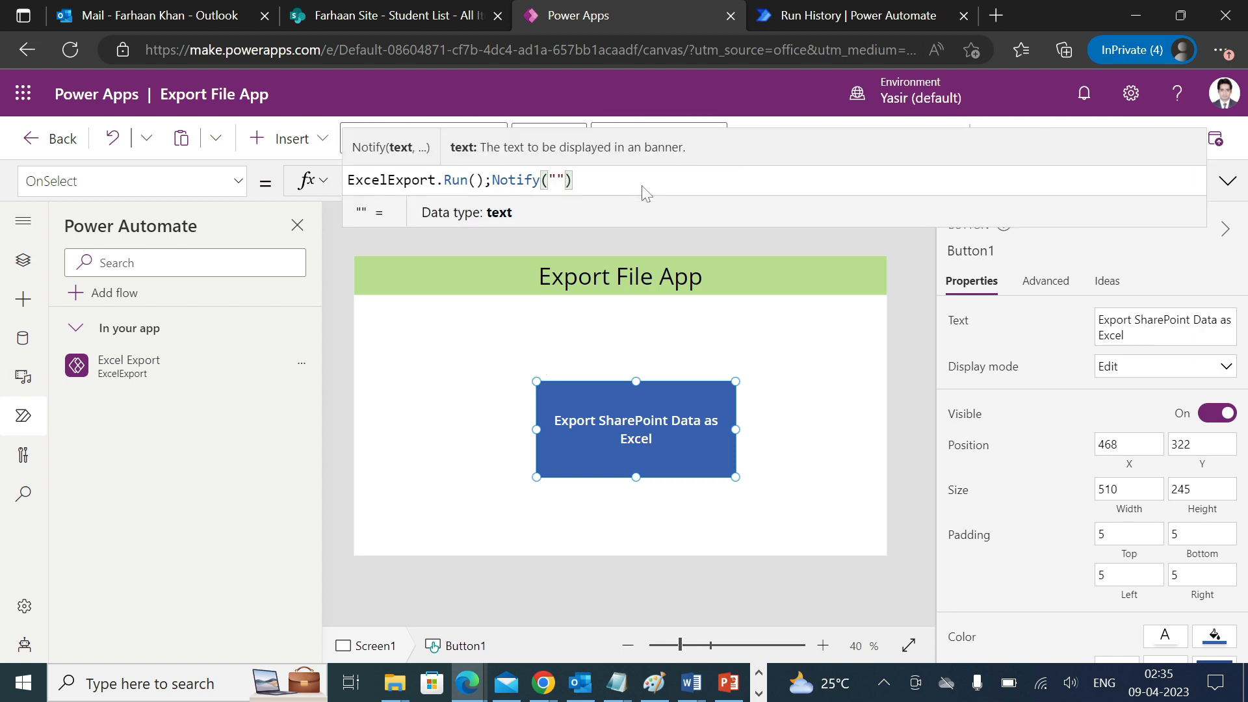
type("Data")
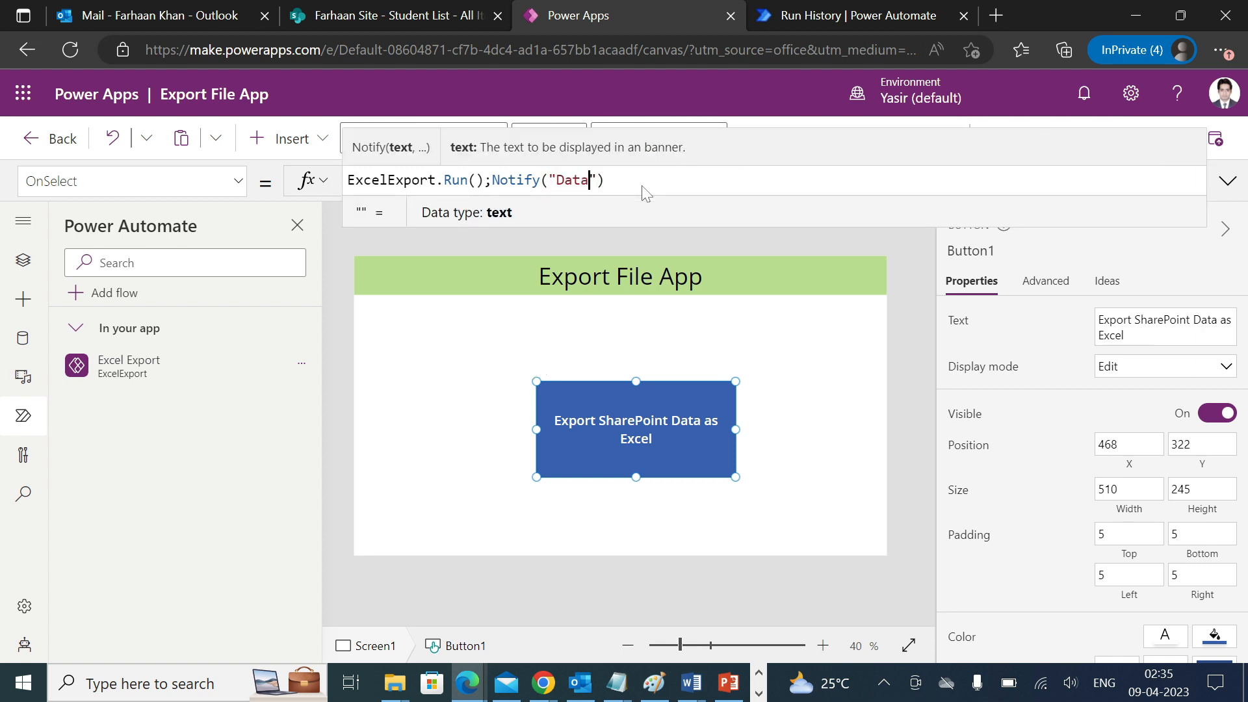
type("has been sent over t")
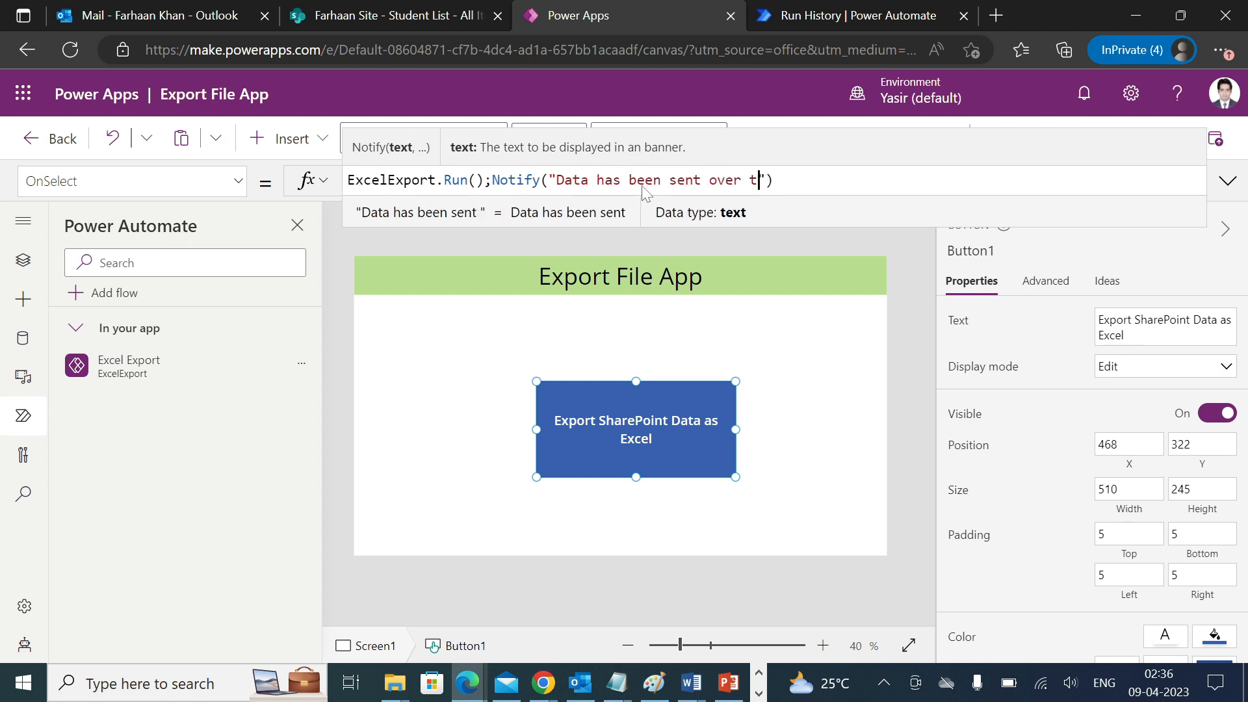
type("he email")
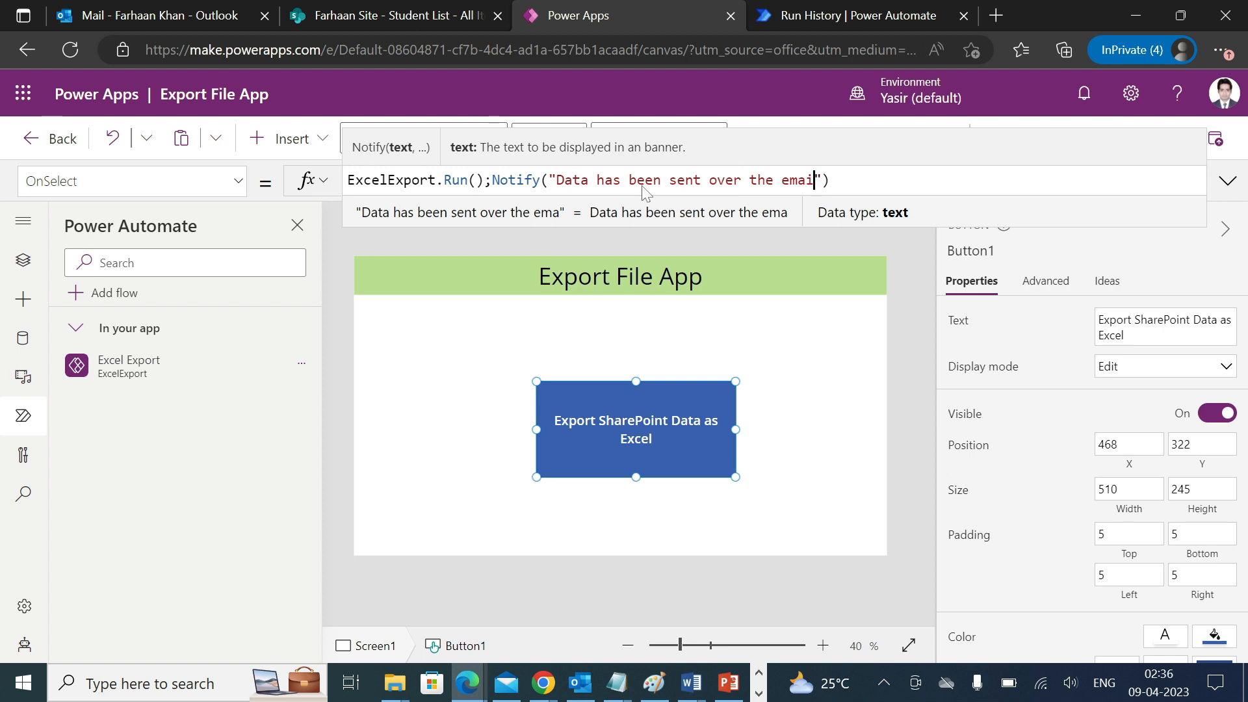
type("l")
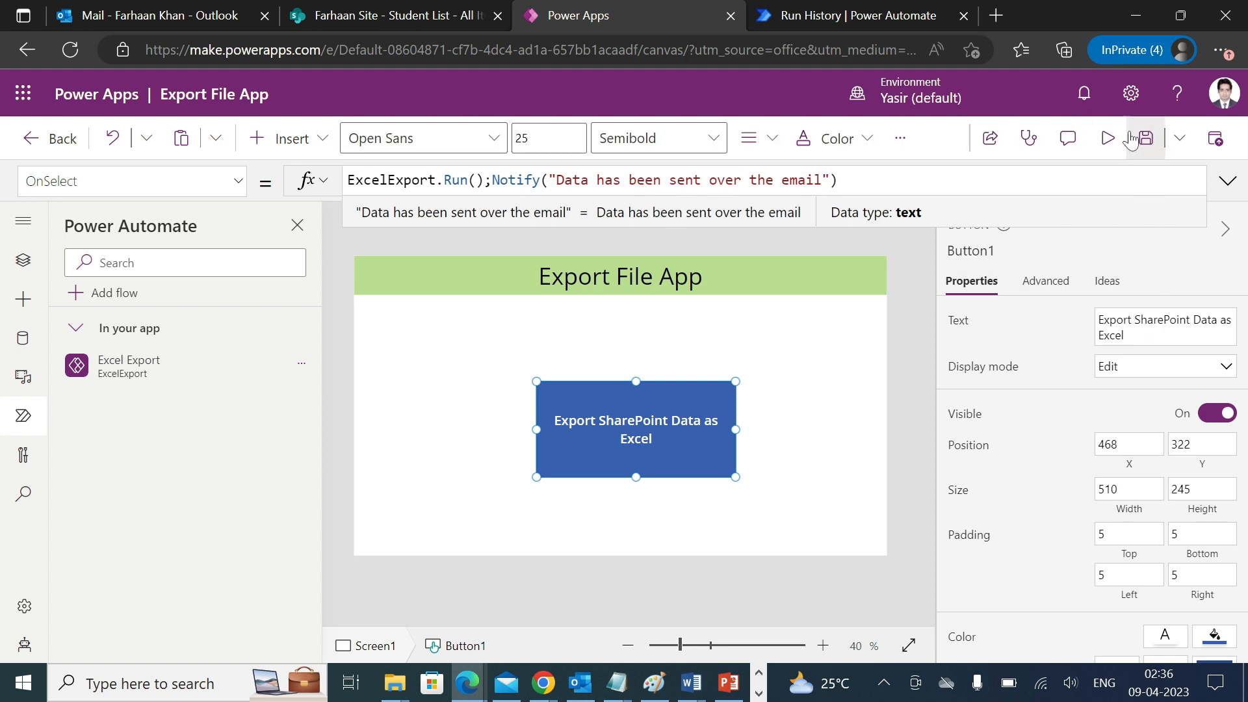
Step: Press the export button in app preview, then check the Outlook inbox for the email
left_click(1108, 139)
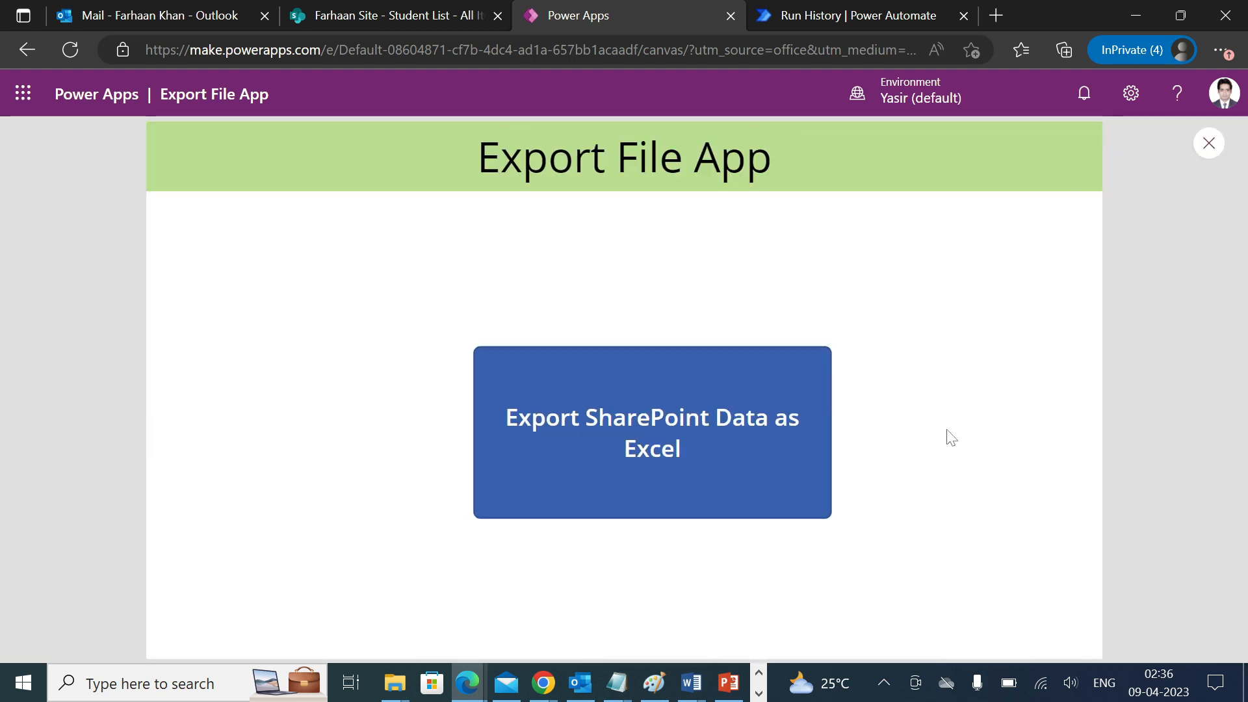
mouse_move(747, 440)
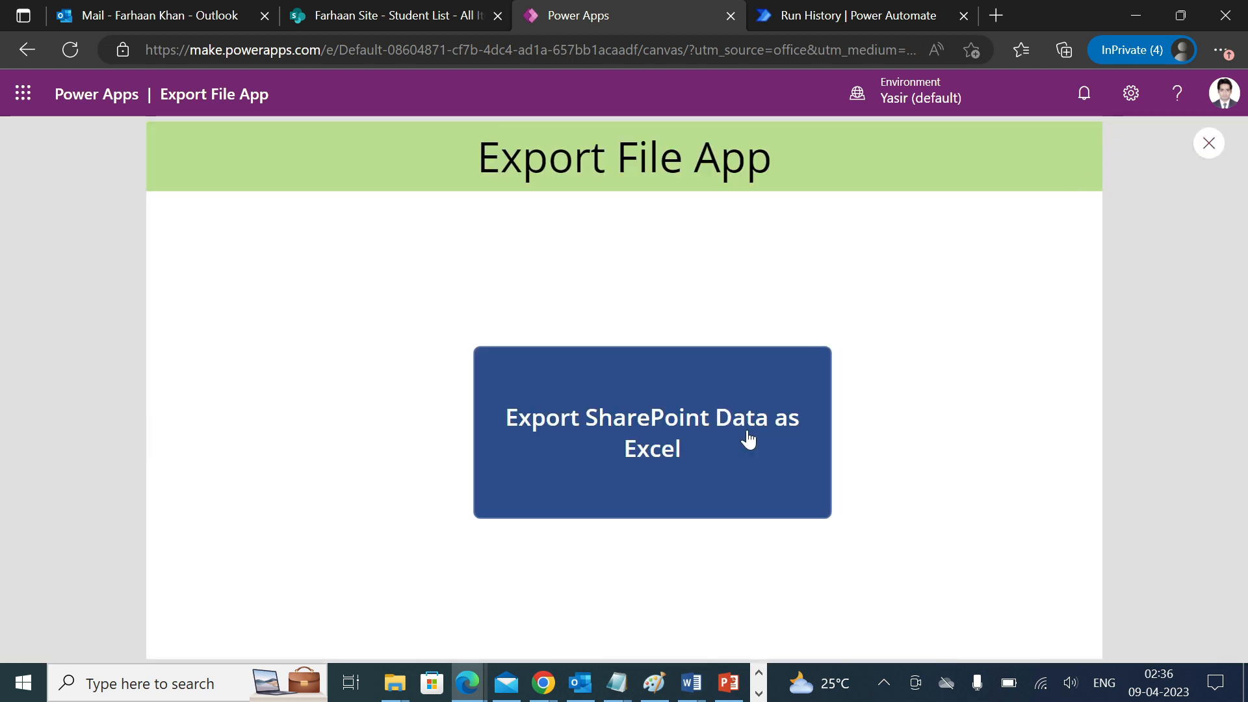
left_click(651, 433)
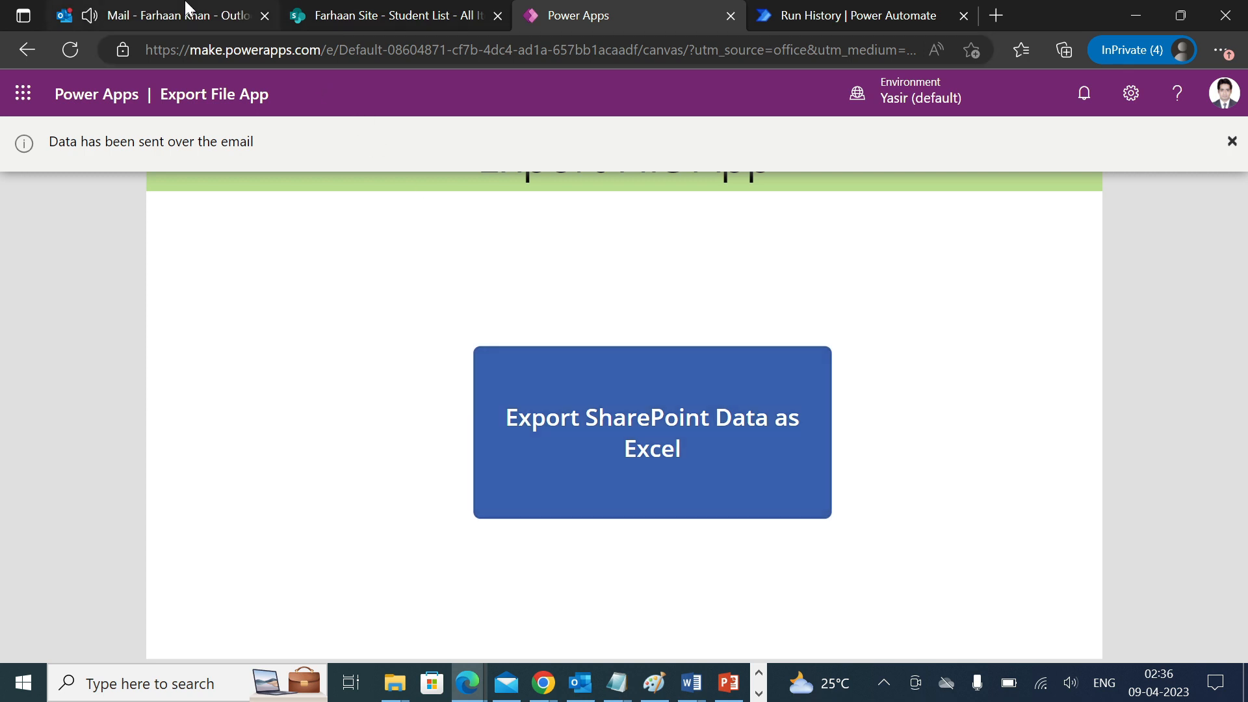
left_click(167, 15)
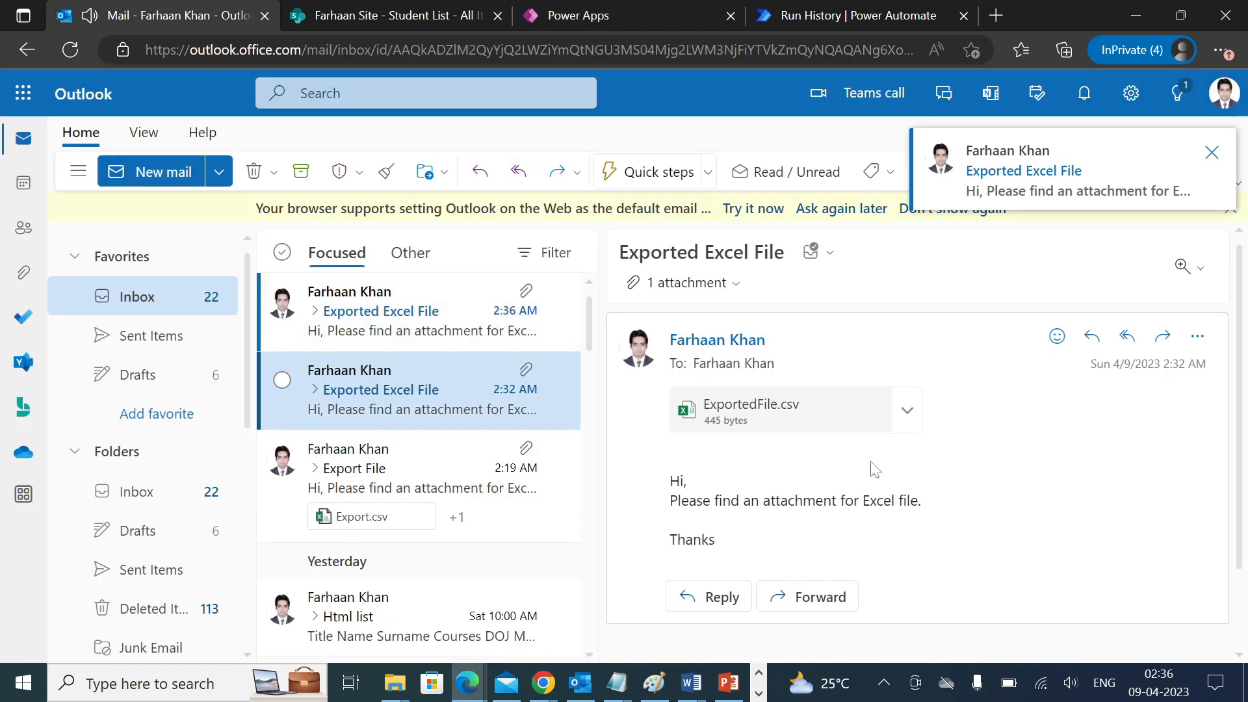